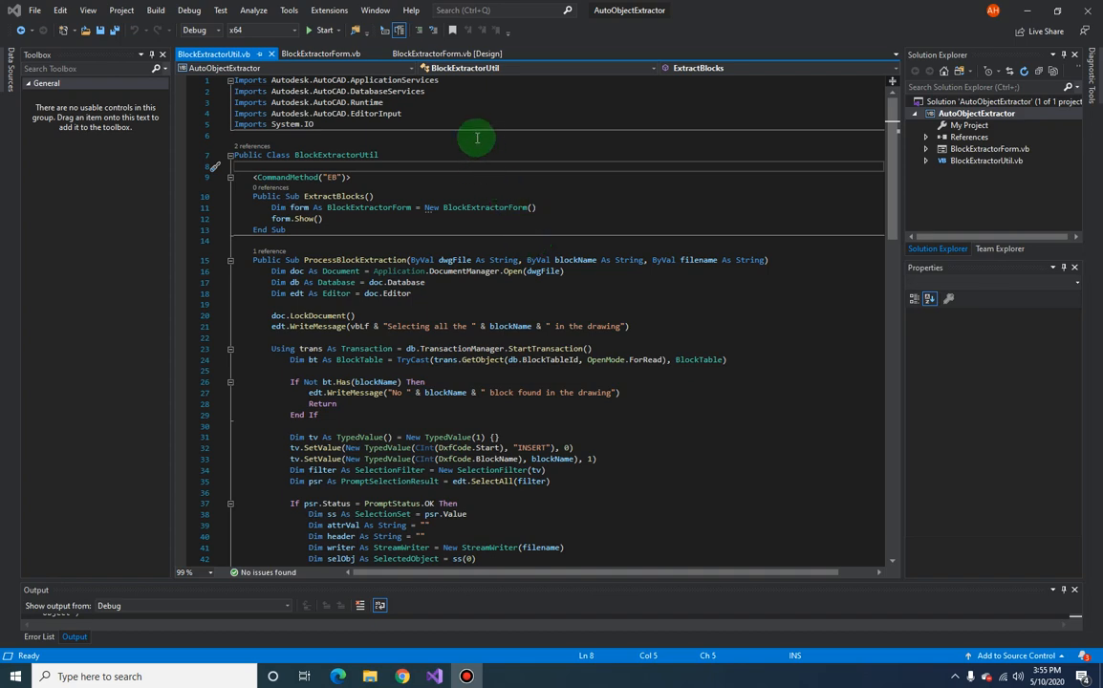
pyautogui.moveTo(463, 101)
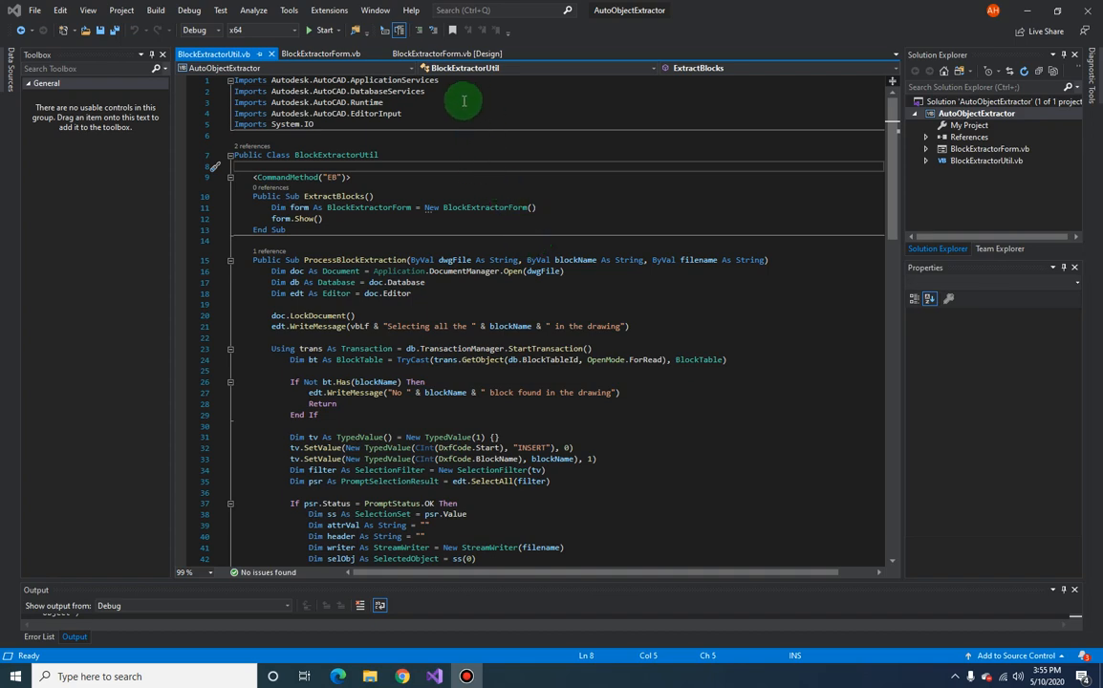
# - Set the project's debug start action to external program C:\Program Files\Autodesk\AutoCAD 2020\acad.exe
pyautogui.click(188, 10)
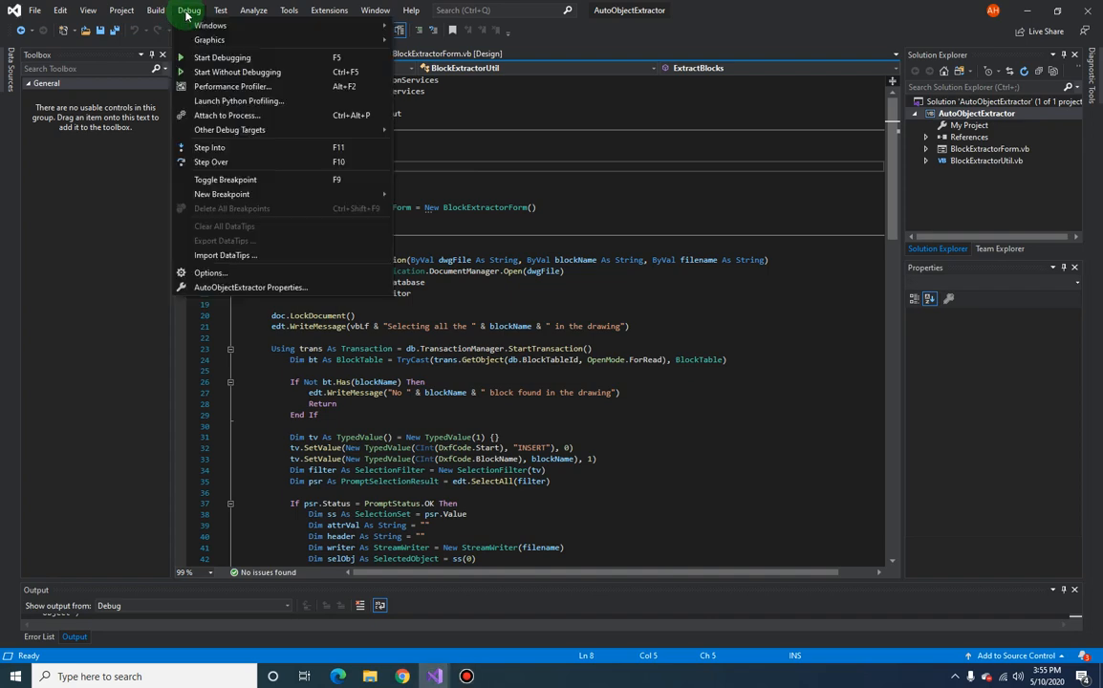
pyautogui.moveTo(255, 306)
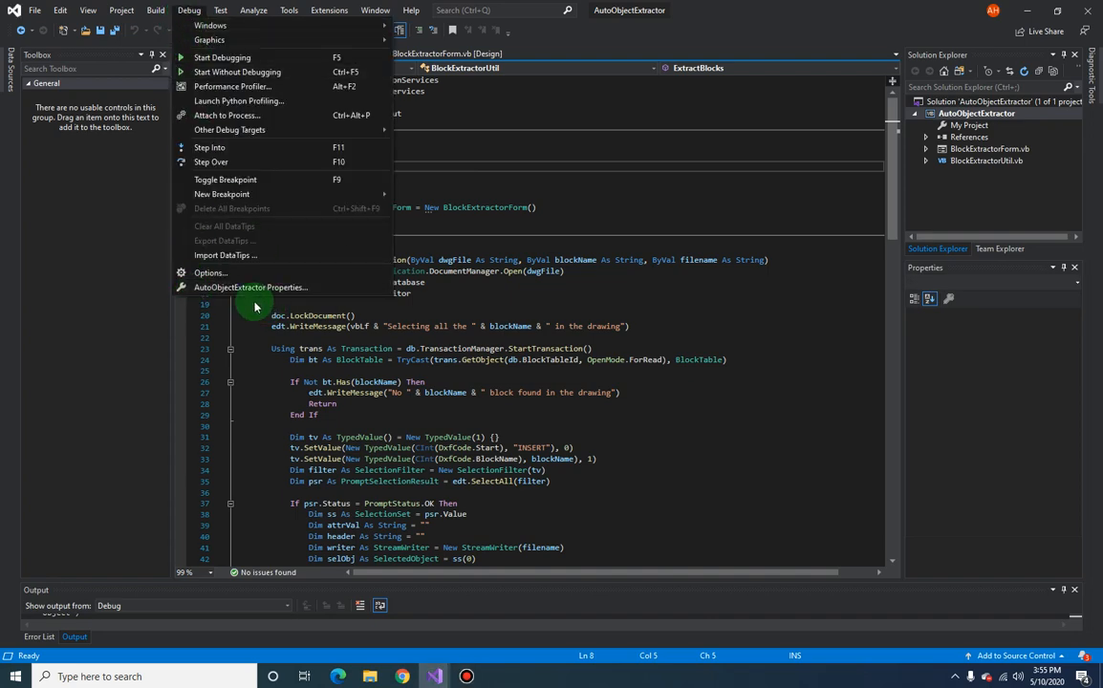
pyautogui.click(221, 58)
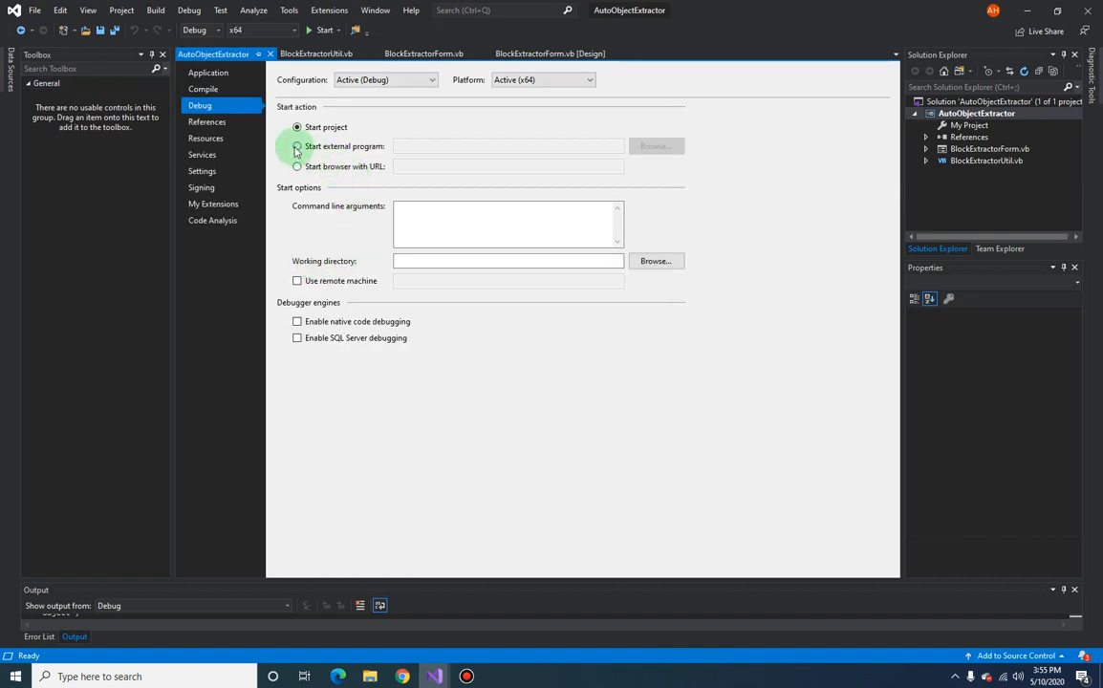
pyautogui.click(297, 145)
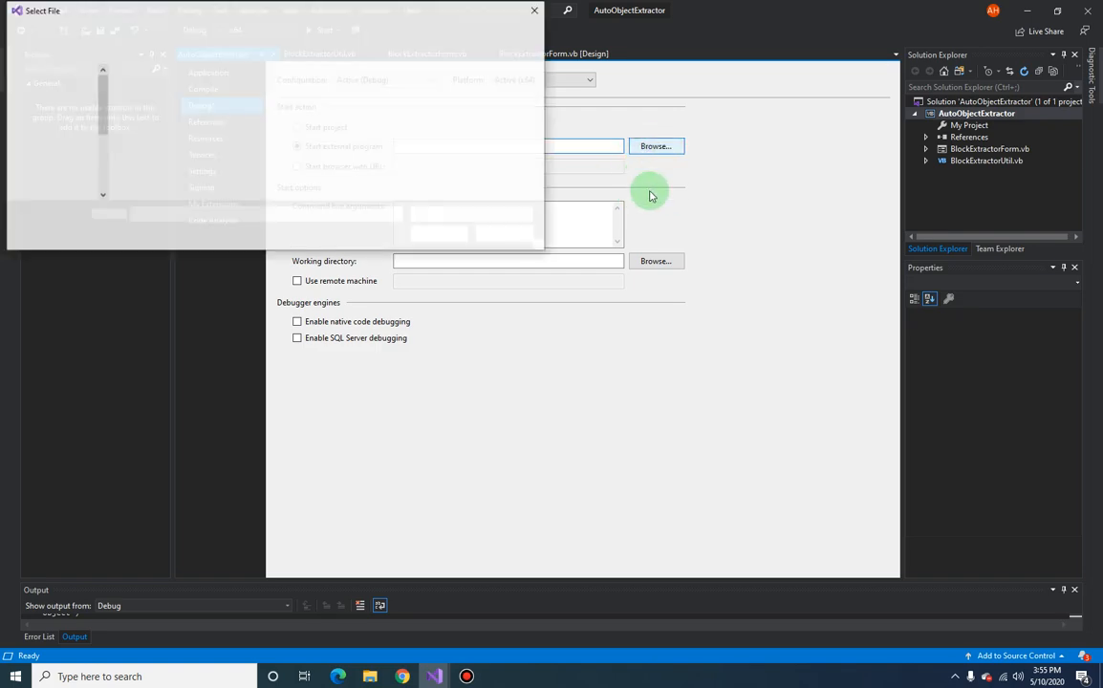
pyautogui.click(65, 181)
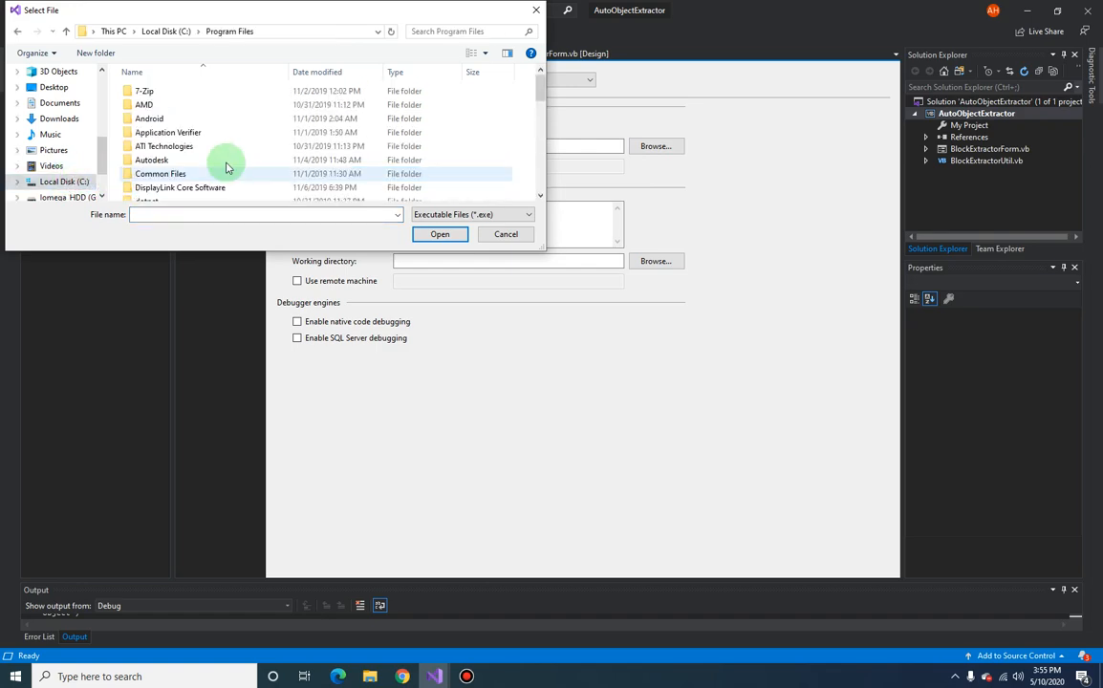
pyautogui.click(151, 160)
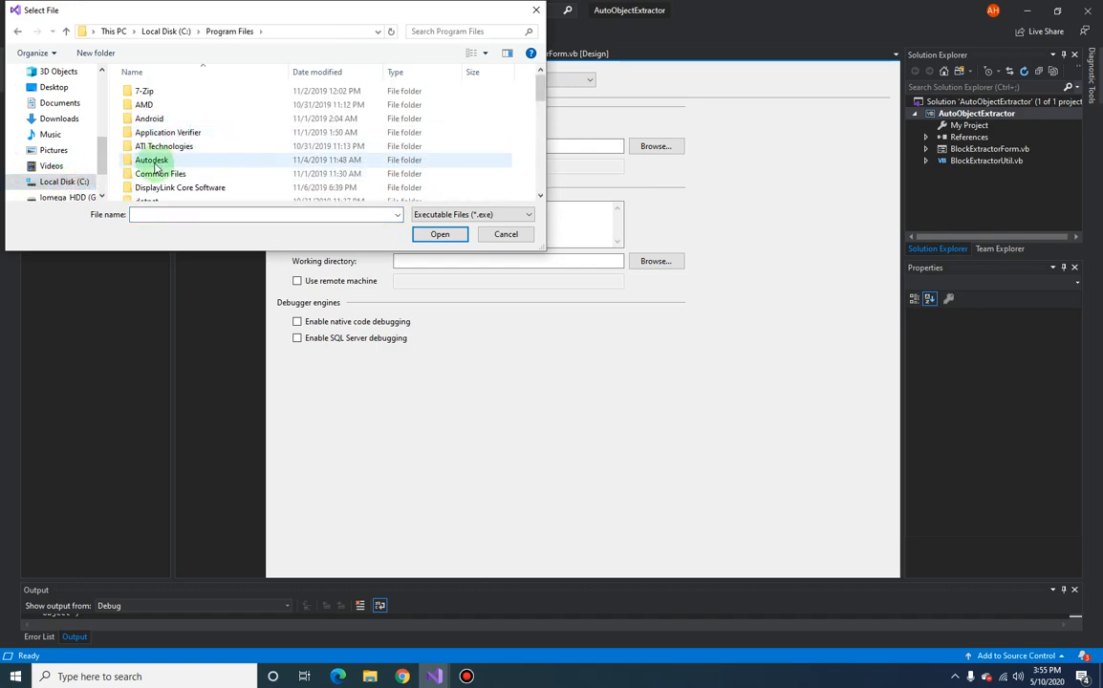
pyautogui.doubleClick(151, 159)
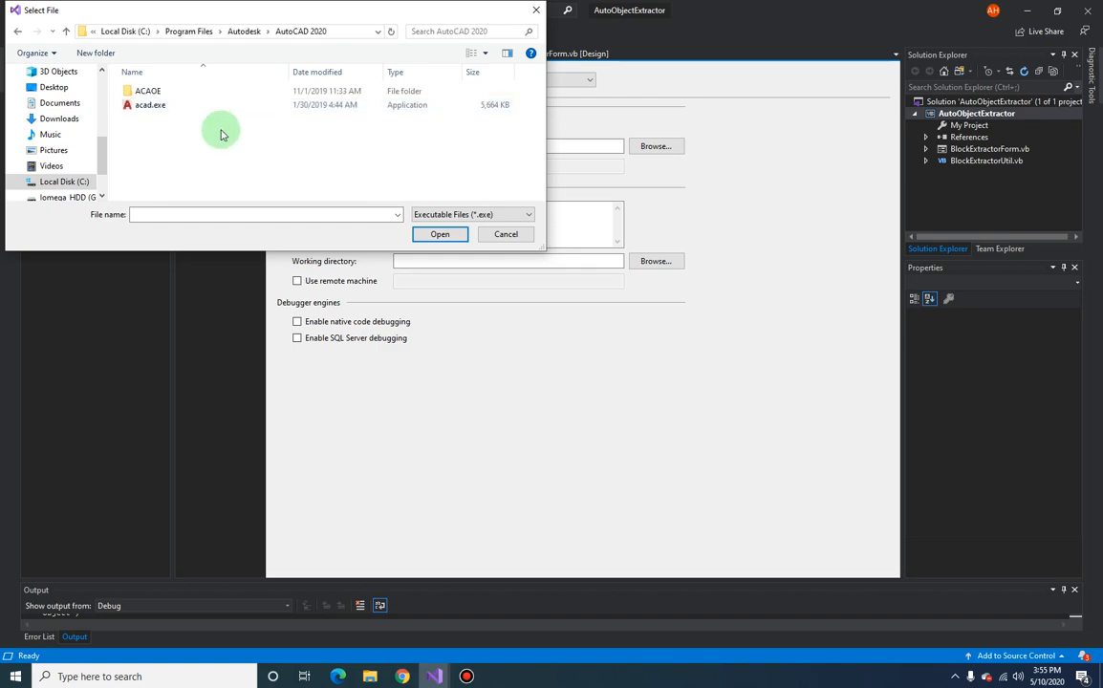
pyautogui.scroll(-3)
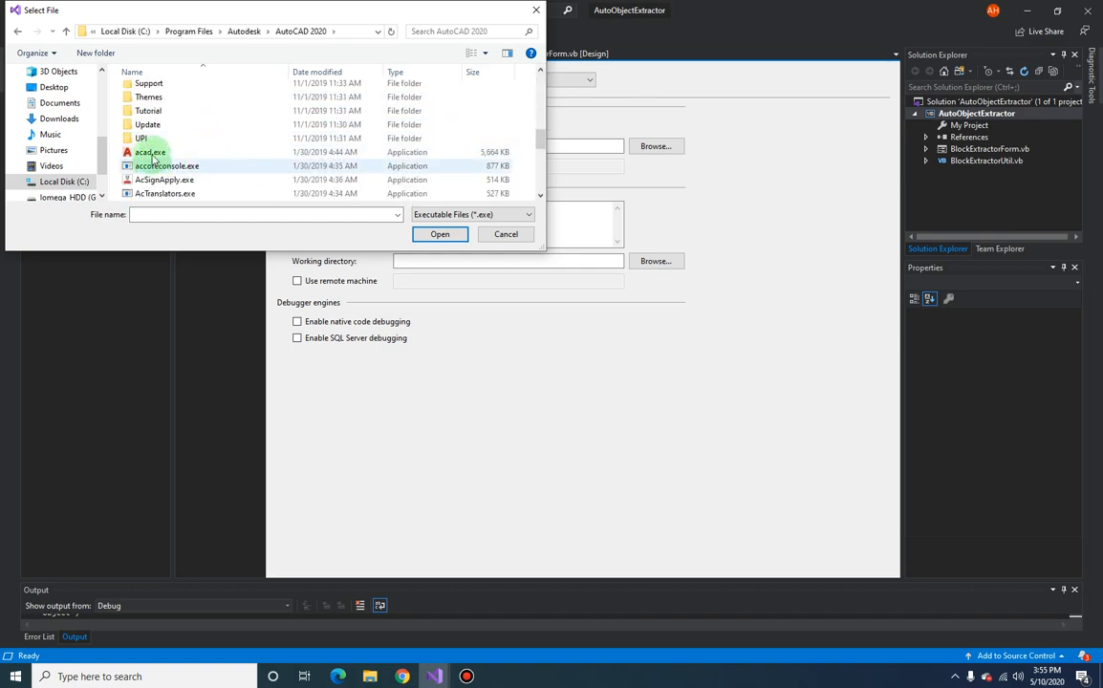
pyautogui.click(439, 234)
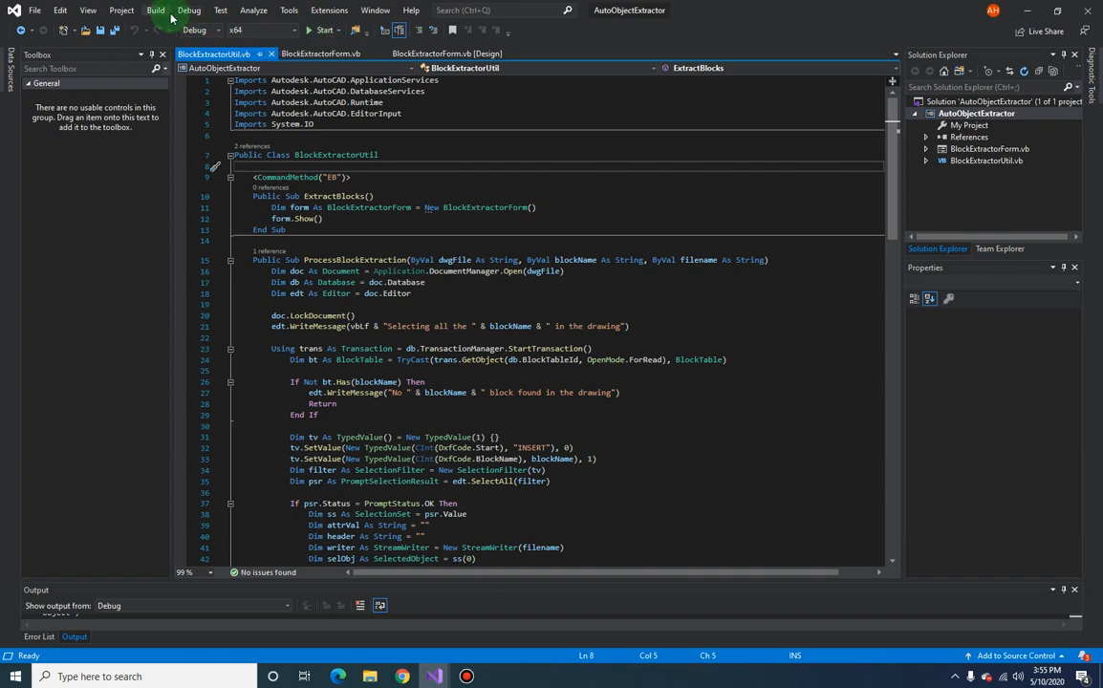
# - Build the AutoObjectExtractor solution and start debugging to launch AutoCAD 2020
pyautogui.click(155, 10)
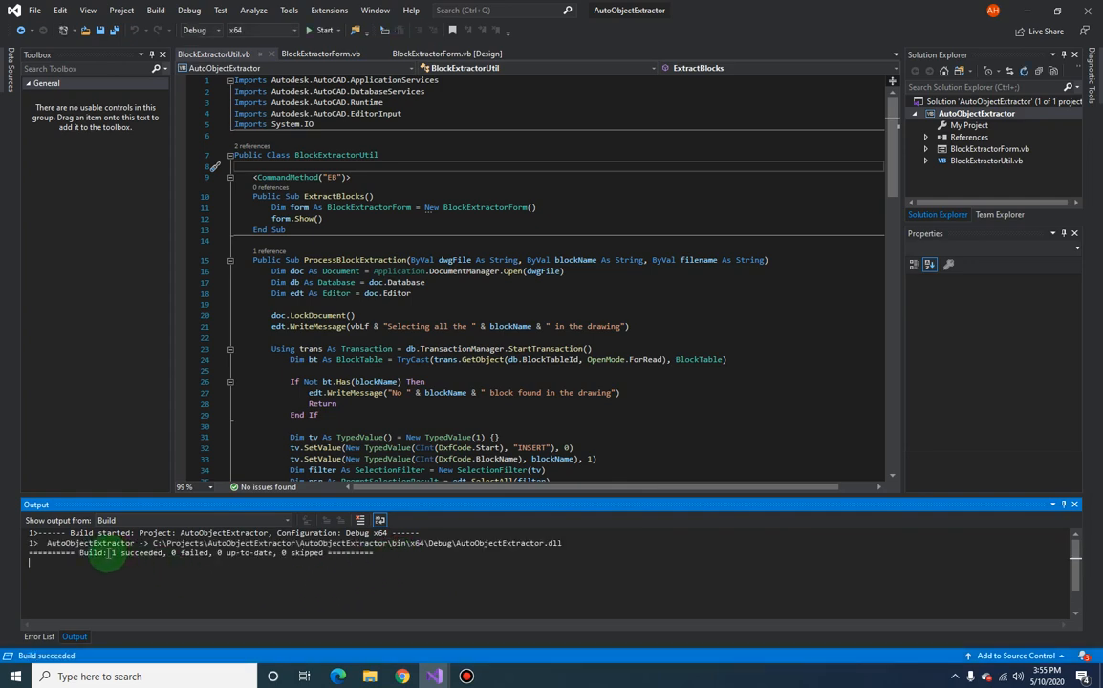
pyautogui.click(491, 153)
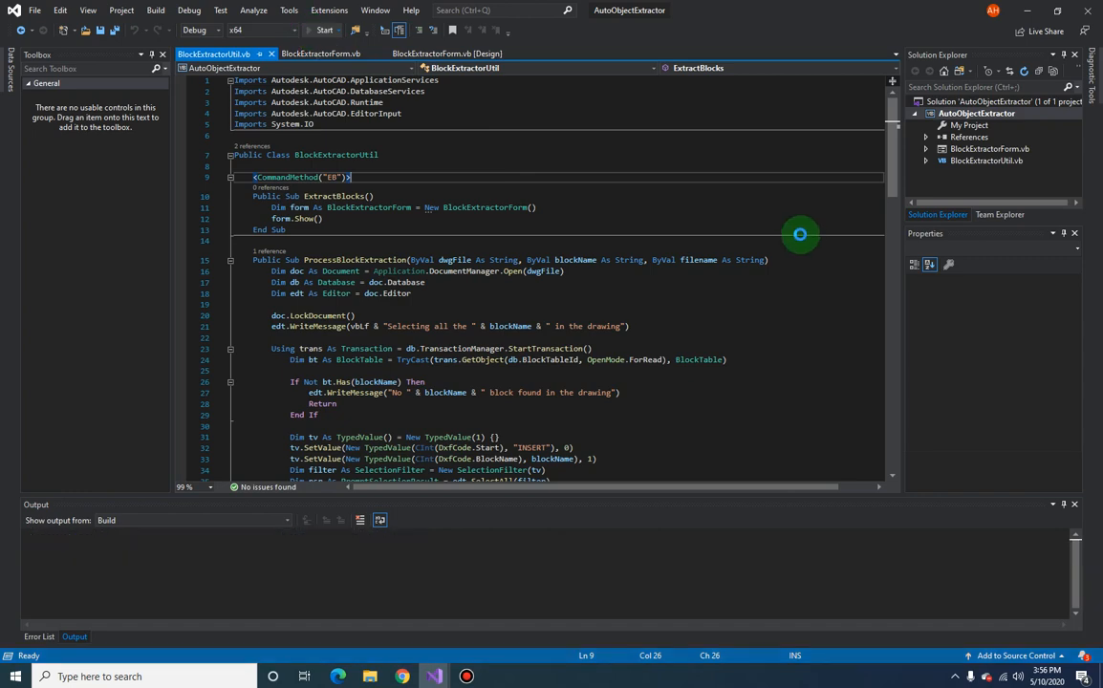
pyautogui.click(323, 30)
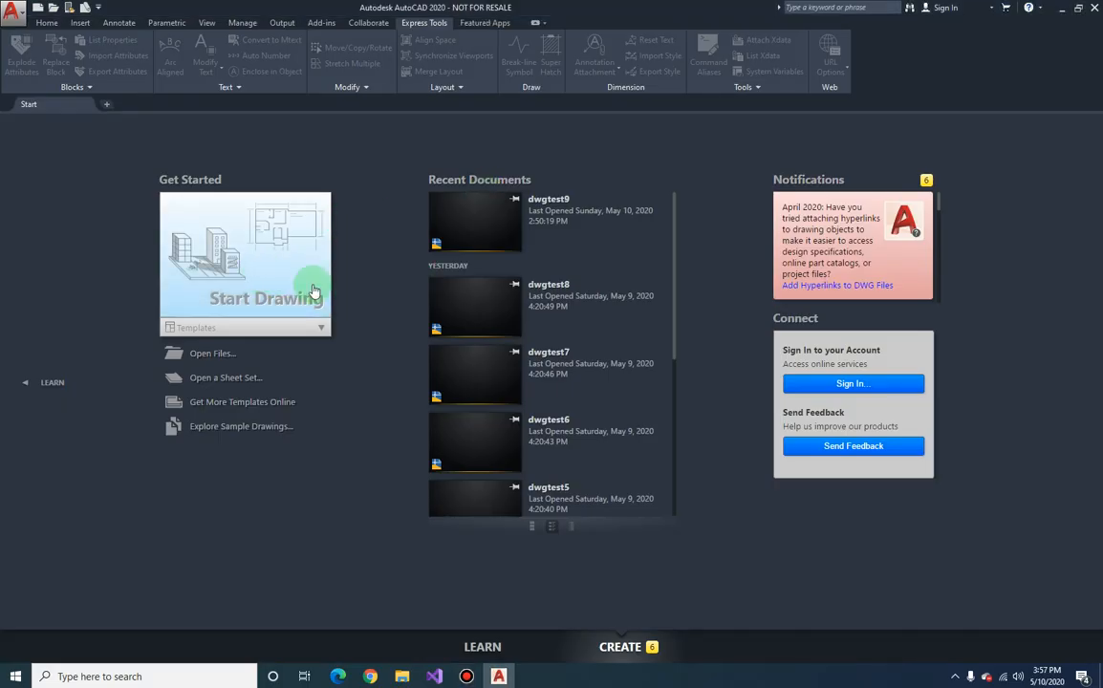
# - Start a blank drawing and NETLOAD AutoObjectExtractor.dll from the bin\x64\Debug folder
pyautogui.click(266, 297)
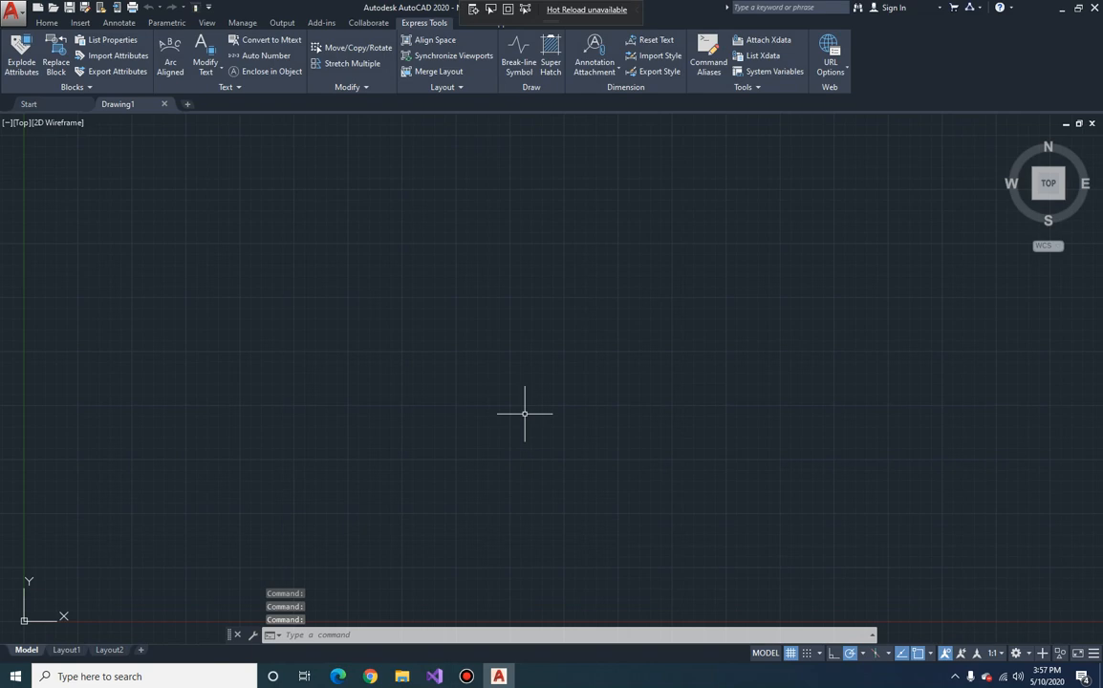
pyautogui.write('net')
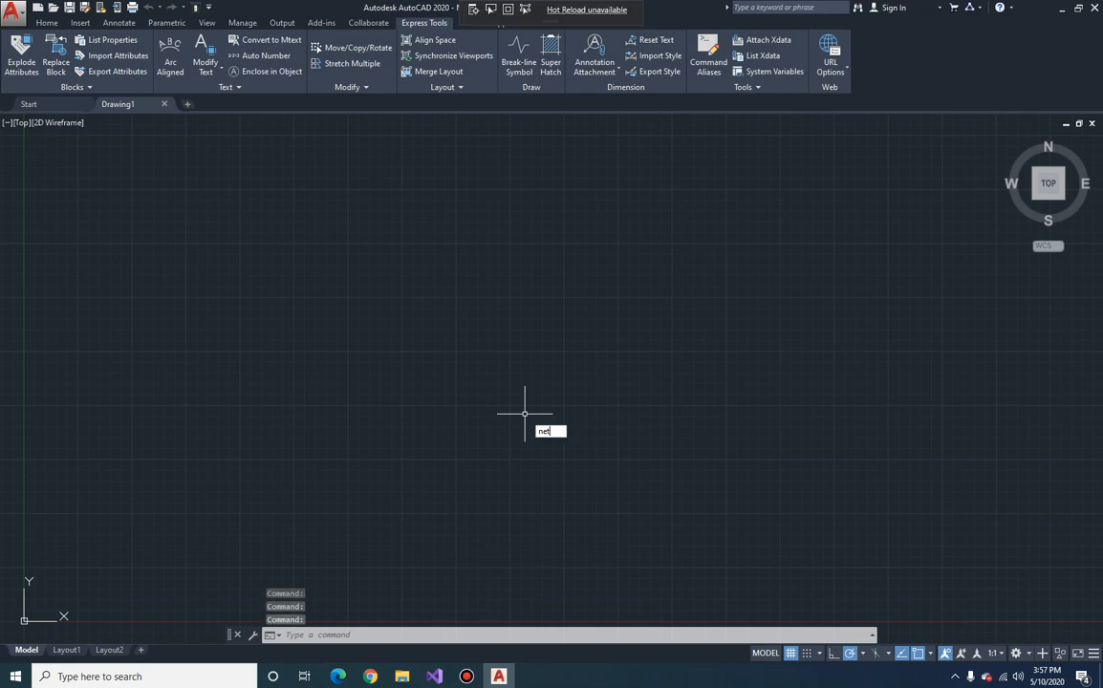
pyautogui.write('load')
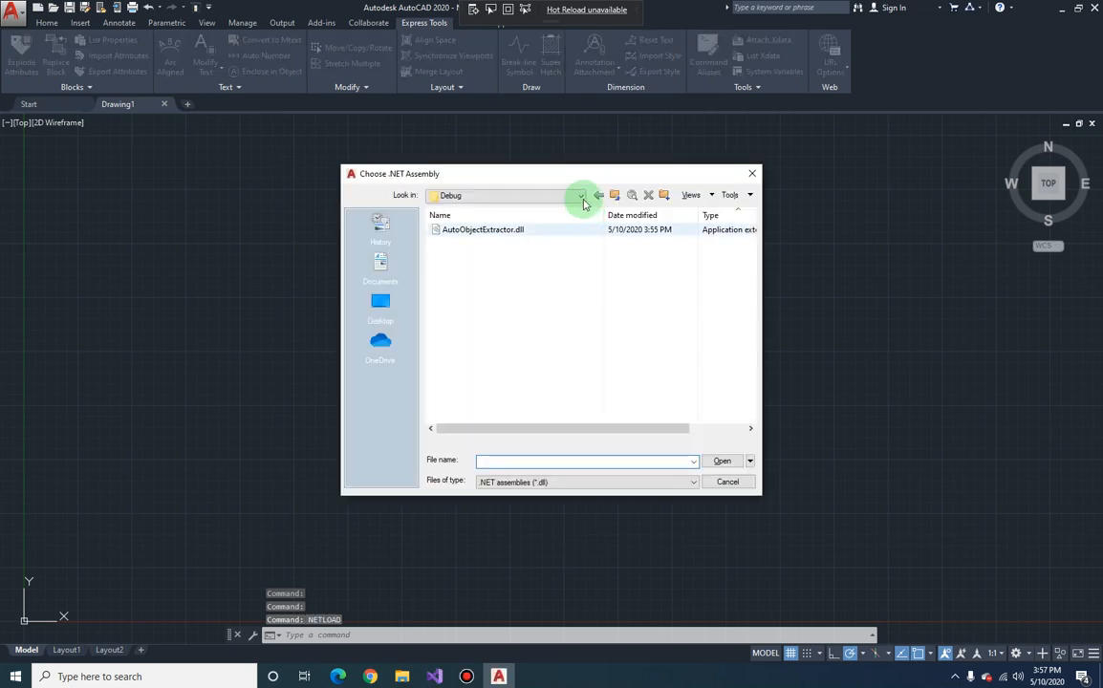
pyautogui.click(581, 195)
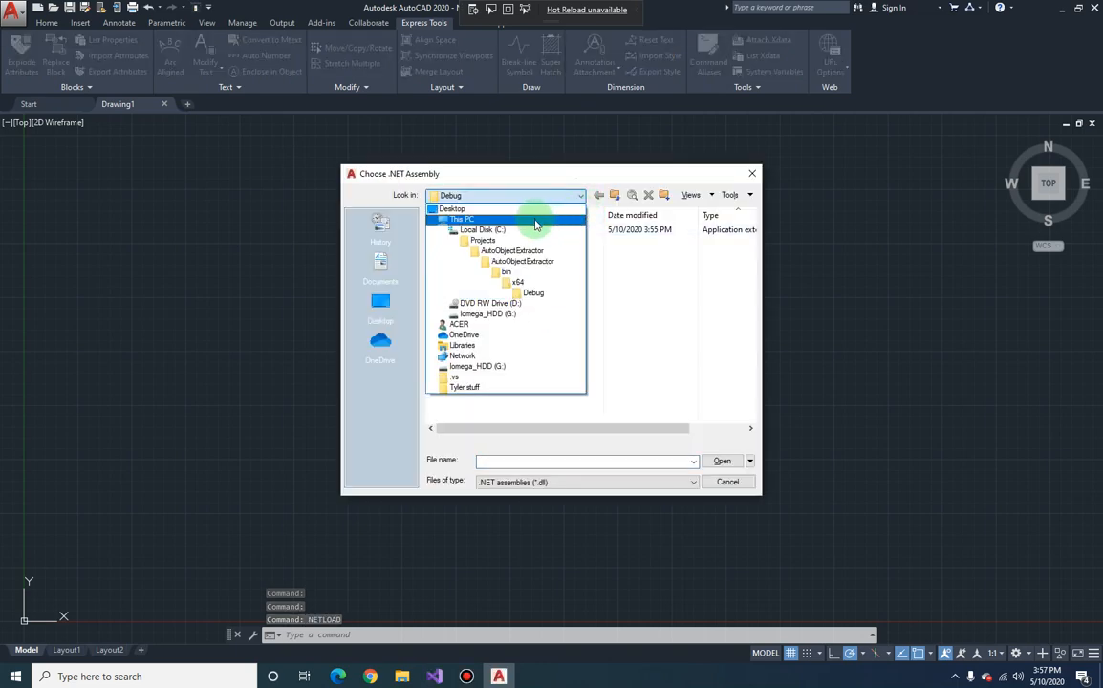
pyautogui.click(521, 261)
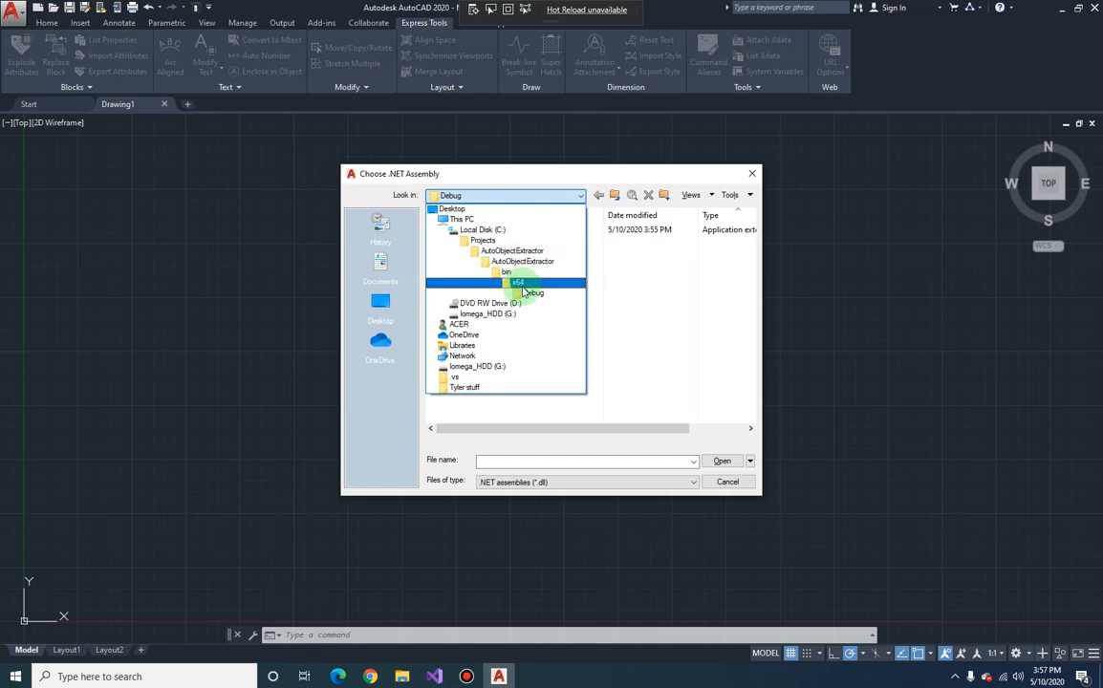
pyautogui.click(533, 294)
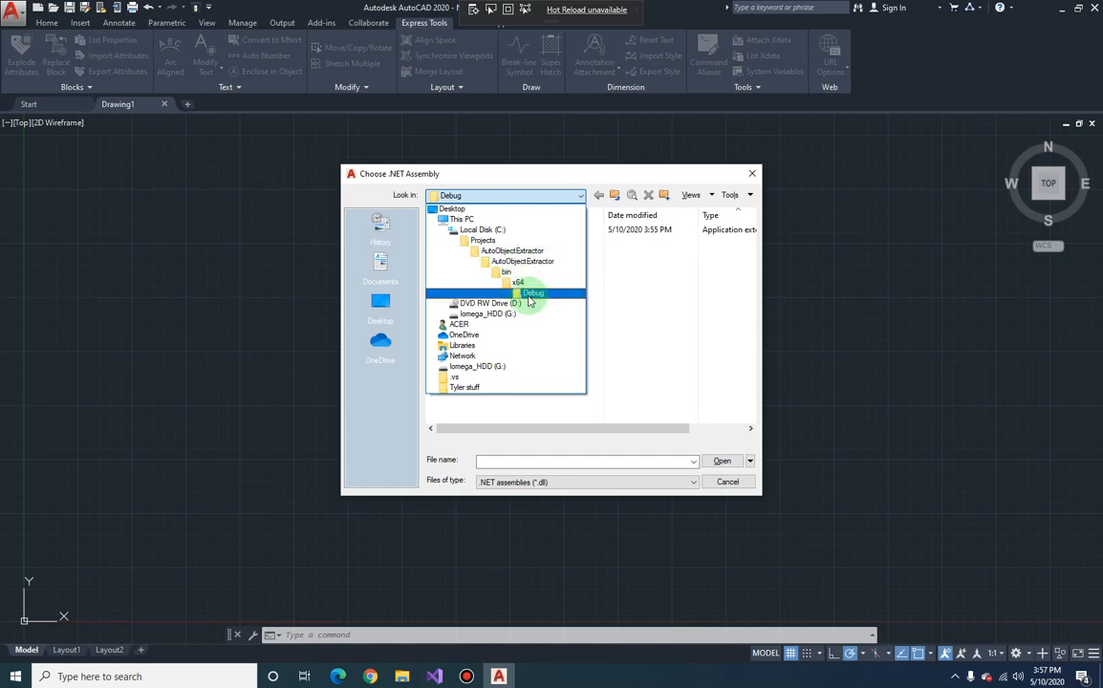
pyautogui.doubleClick(532, 292)
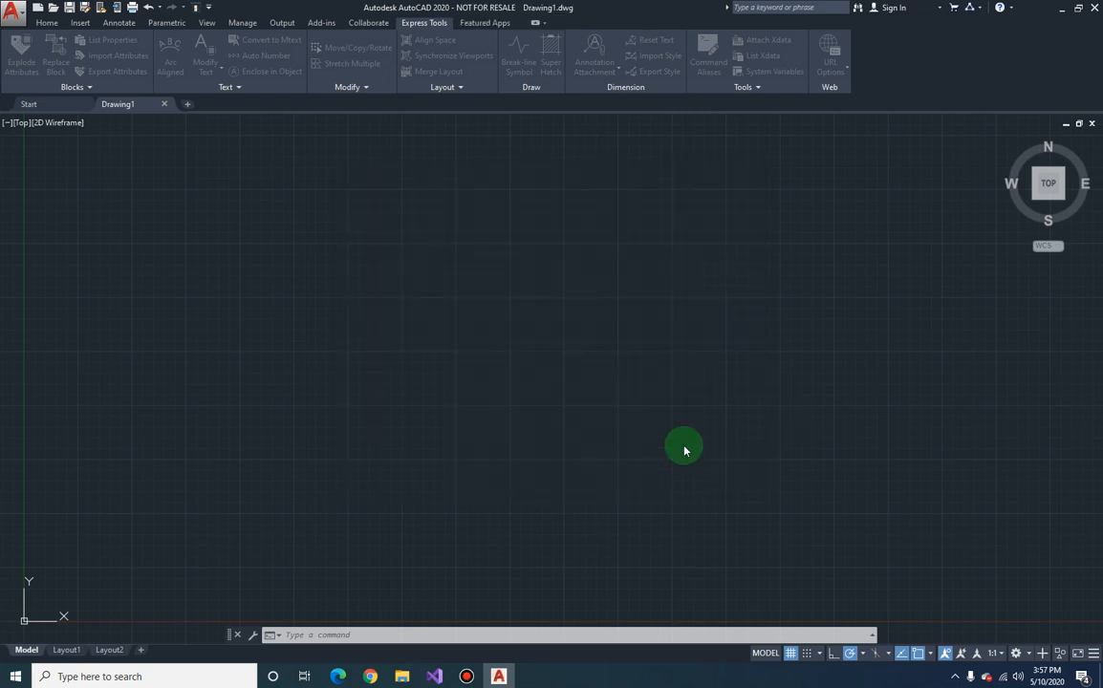
pyautogui.moveTo(684, 449)
pyautogui.write('EB')
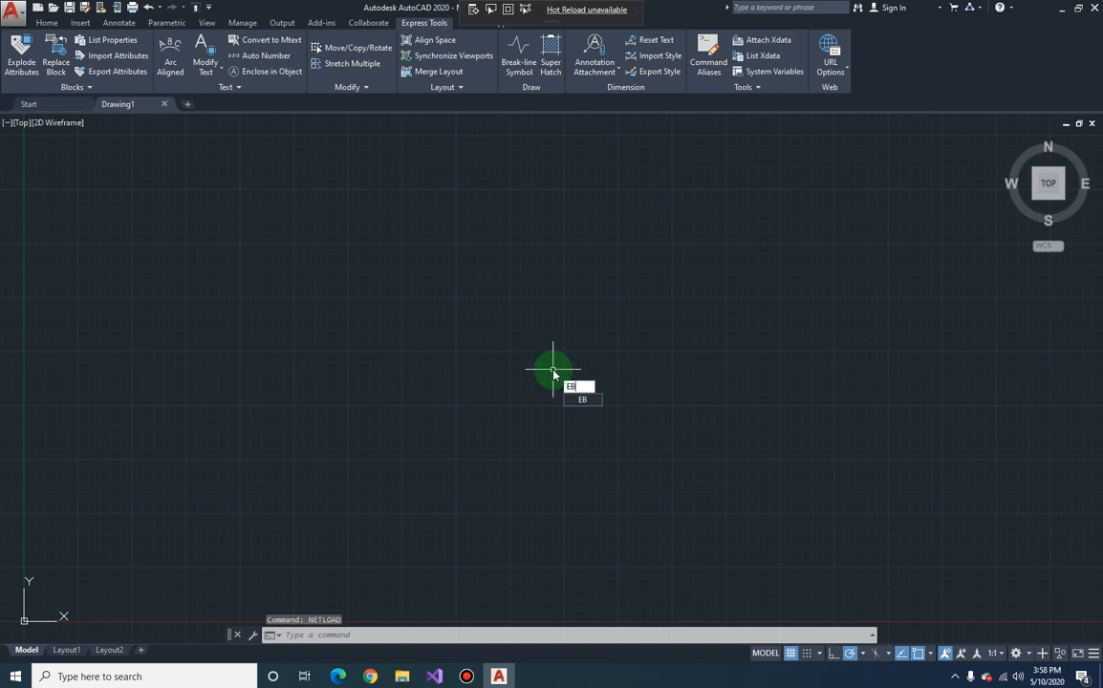
# - Run the EB command to open the BlockExtractorForm with ten test drawings
pyautogui.press('Return')
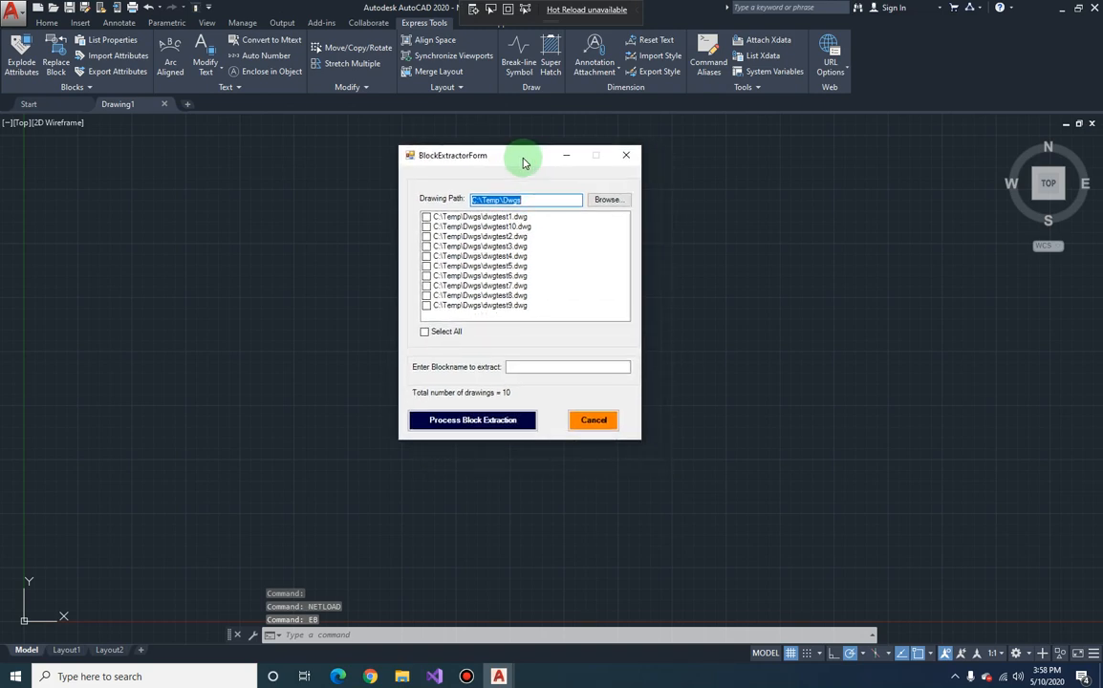
pyautogui.moveTo(657, 492)
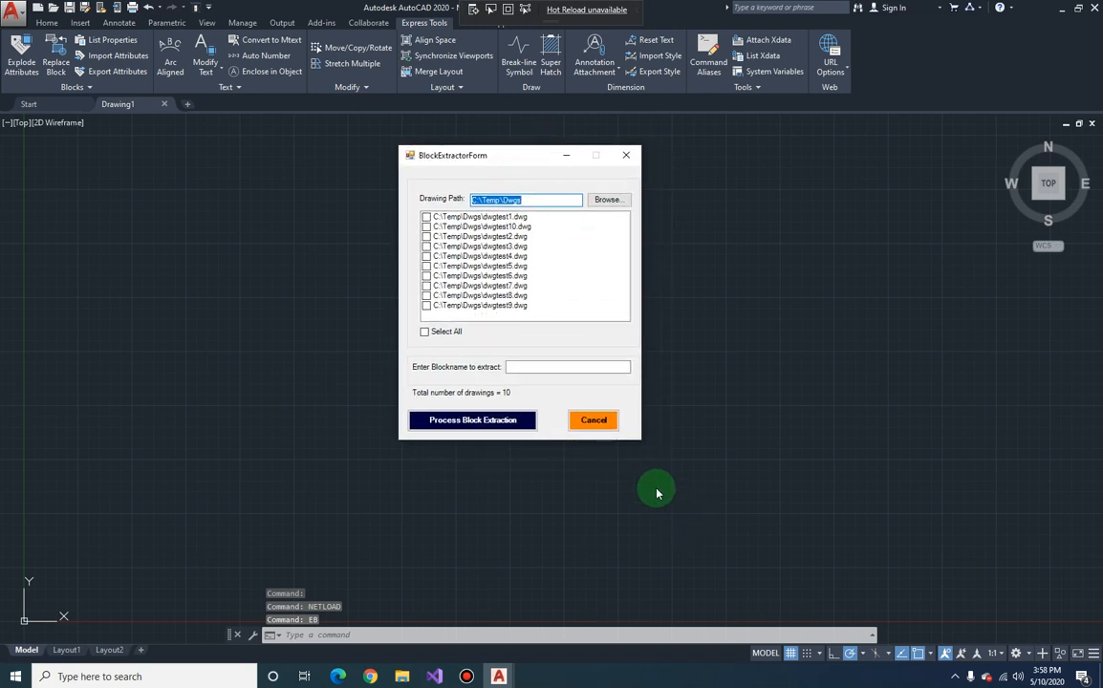
pyautogui.moveTo(644, 445)
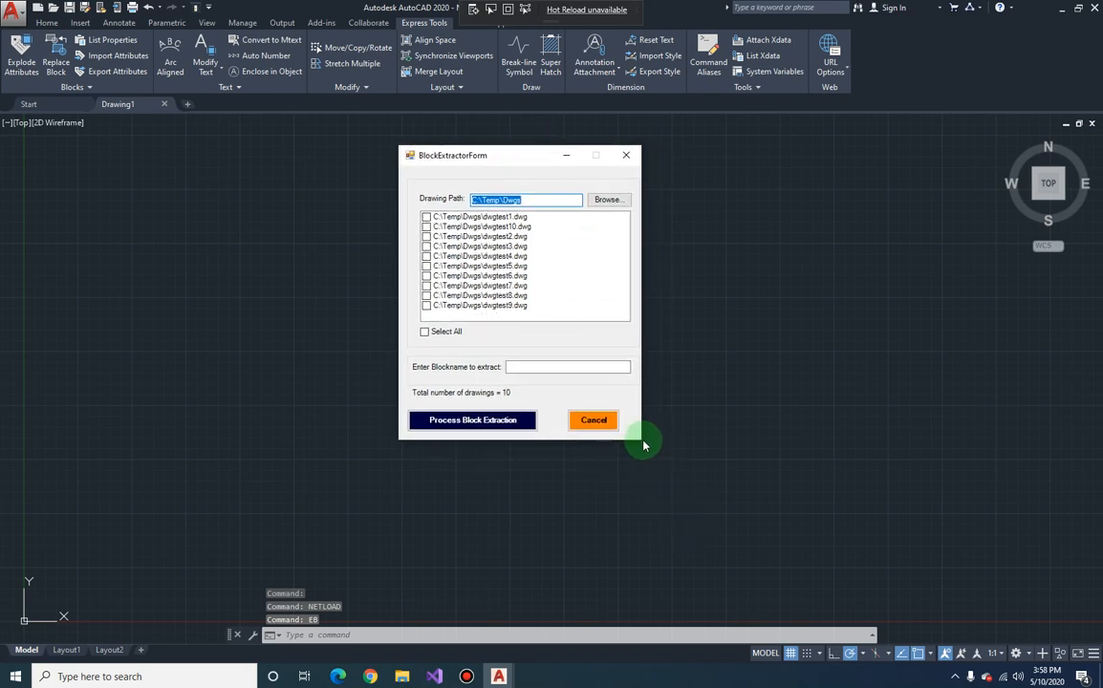
pyautogui.moveTo(570, 235)
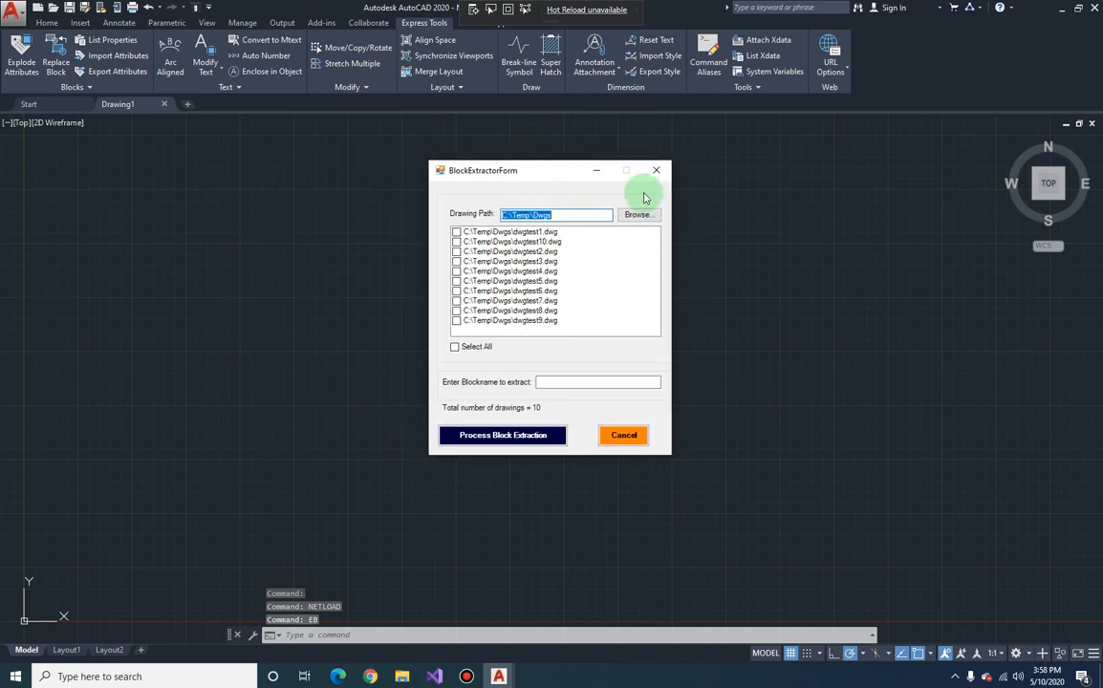
pyautogui.moveTo(628, 172)
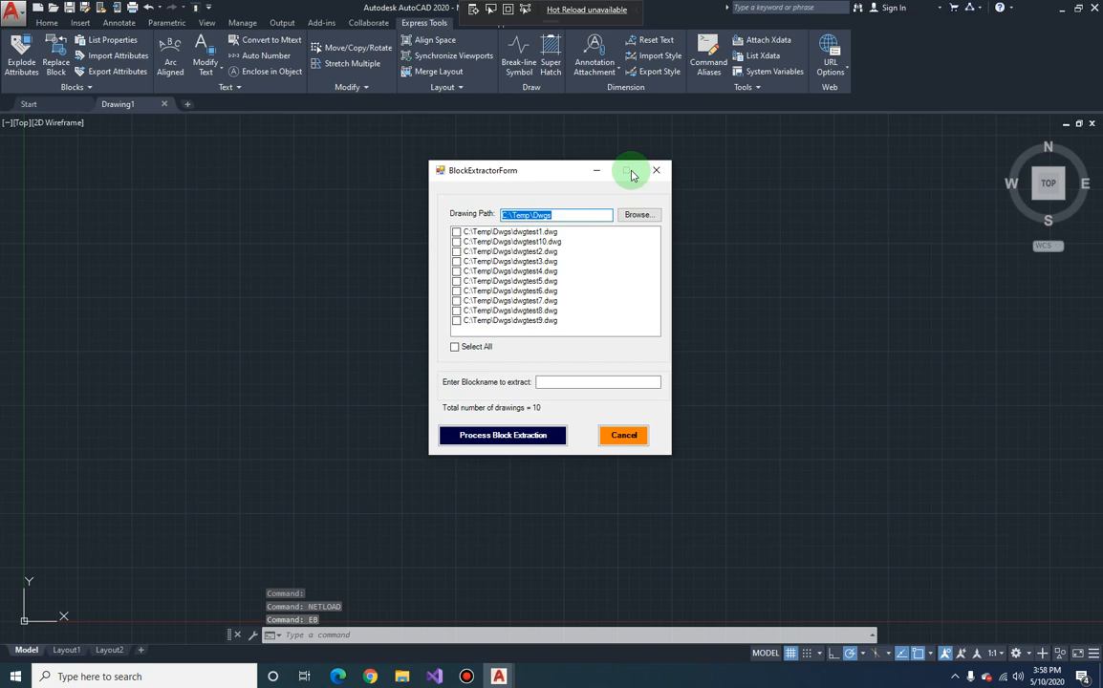
pyautogui.moveTo(723, 211)
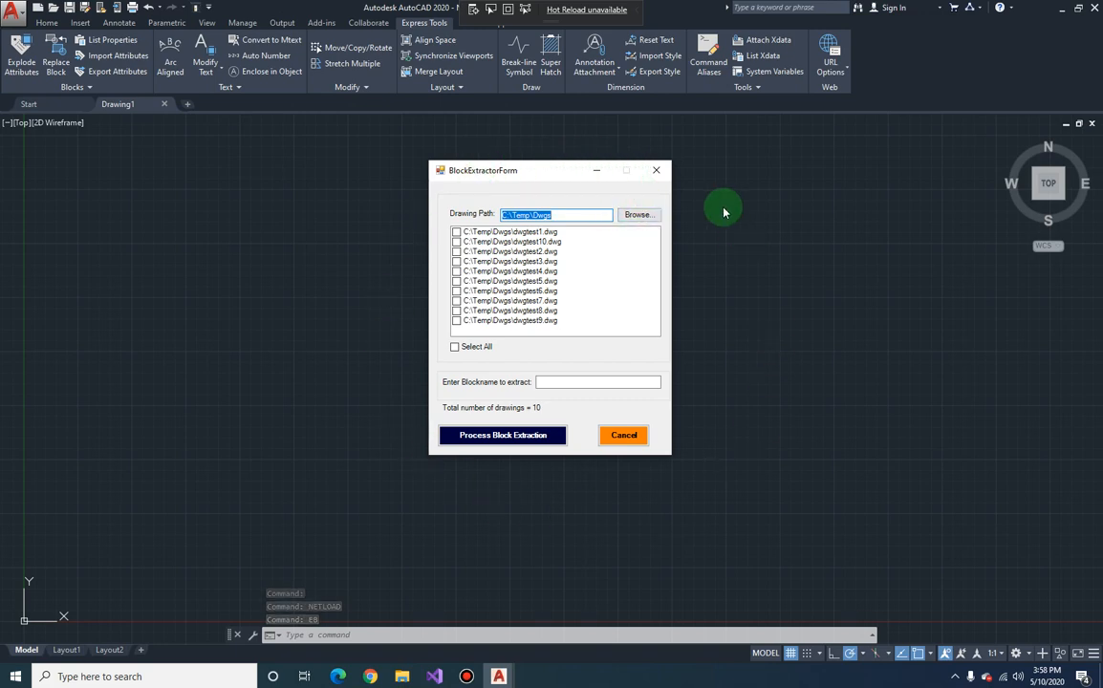
pyautogui.moveTo(502, 186)
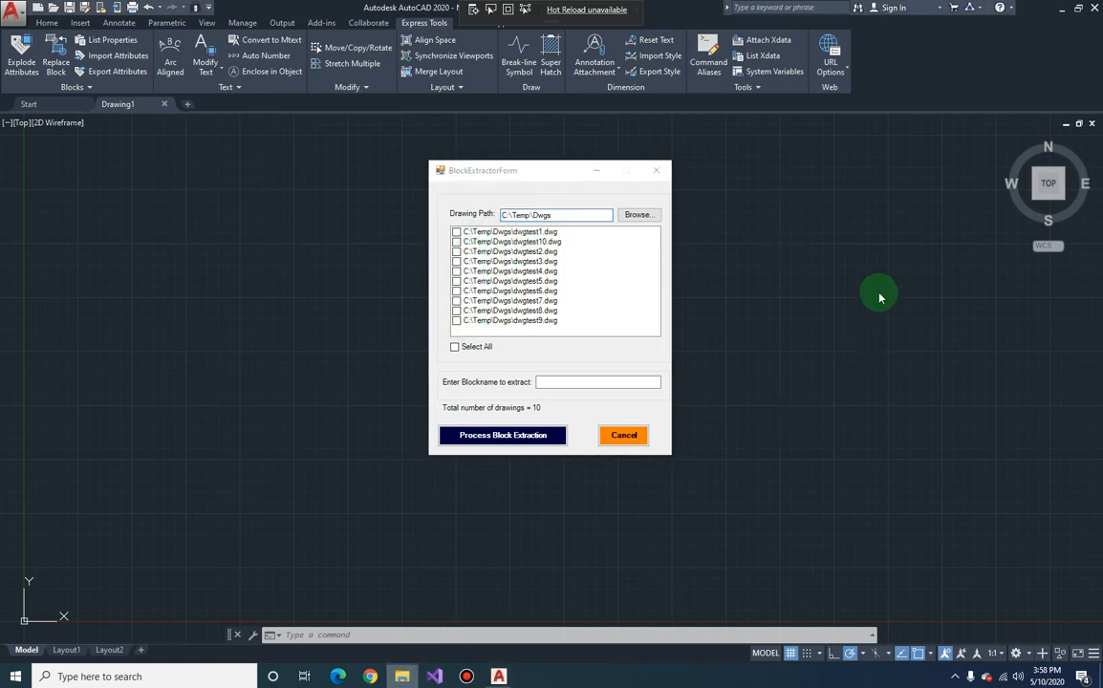
# - Open the MoreDwgs folder inside C:\Temp\Dwgs in File Explorer
pyautogui.click(637, 214)
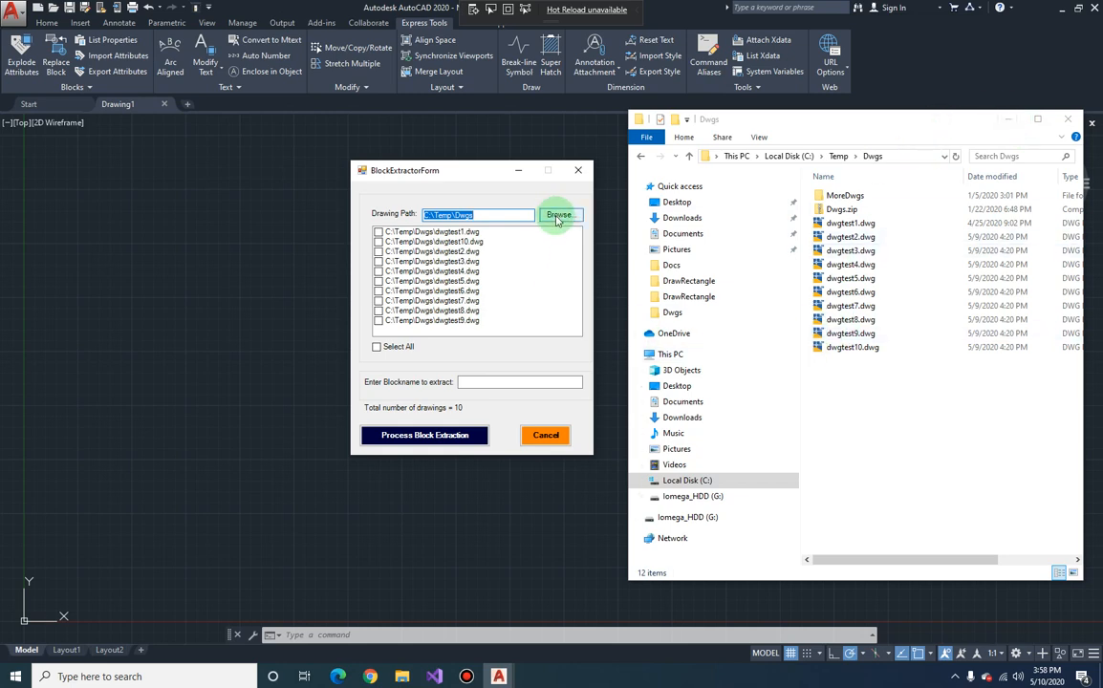
pyautogui.click(840, 208)
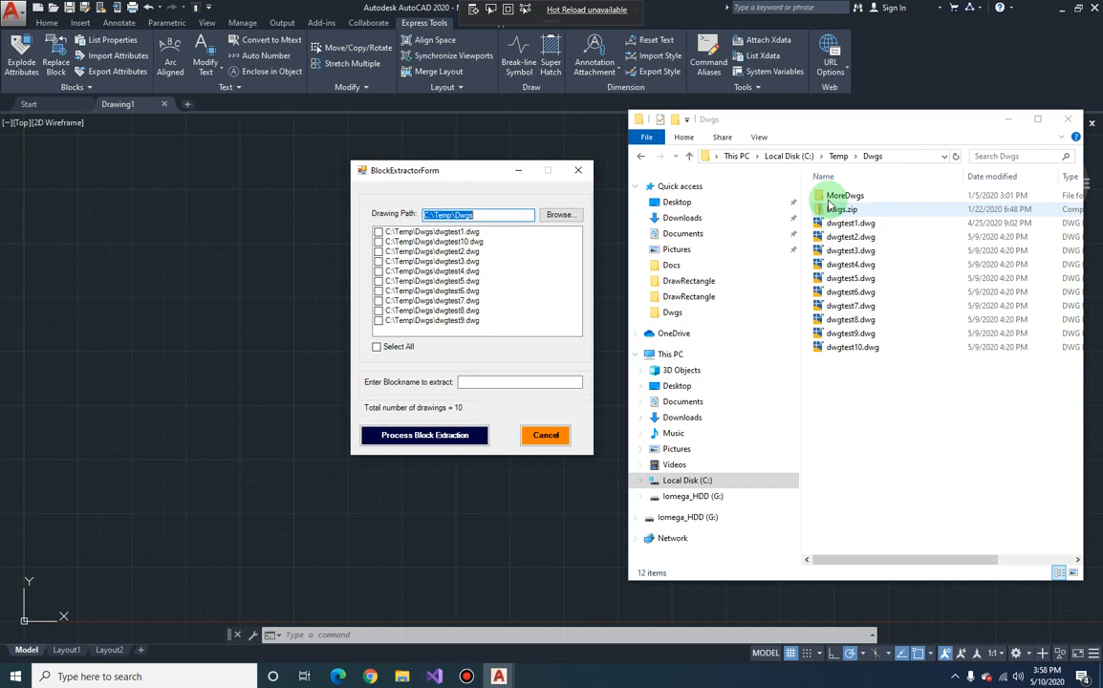
pyautogui.doubleClick(844, 195)
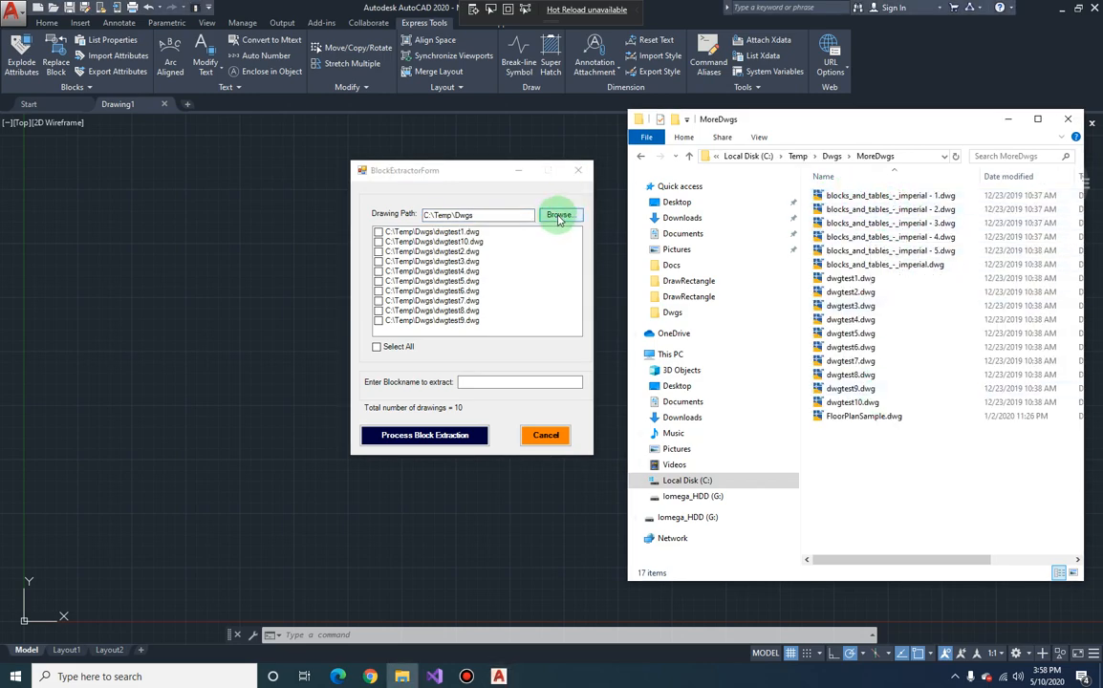
# - Set the extractor's drawing path to C:\Temp\Dwgs\MoreDwgs and scroll its 17-drawing list
pyautogui.click(559, 214)
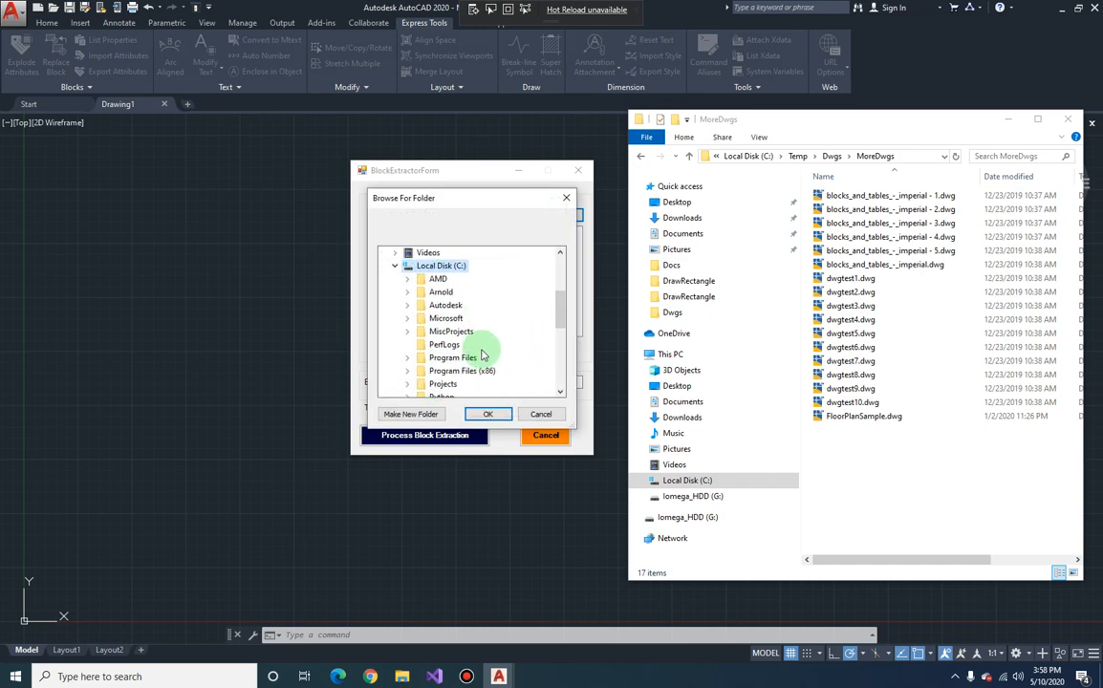
pyautogui.click(408, 344)
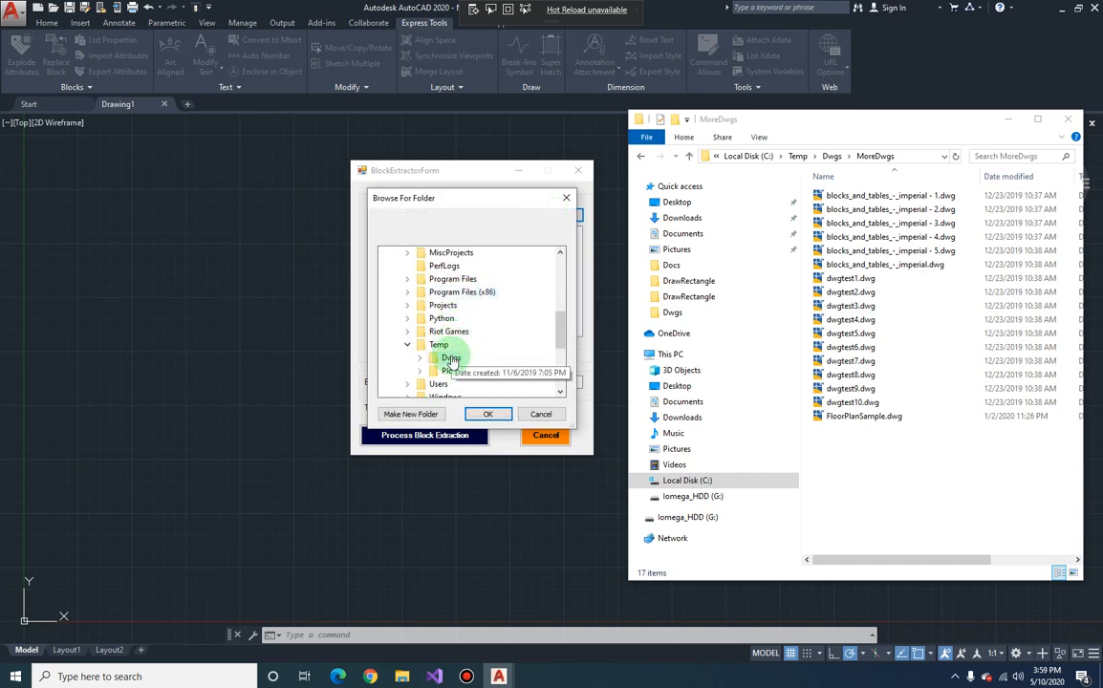
pyautogui.click(420, 357)
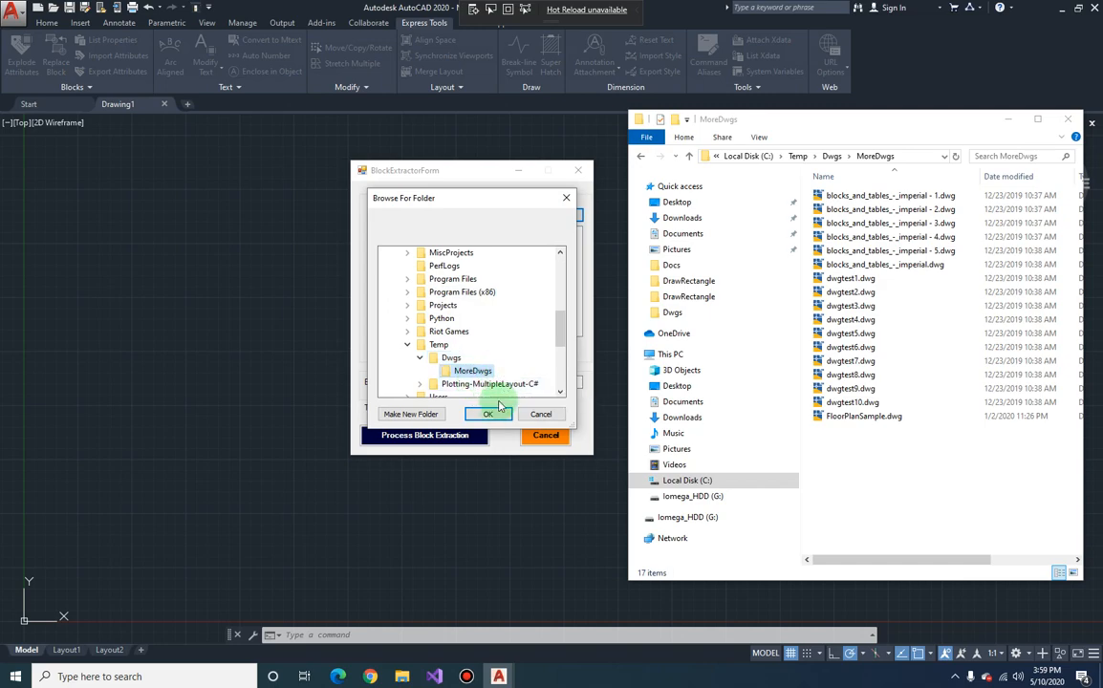
pyautogui.click(488, 414)
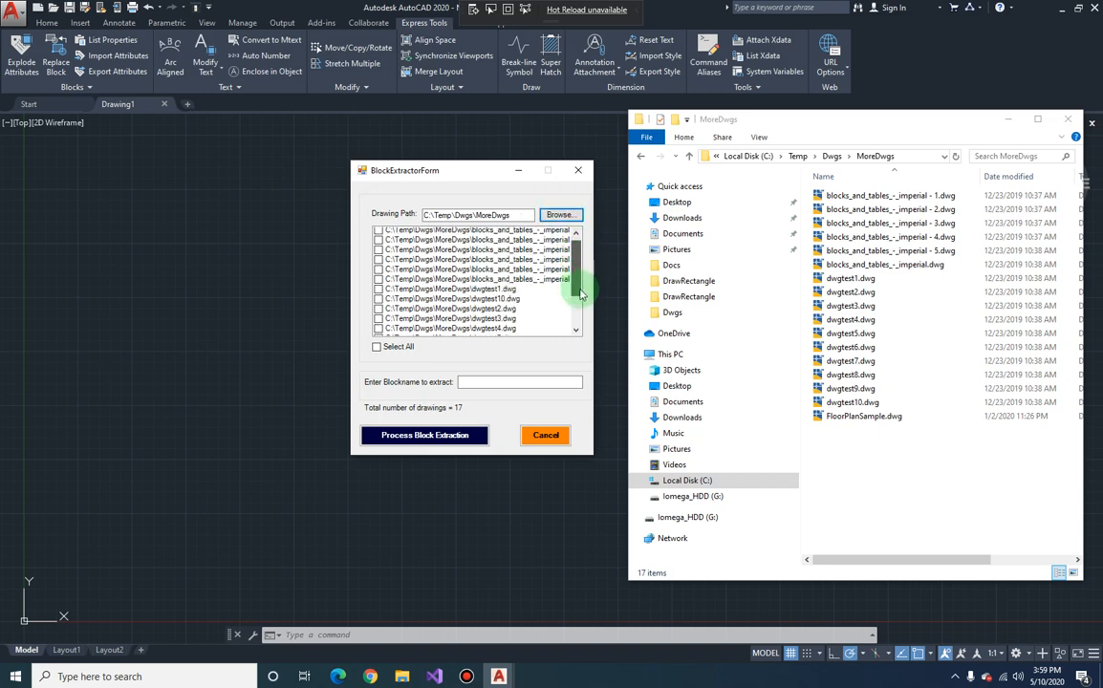
pyautogui.scroll(-3)
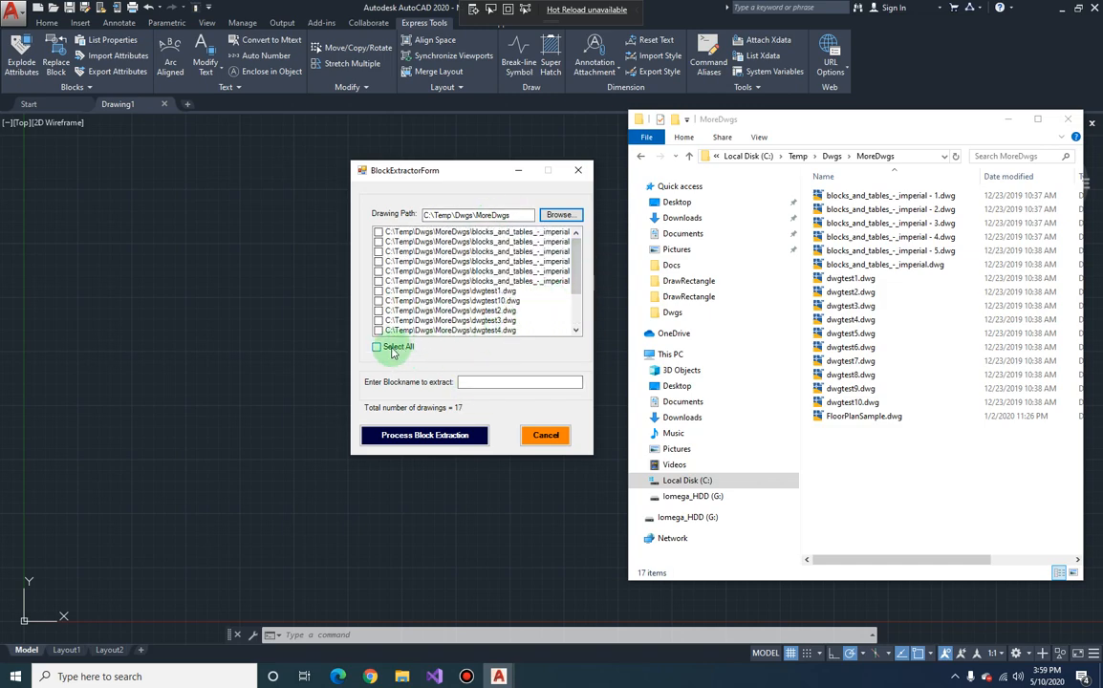
pyautogui.click(377, 346)
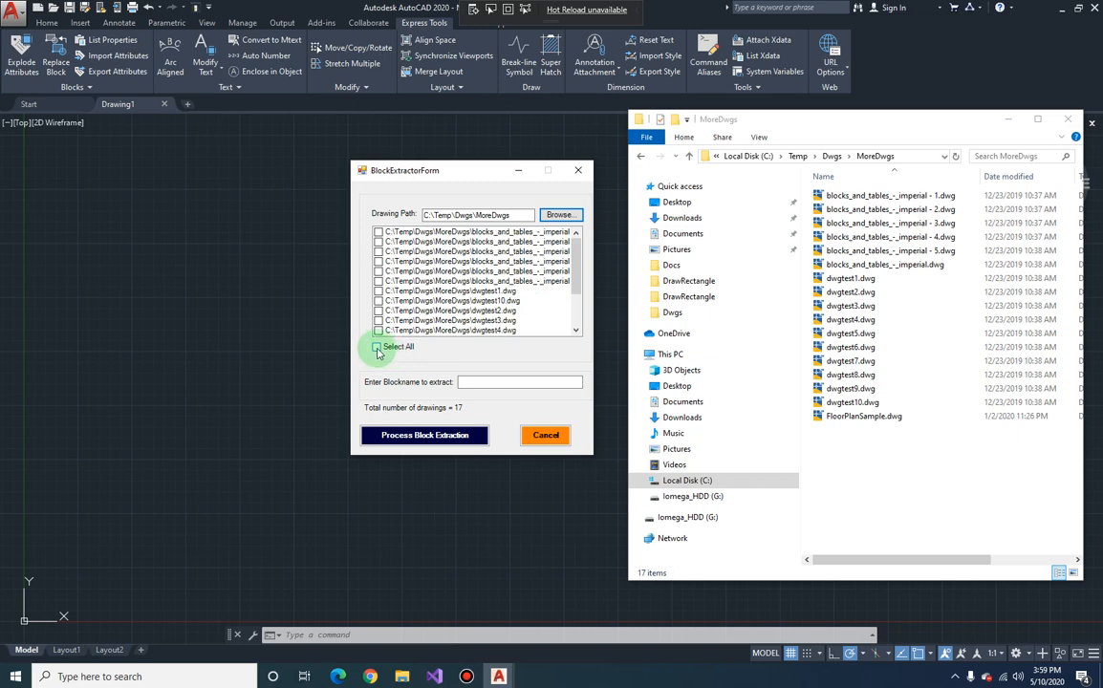
# - Toggle Select All off, tick four MoreDwgs drawings, and reopen the folder picker
pyautogui.click(377, 346)
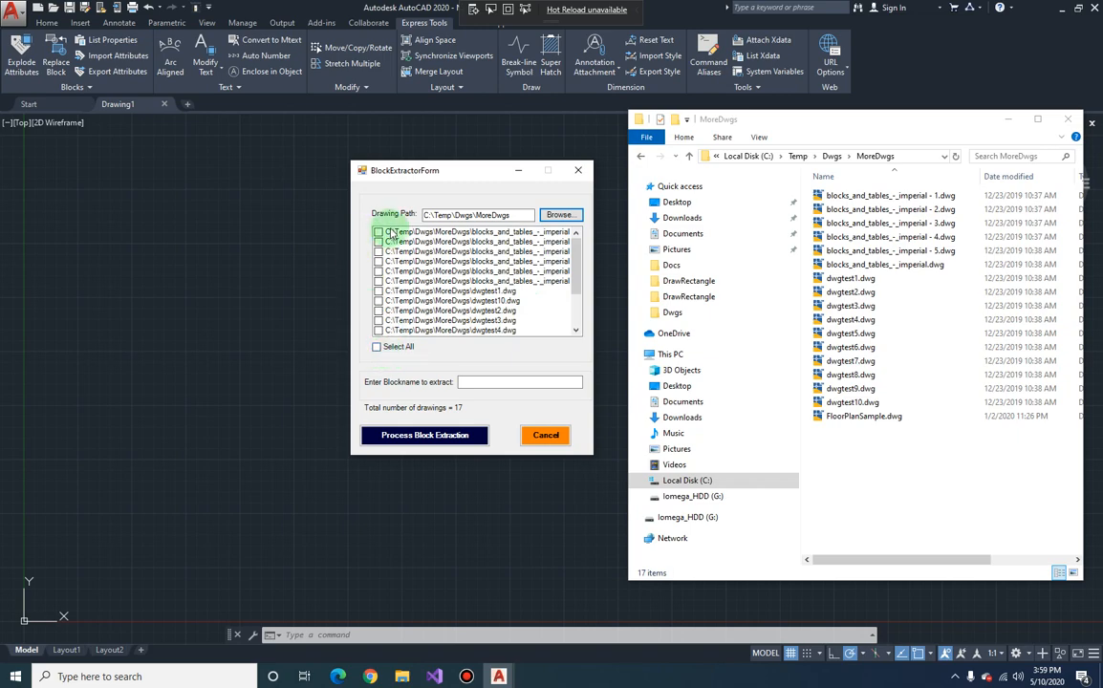
pyautogui.click(378, 231)
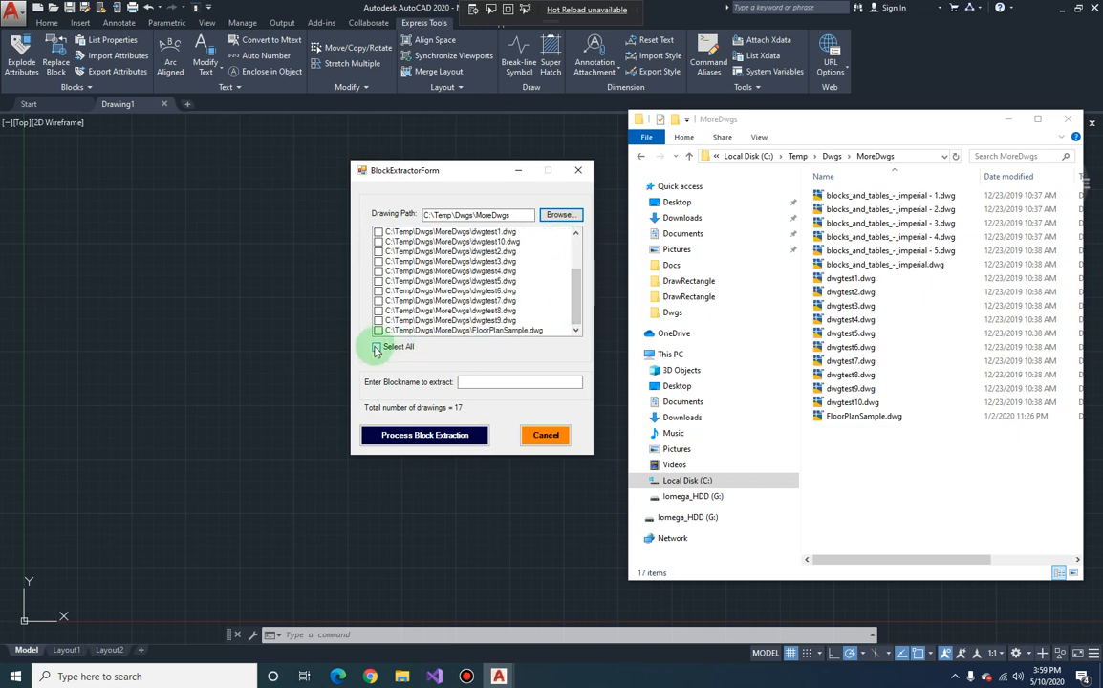
pyautogui.click(376, 346)
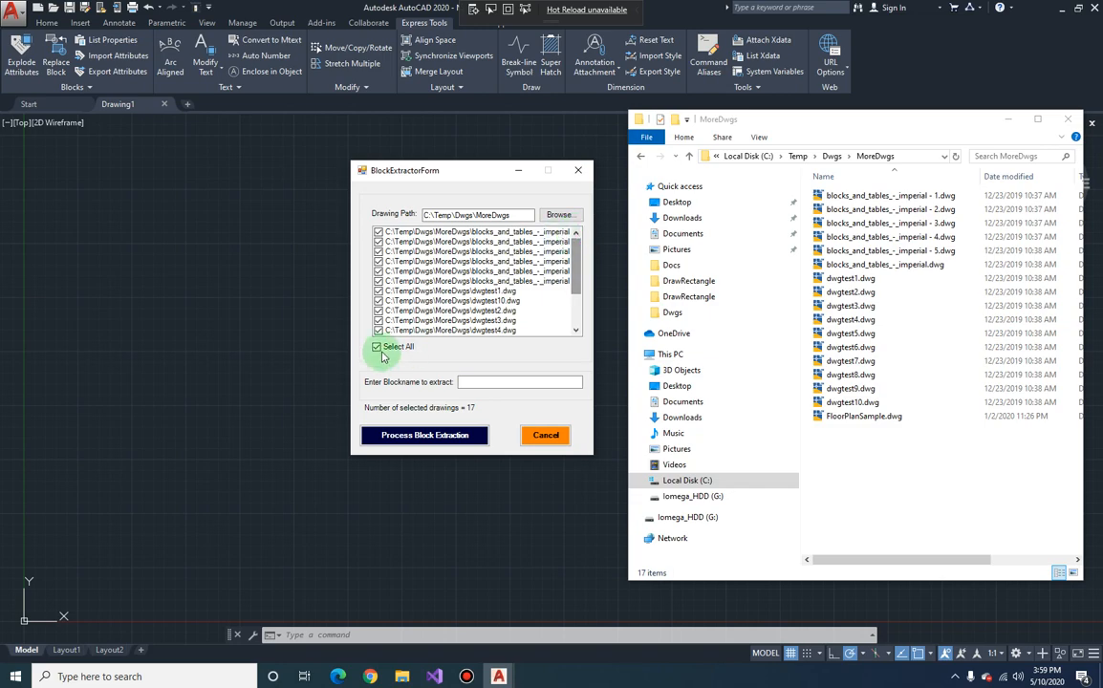
pyautogui.click(377, 346)
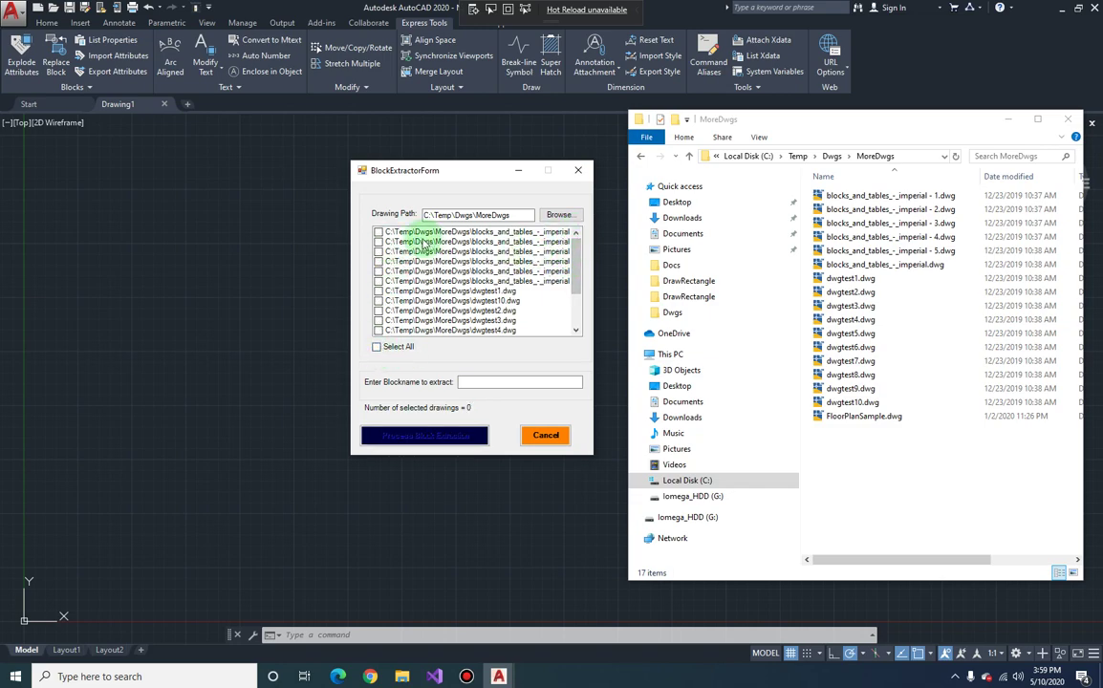
pyautogui.click(377, 232)
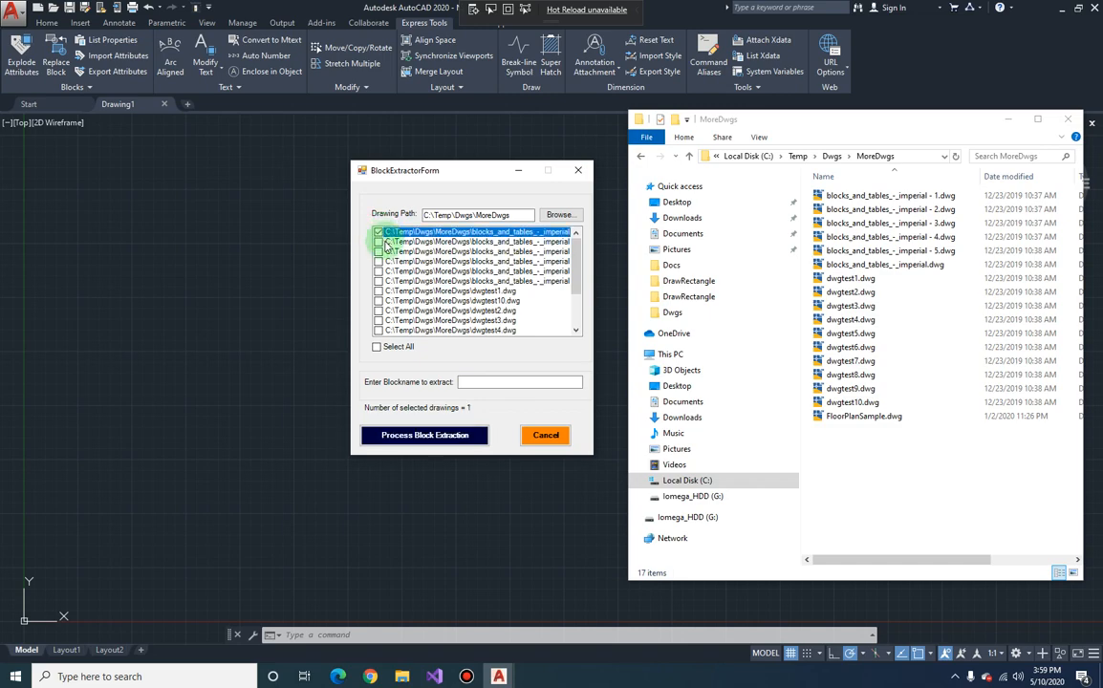
pyautogui.click(378, 251)
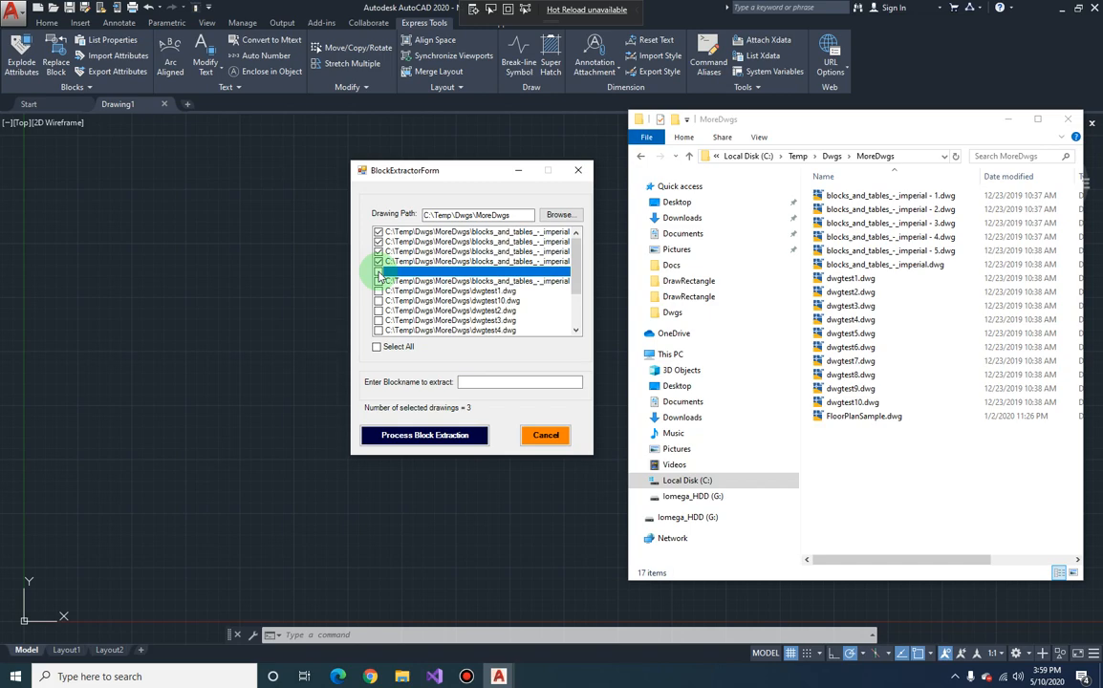
pyautogui.click(379, 270)
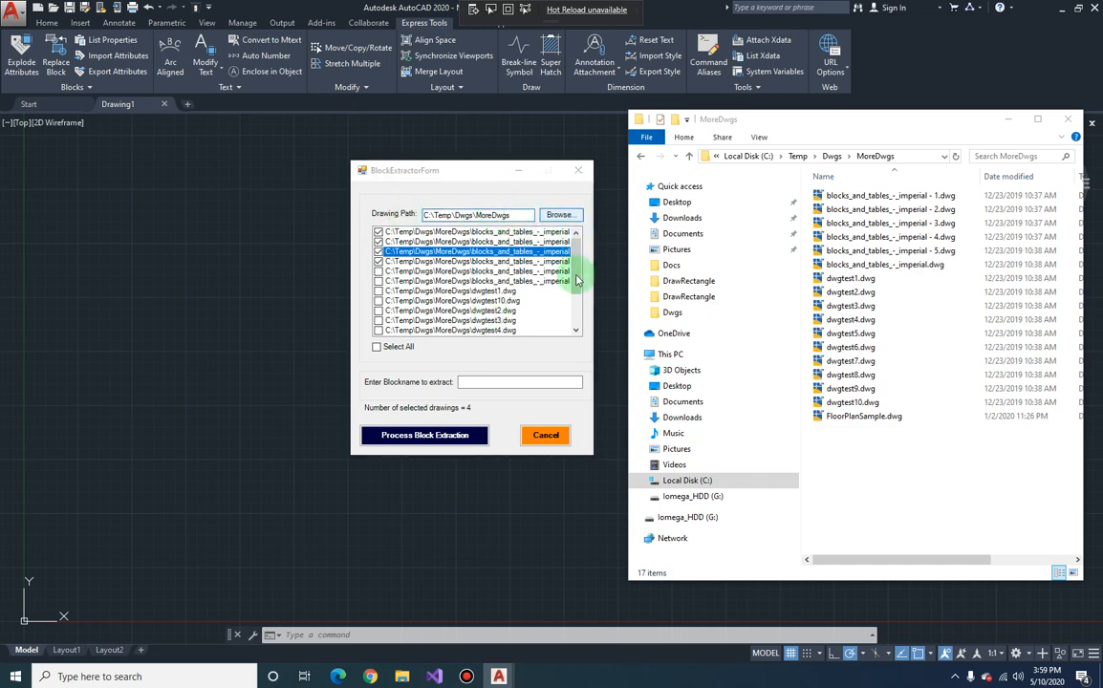
pyautogui.click(559, 214)
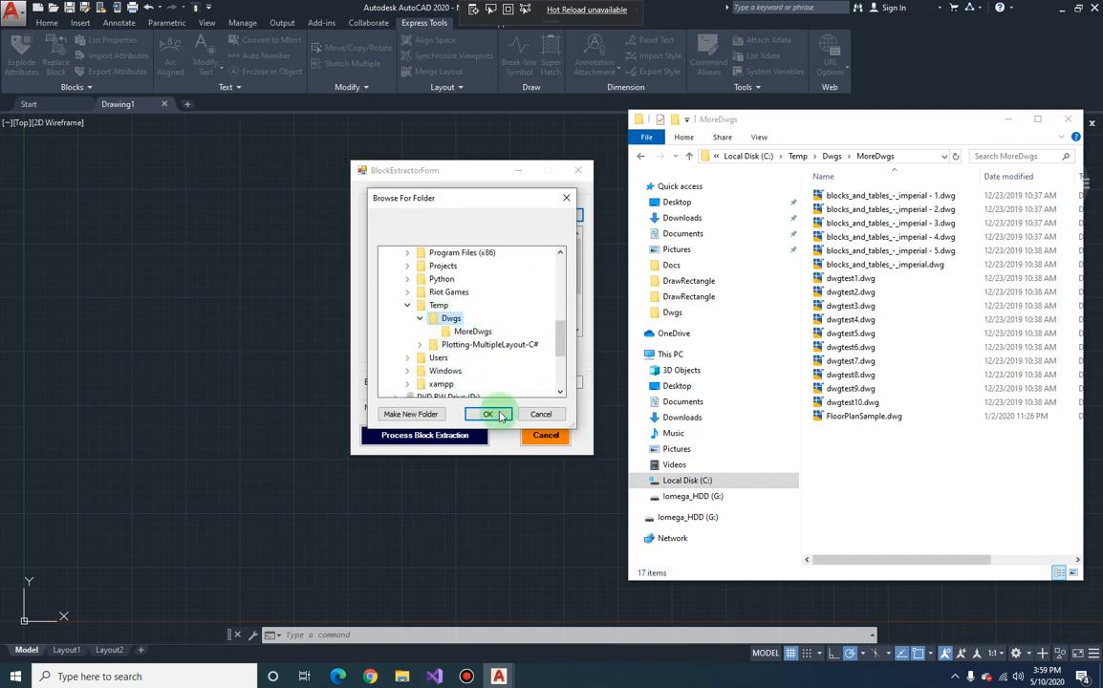
# - Confirm C:\Temp\Dwgs as the drawing path and select dwgtest5.dwg in File Explorer
pyautogui.click(488, 414)
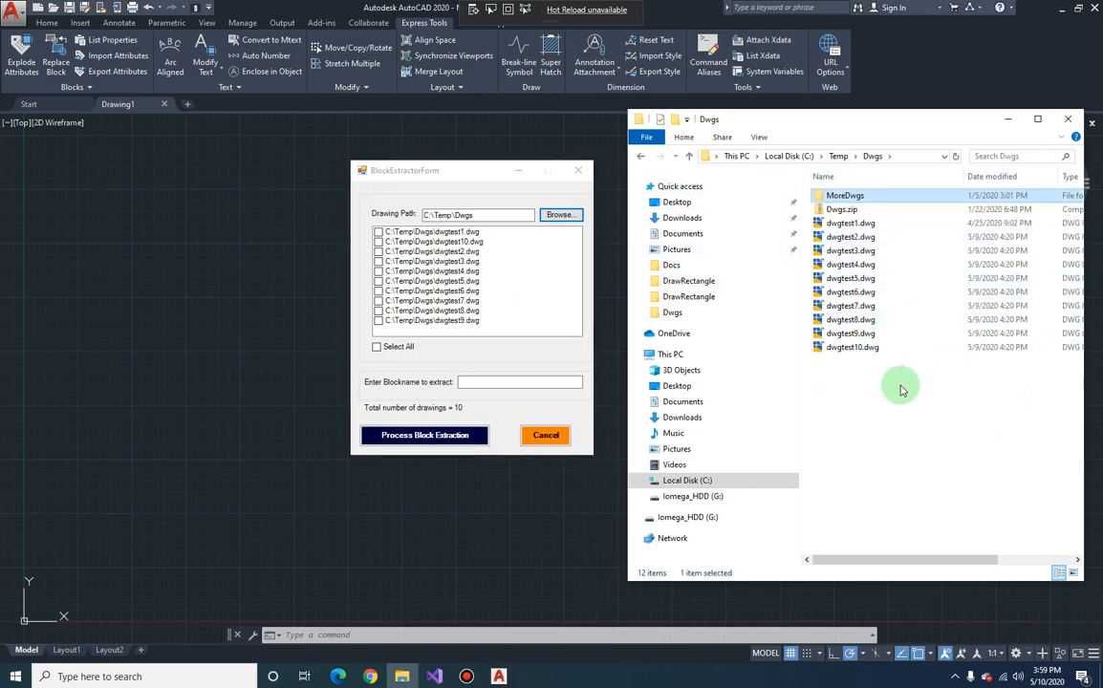
pyautogui.moveTo(531, 369)
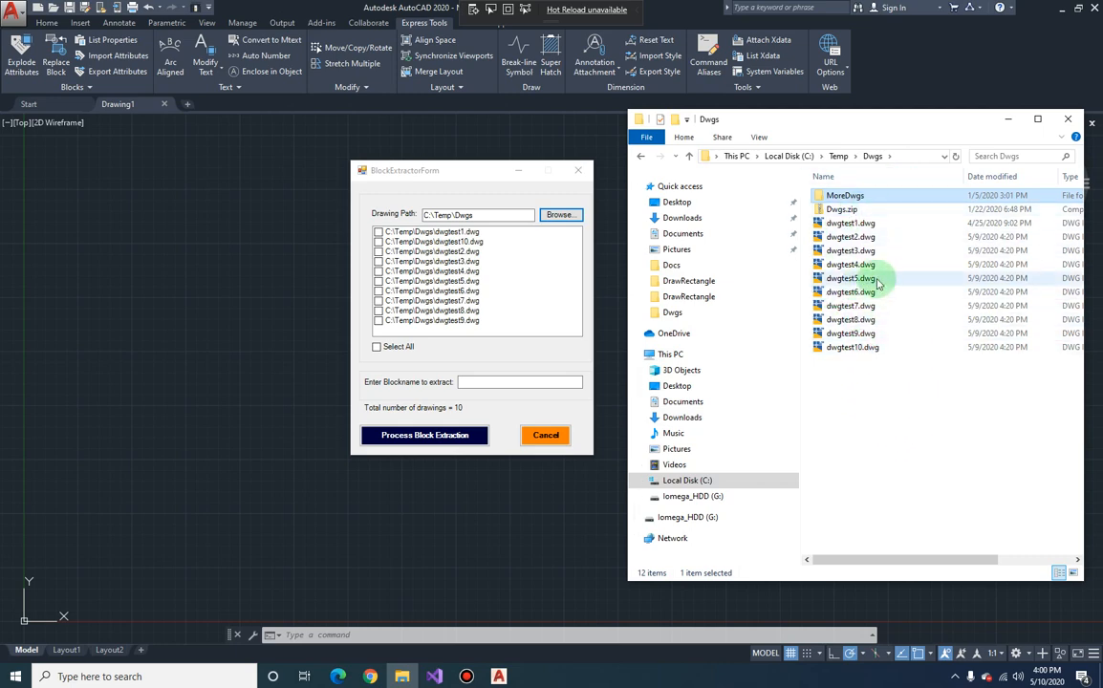
pyautogui.click(851, 279)
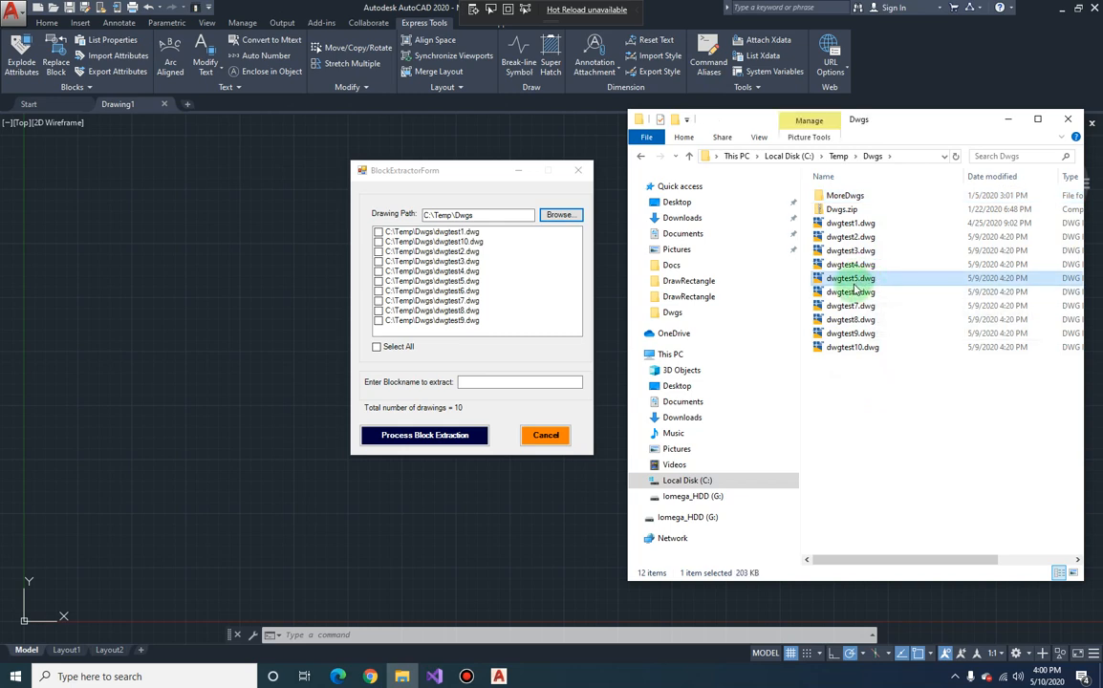
pyautogui.moveTo(851, 285)
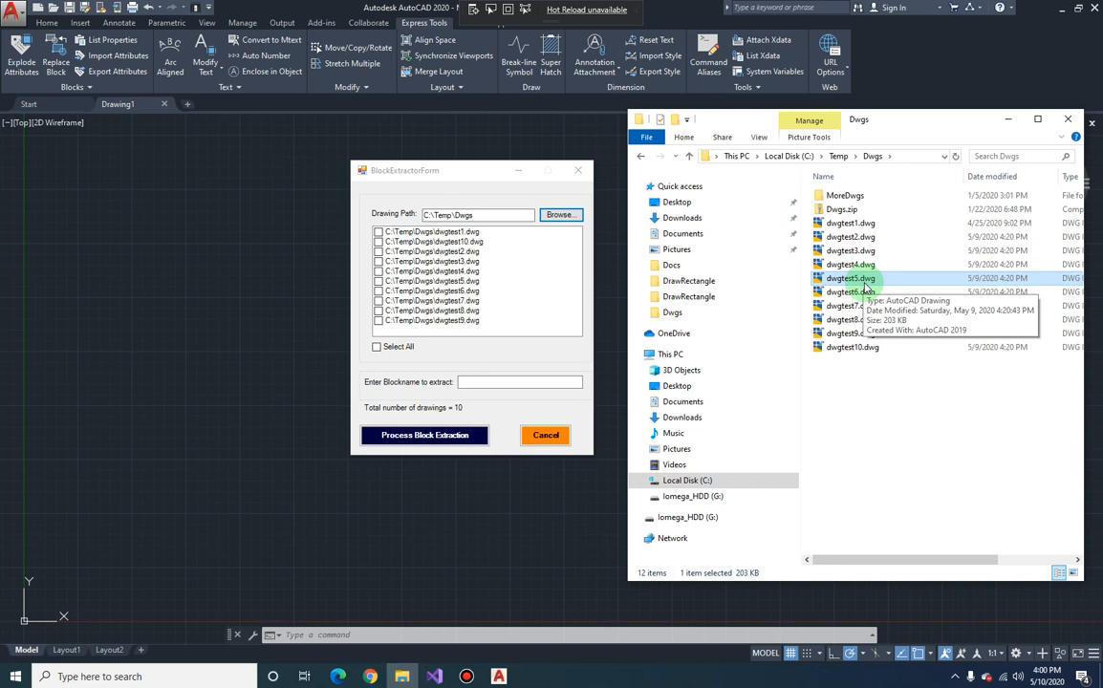
pyautogui.moveTo(879, 286)
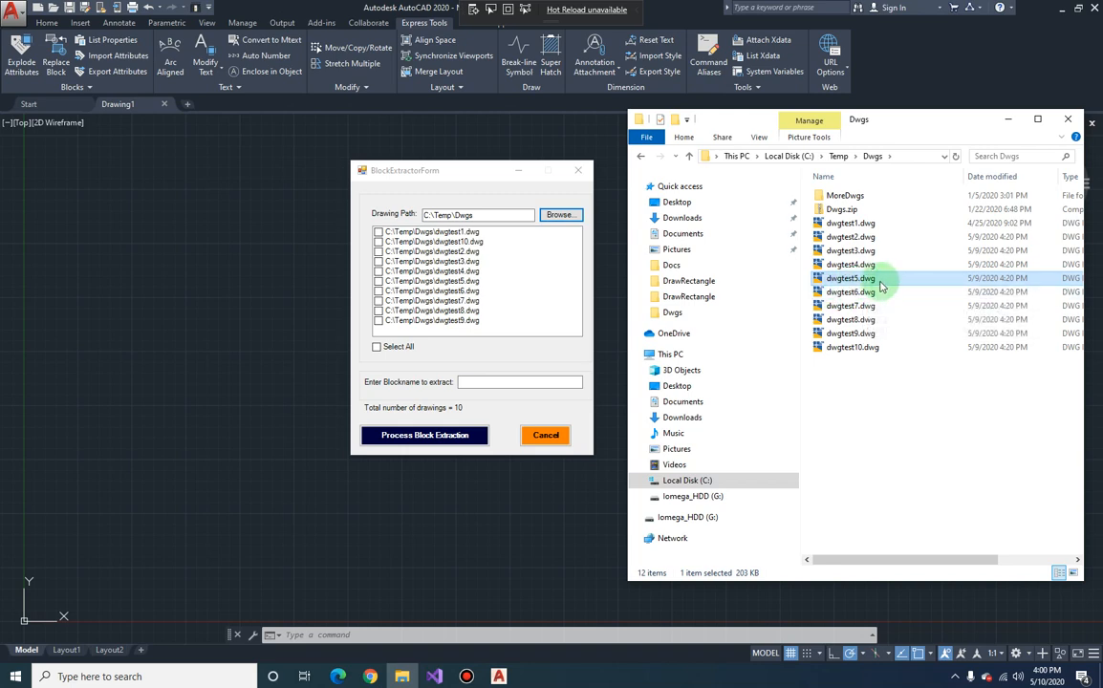
pyautogui.moveTo(870, 278)
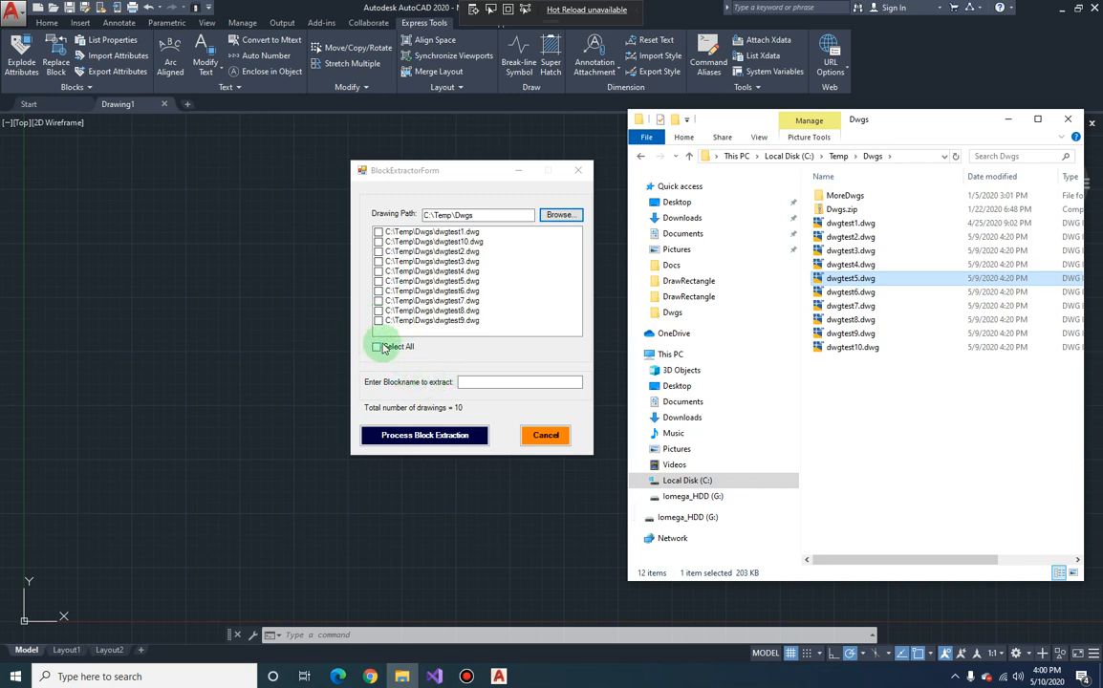
# - Tick all ten drawings and enter 'Door - French' as the block name to extract
pyautogui.click(377, 346)
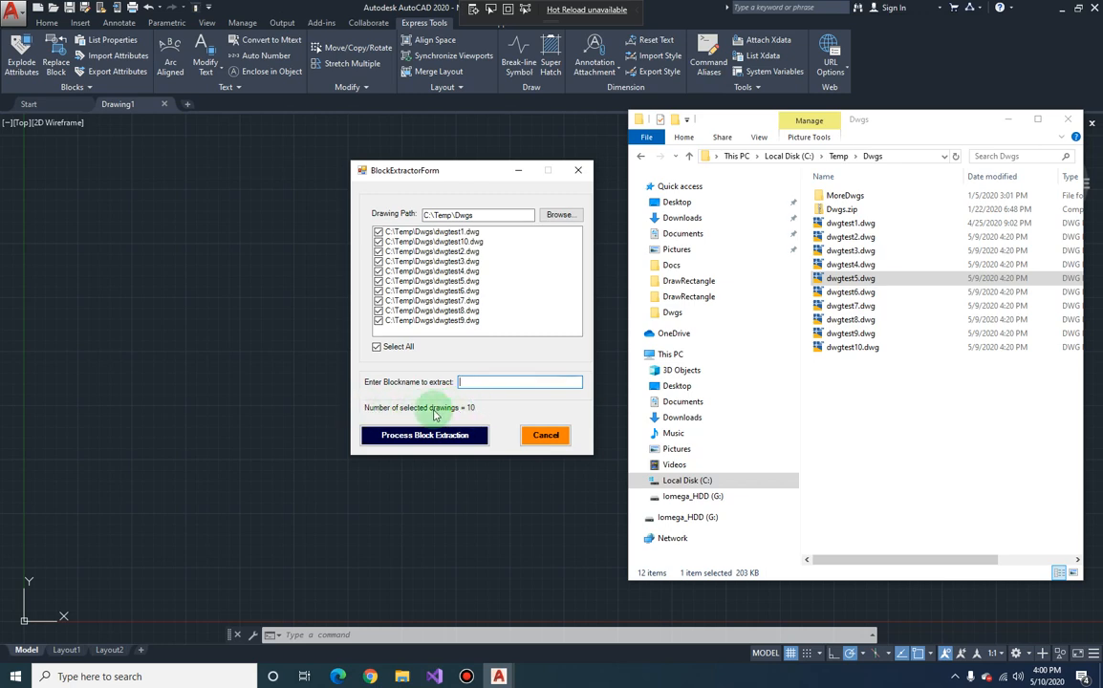
pyautogui.moveTo(490, 412)
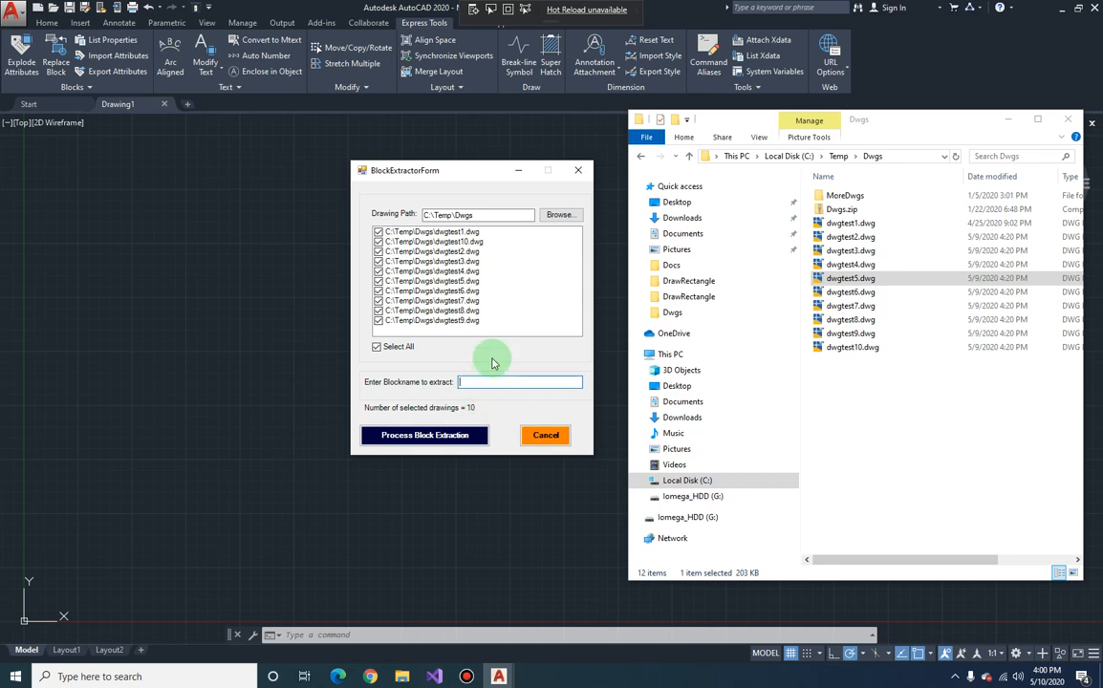
pyautogui.write('Door -')
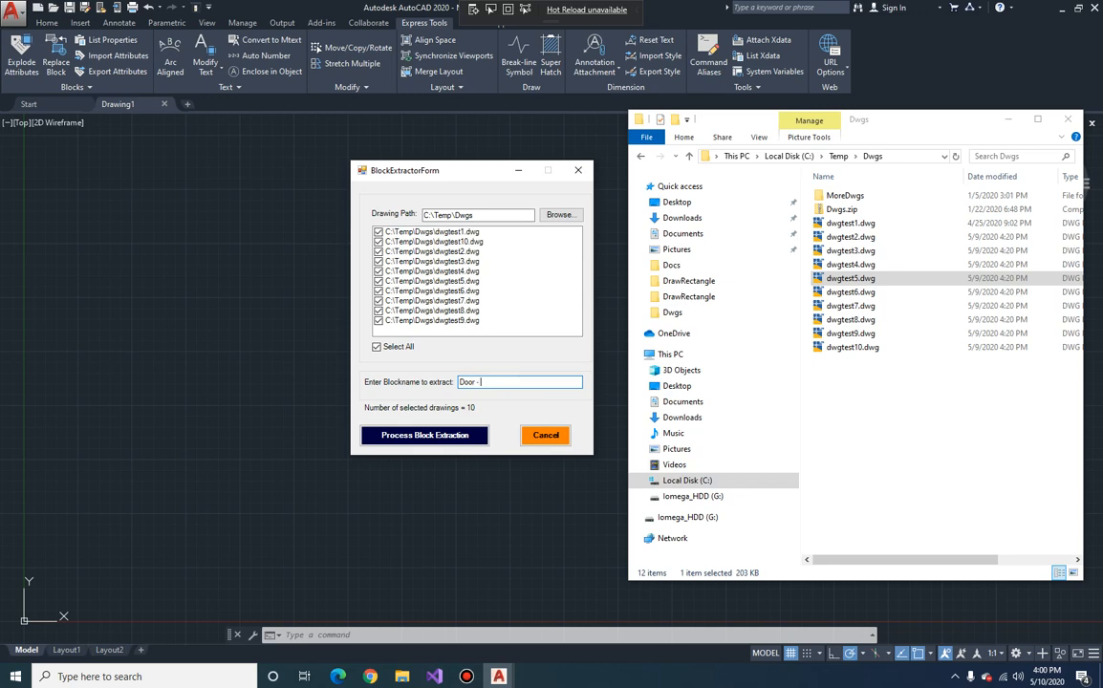
pyautogui.write('French')
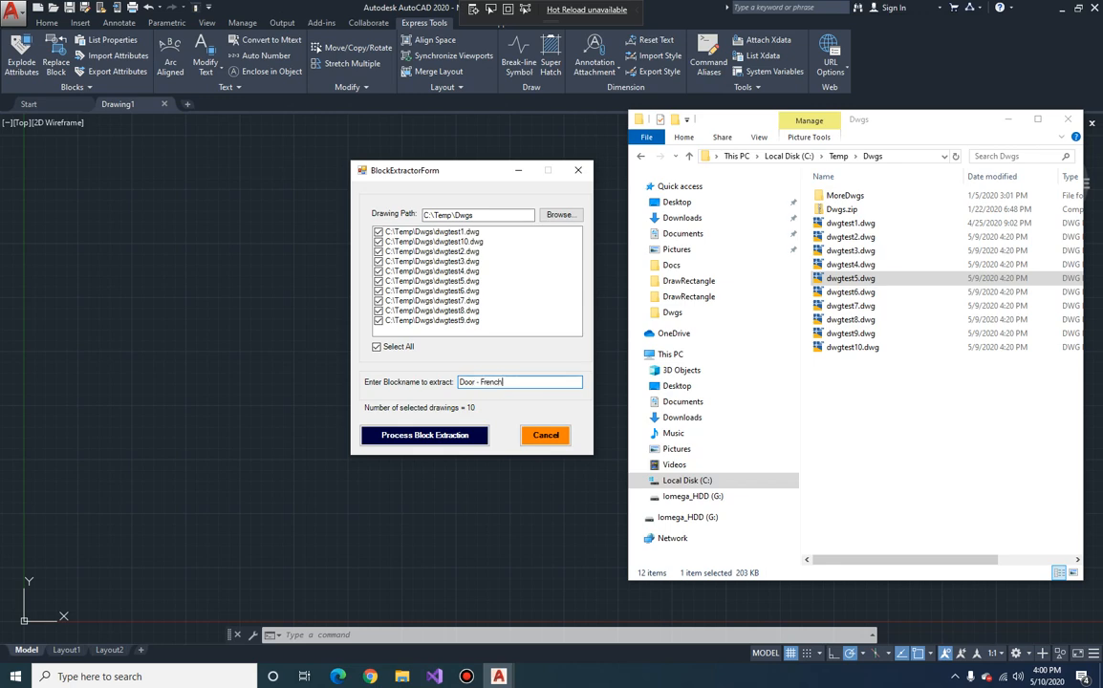
pyautogui.moveTo(876, 373)
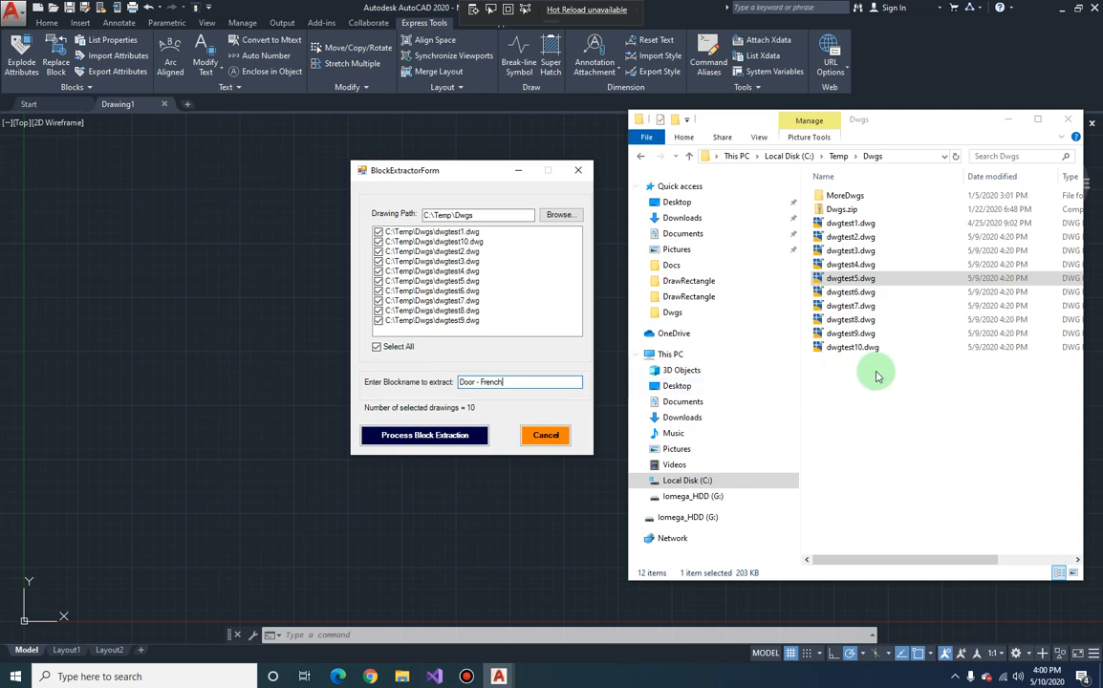
pyautogui.click(850, 223)
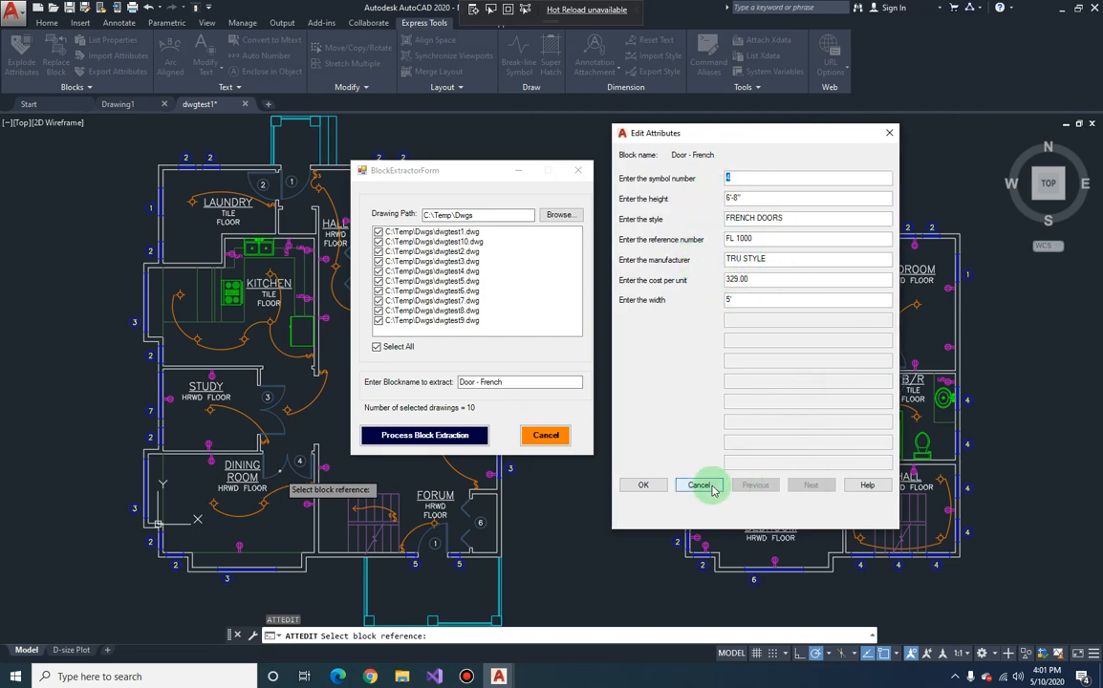
# - Close the Door - French attribute editor and deselect the file in the Dwgs folder
pyautogui.click(698, 485)
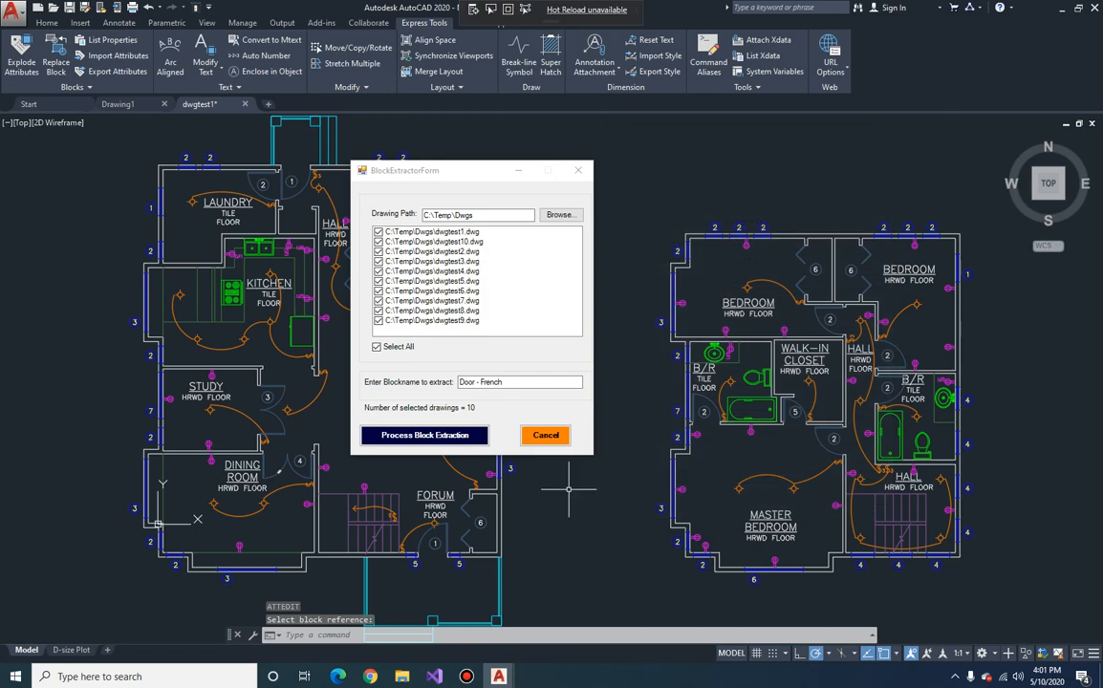
pyautogui.moveTo(623, 400)
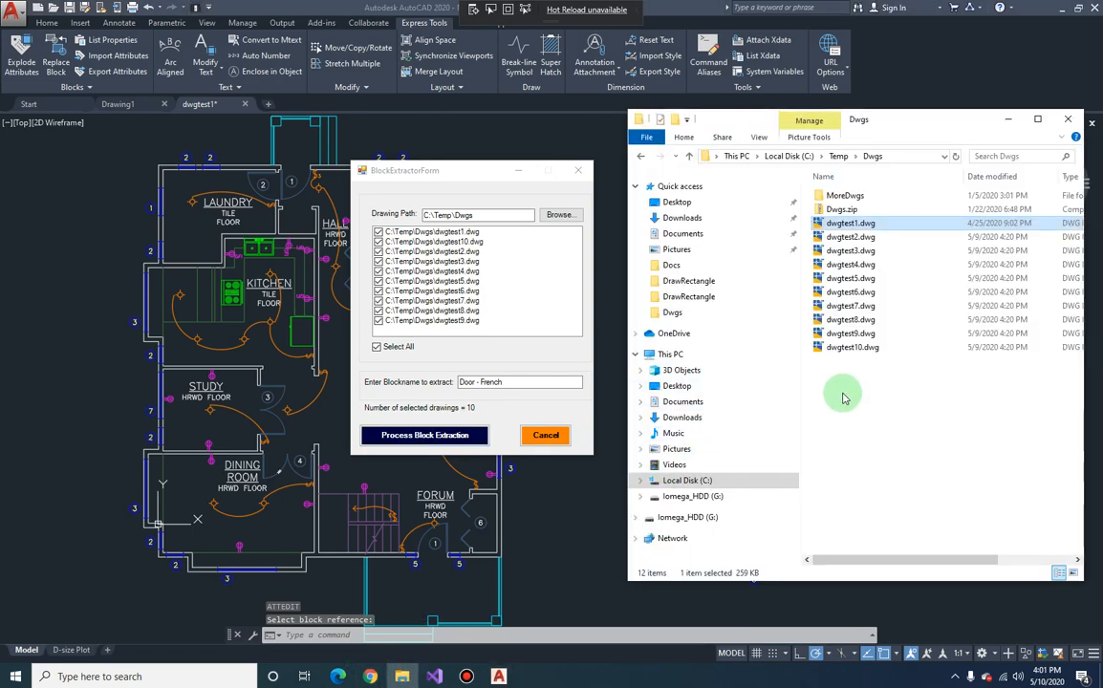
pyautogui.click(424, 434)
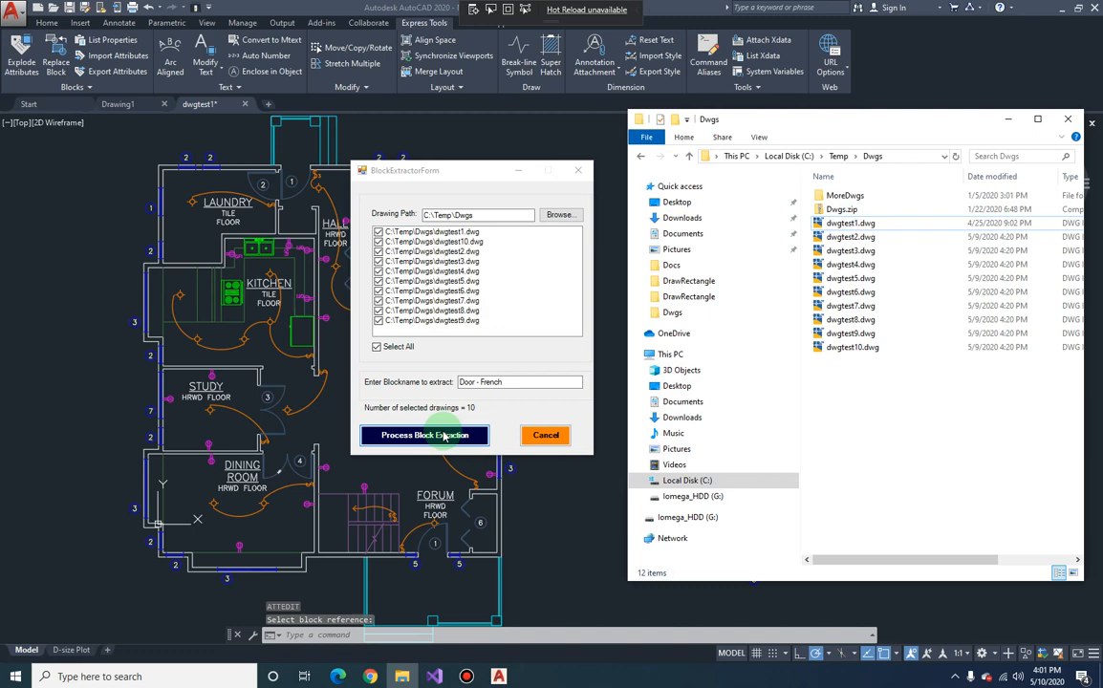
# - Run the block extraction, which writes dwgtest1.dwg_blocks.txt then throws InvalidOperationException at End Using
pyautogui.click(424, 435)
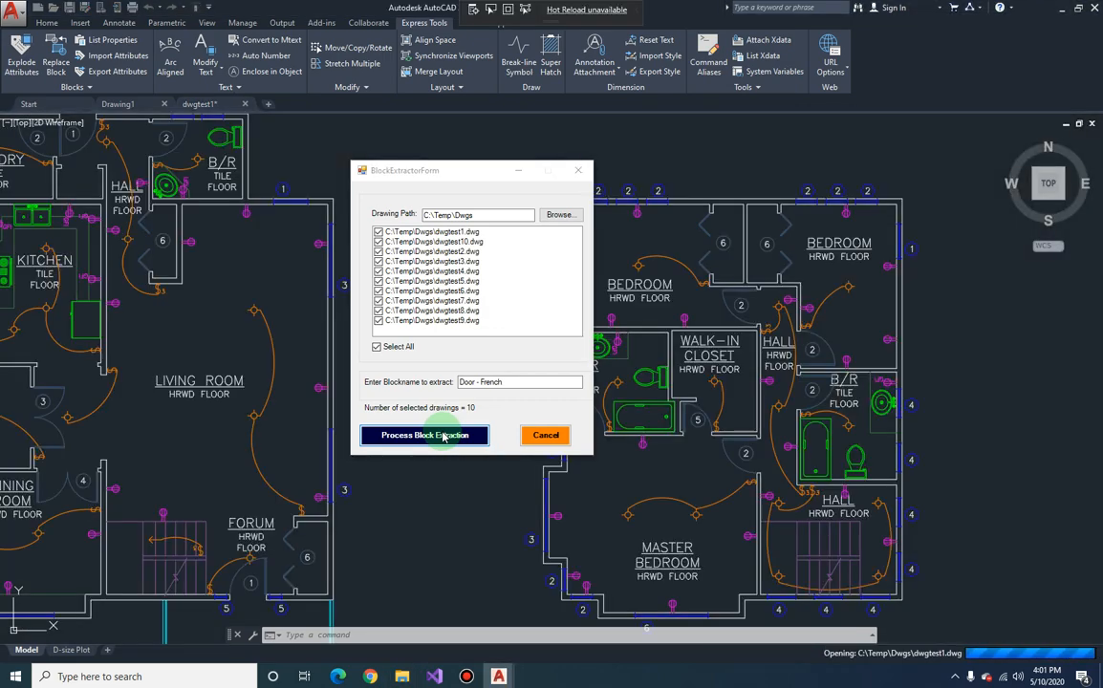
pyautogui.click(425, 434)
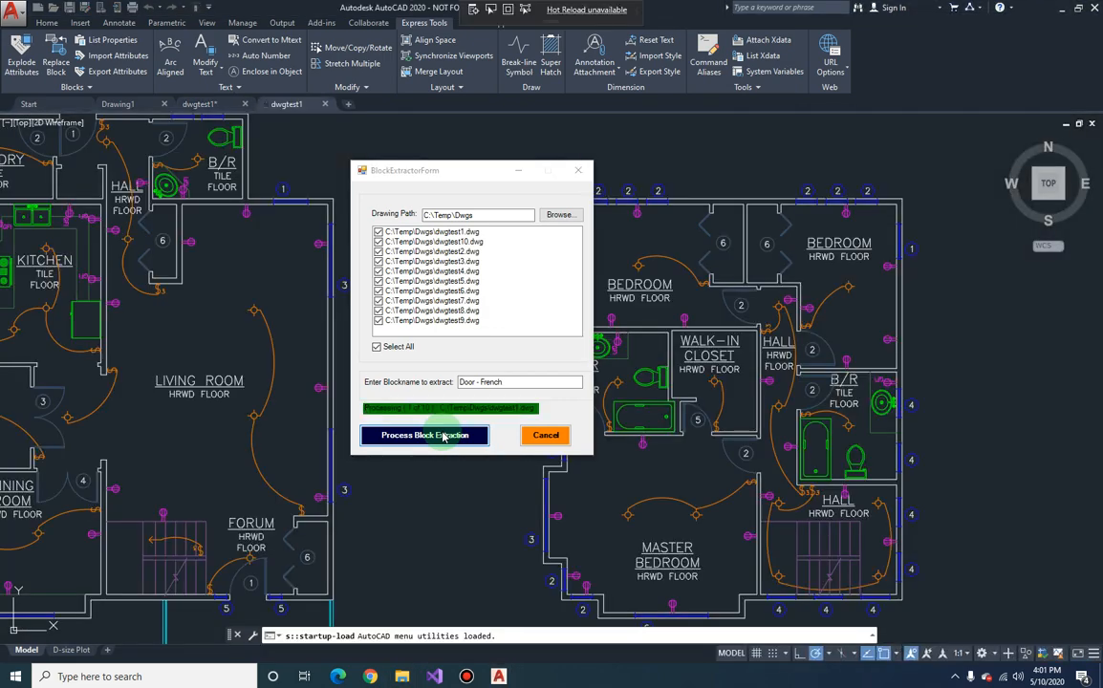
pyautogui.click(424, 435)
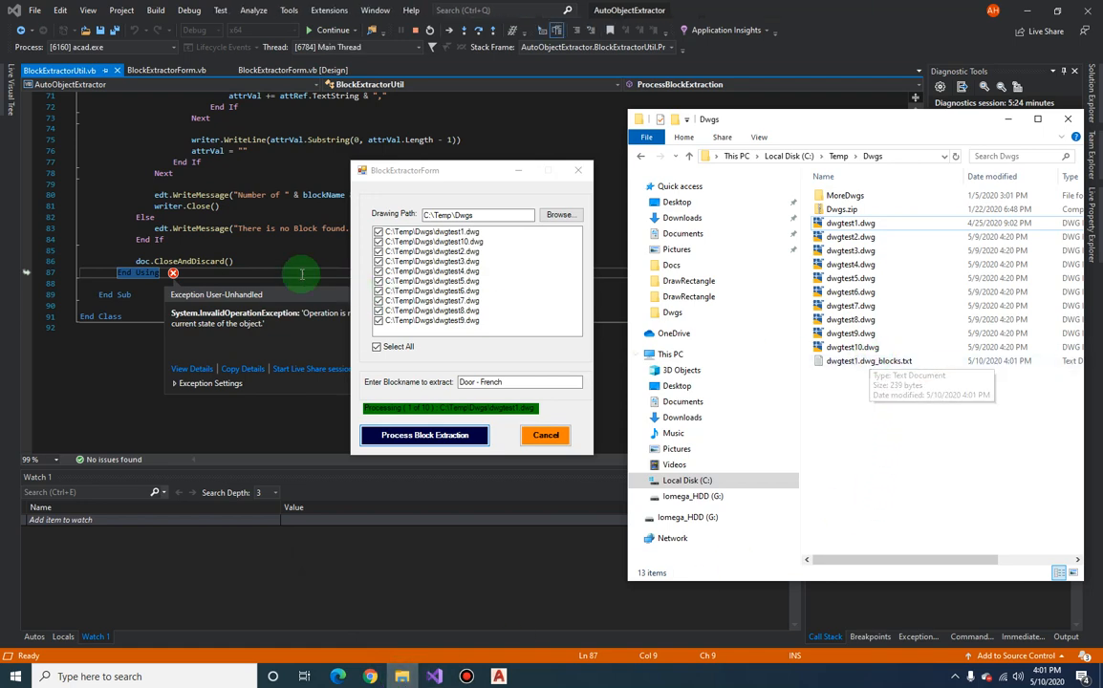
pyautogui.moveTo(139, 280)
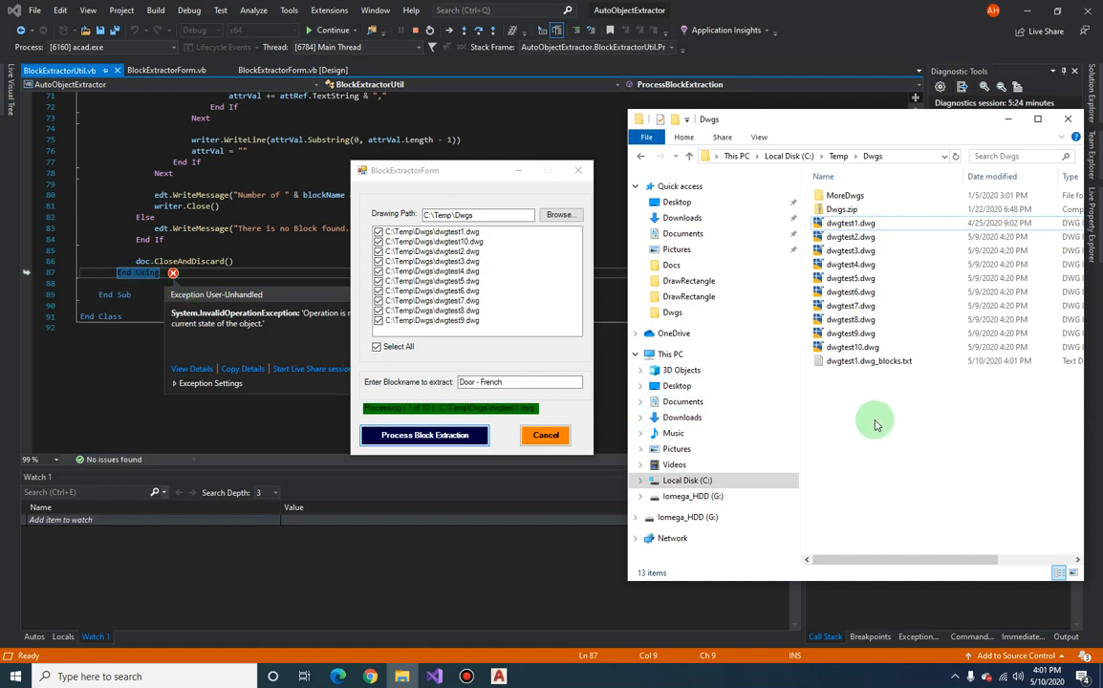
# - Inspect dwgtest1.dwg_blocks.txt from Explorer, then return to the BlockExtractorUtil code
pyautogui.click(868, 360)
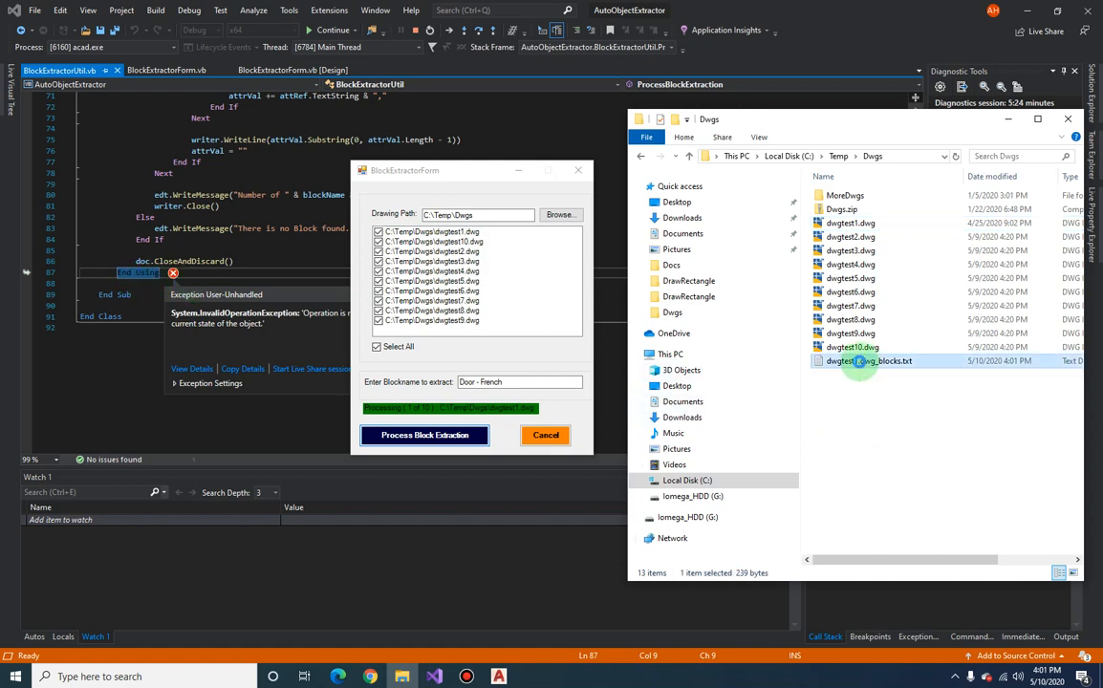
pyautogui.doubleClick(868, 360)
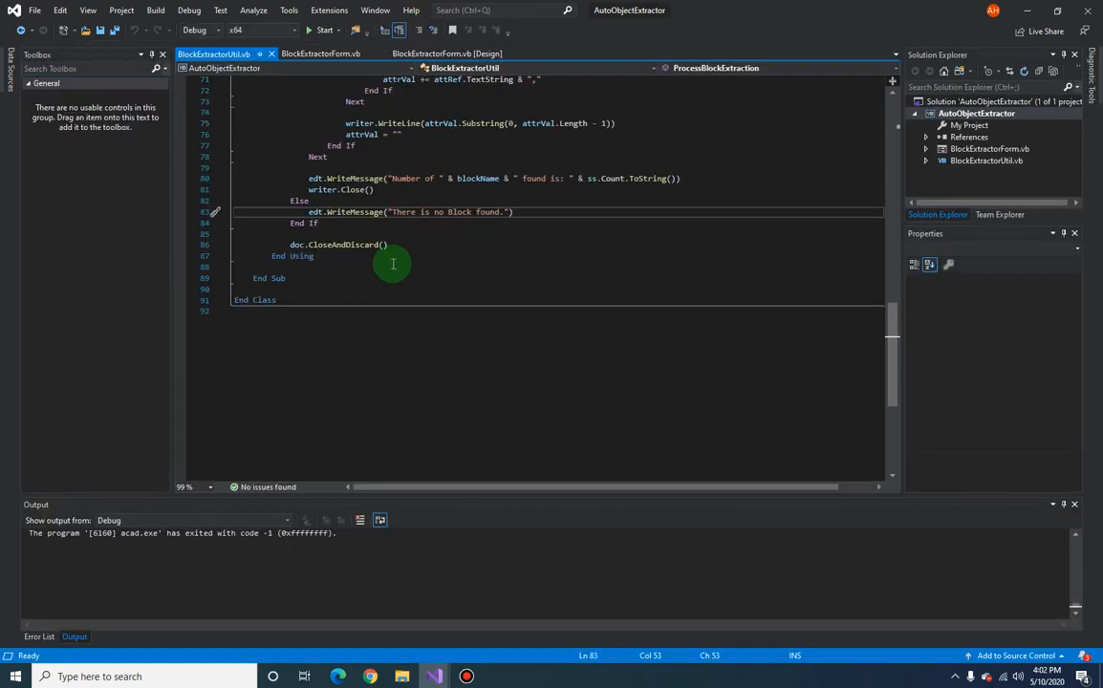
pyautogui.scroll(3)
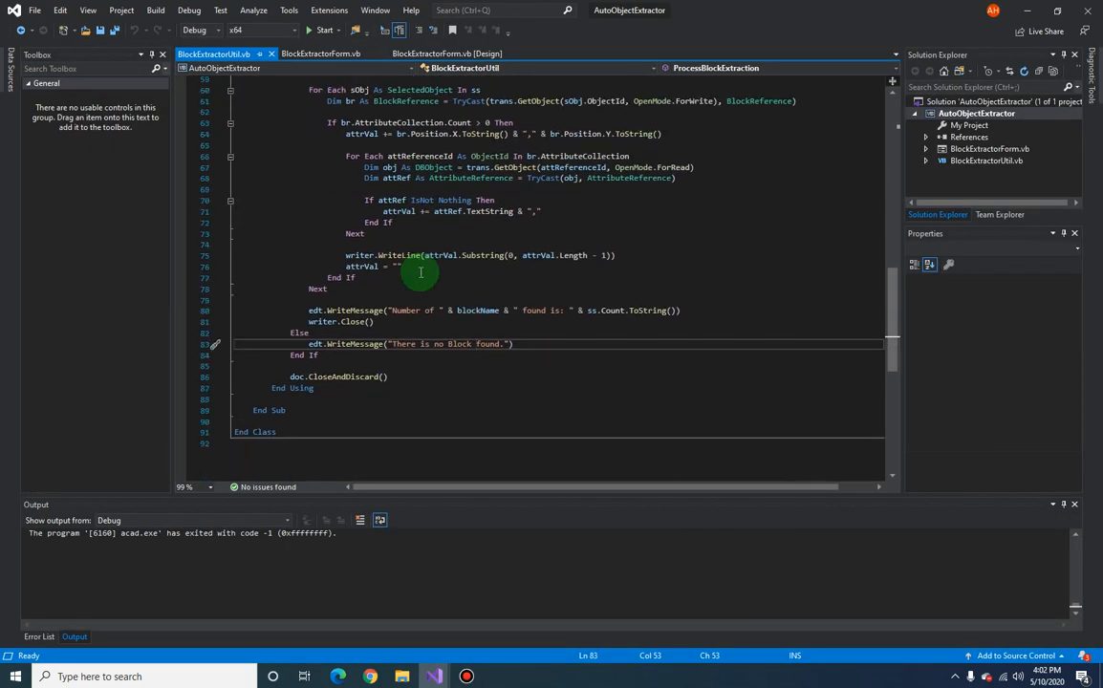
# - Move doc.CloseAndDiscard() out of the Using block onto a line below End Using
pyautogui.scroll(-3)
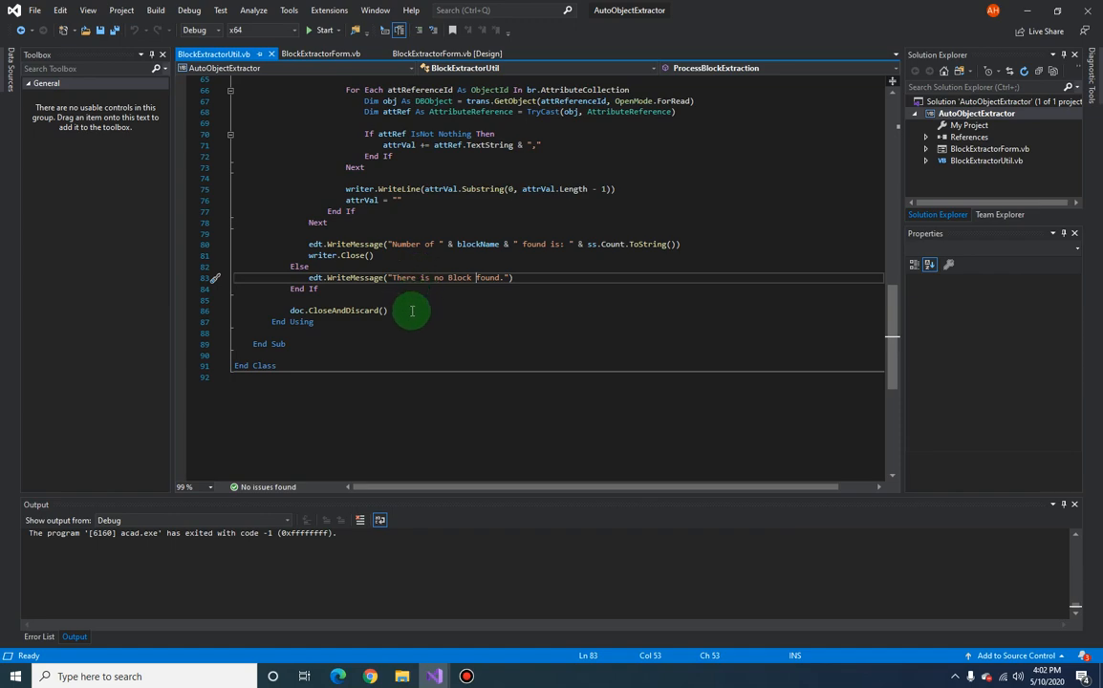
pyautogui.click(293, 321)
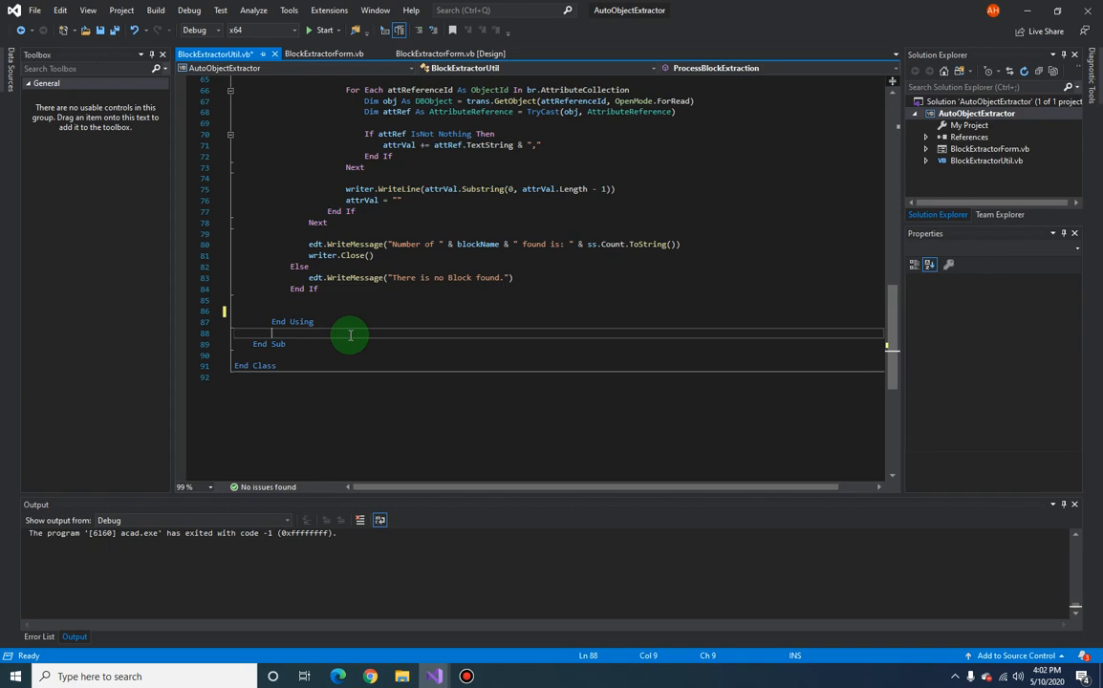
pyautogui.write('doc.CloseAndDiscard()')
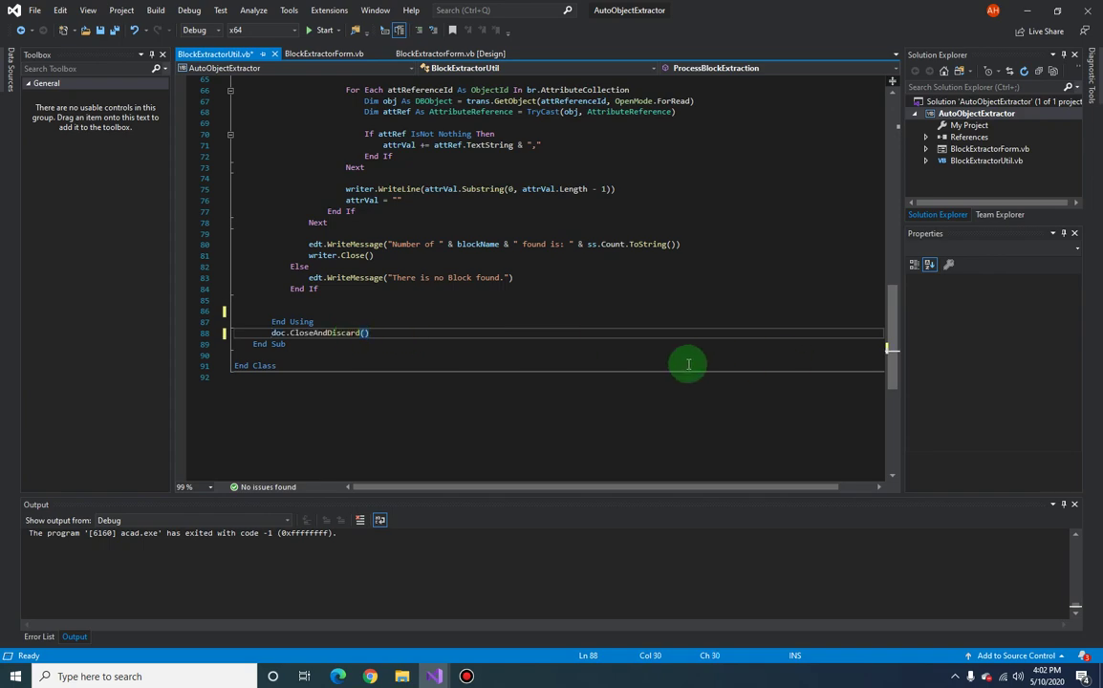
pyautogui.moveTo(589, 570)
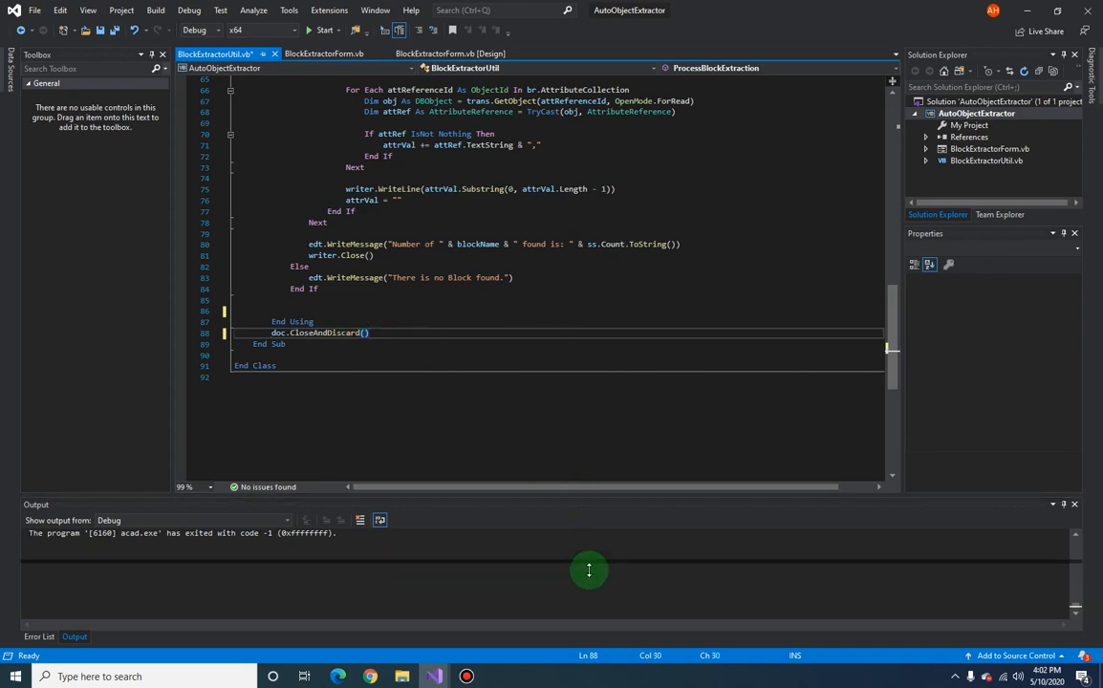
pyautogui.scroll(3)
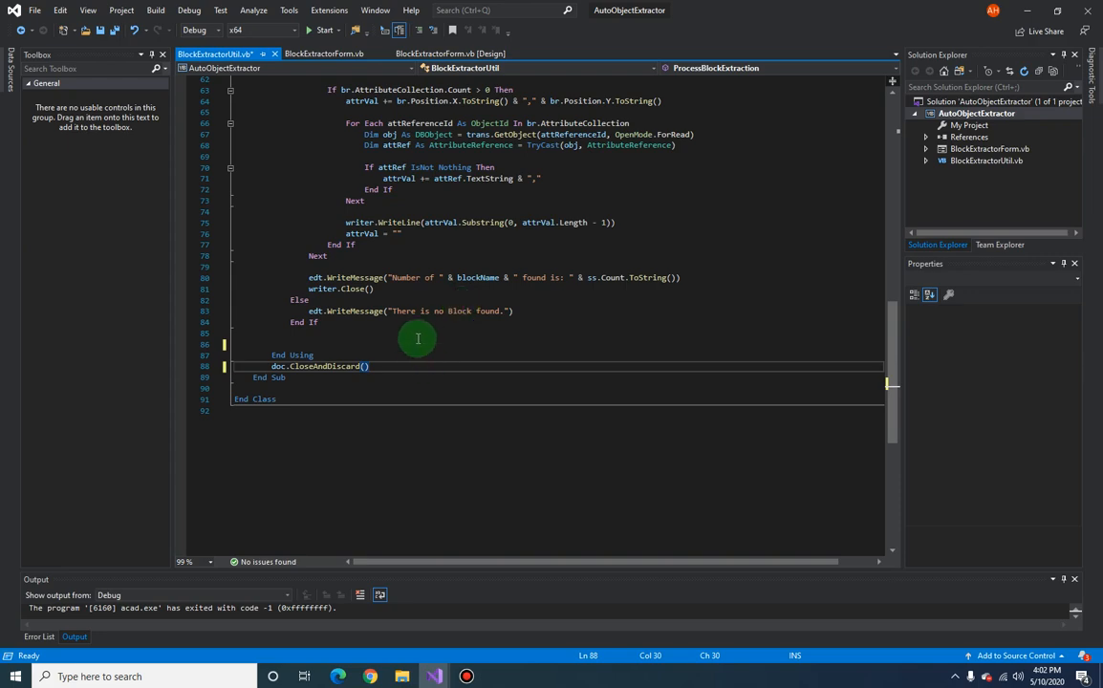
pyautogui.scroll(3)
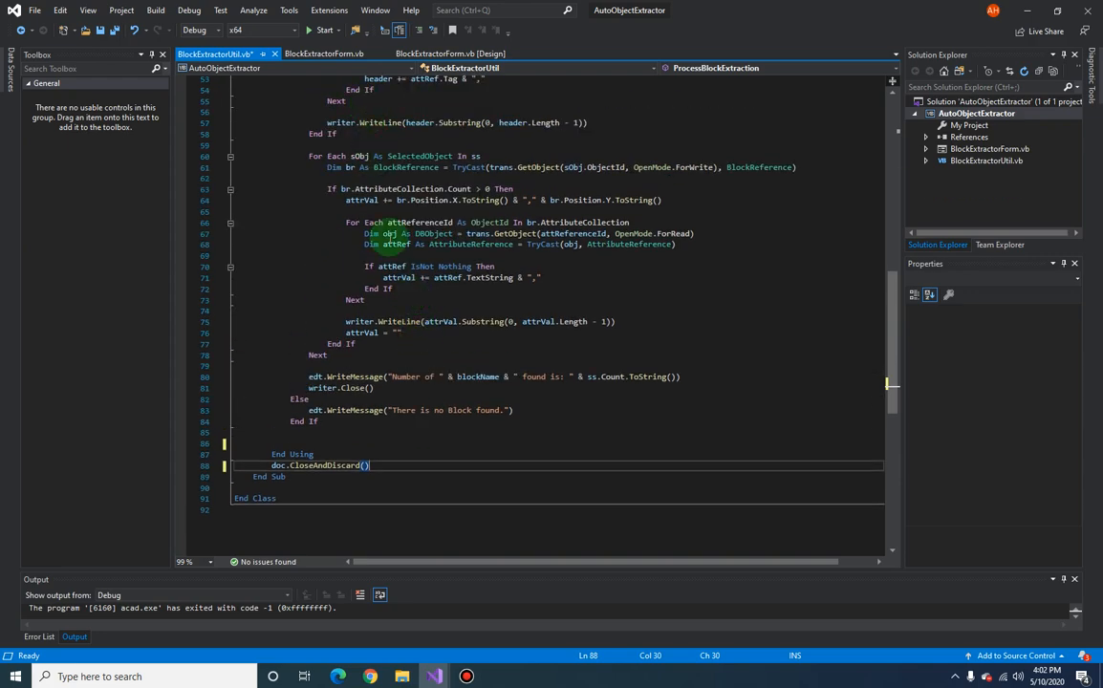
pyautogui.scroll(3)
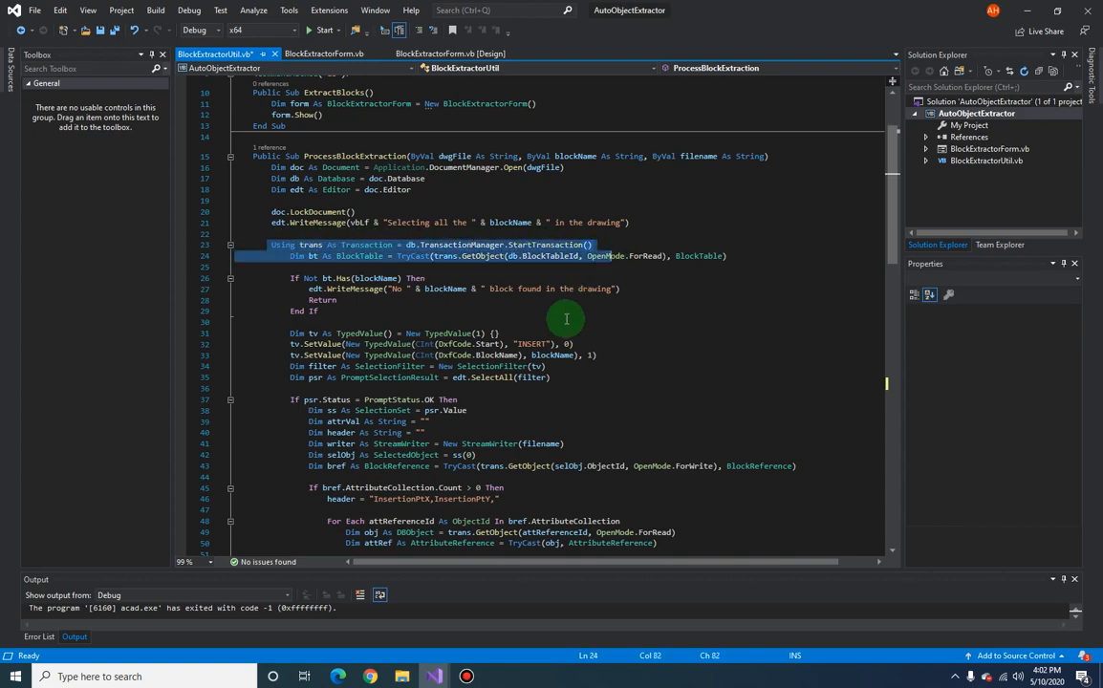
pyautogui.scroll(-3)
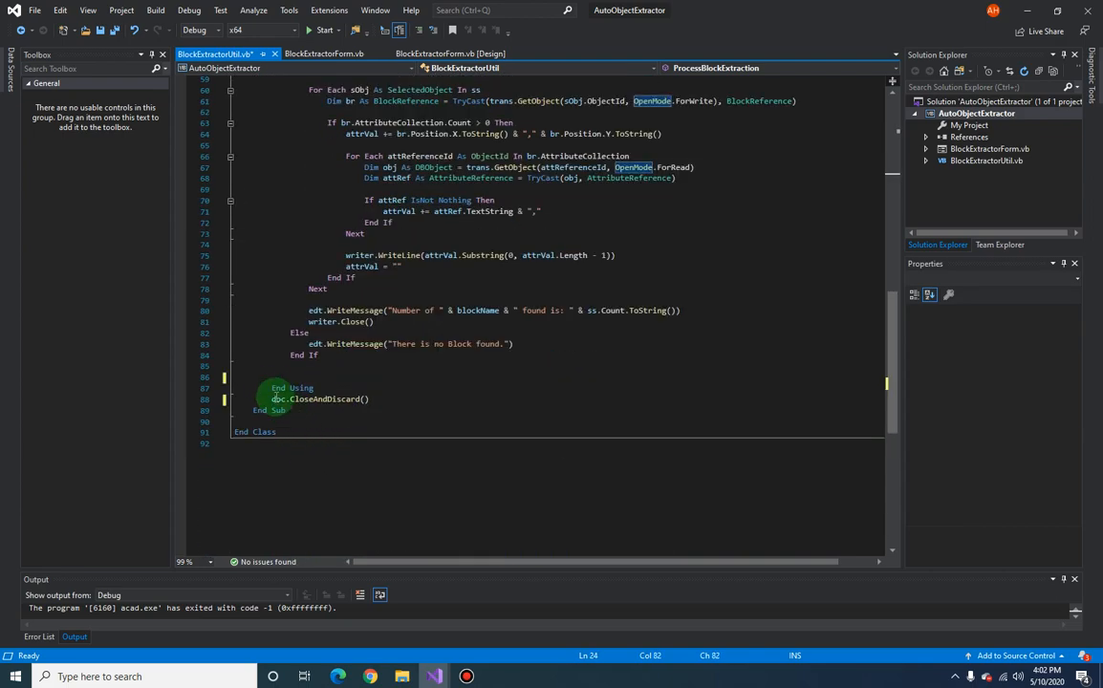
pyautogui.doubleClick(291, 388)
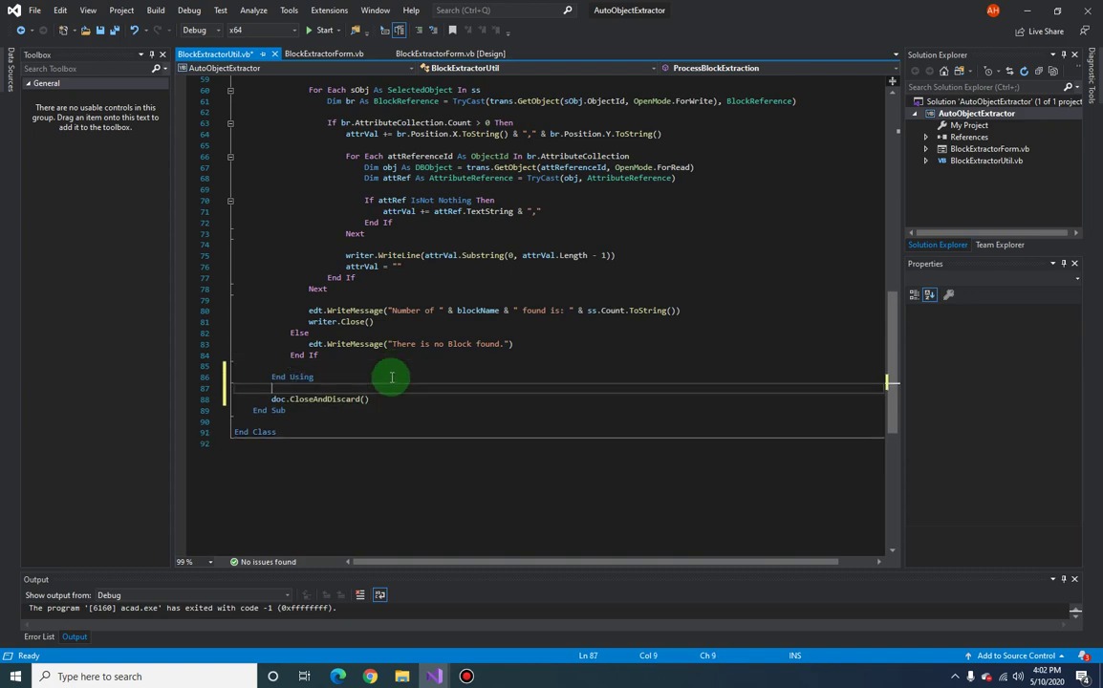
pyautogui.moveTo(342, 377)
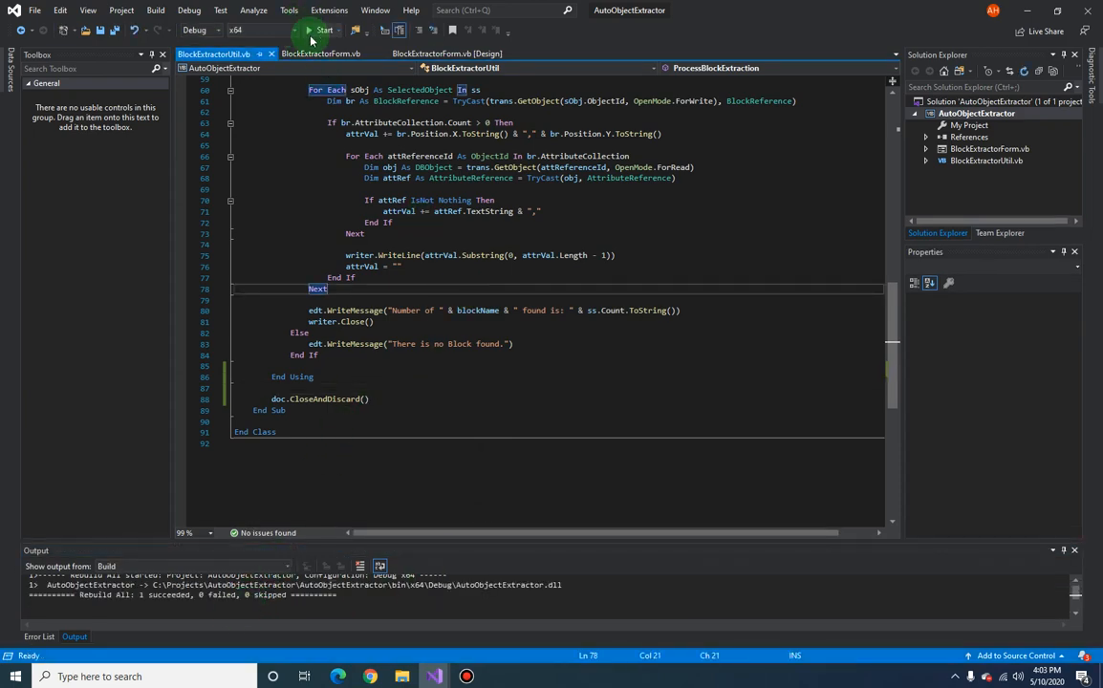
# - Launch AutoCAD under the debugger after saving and rebuilding the solution
pyautogui.click(325, 29)
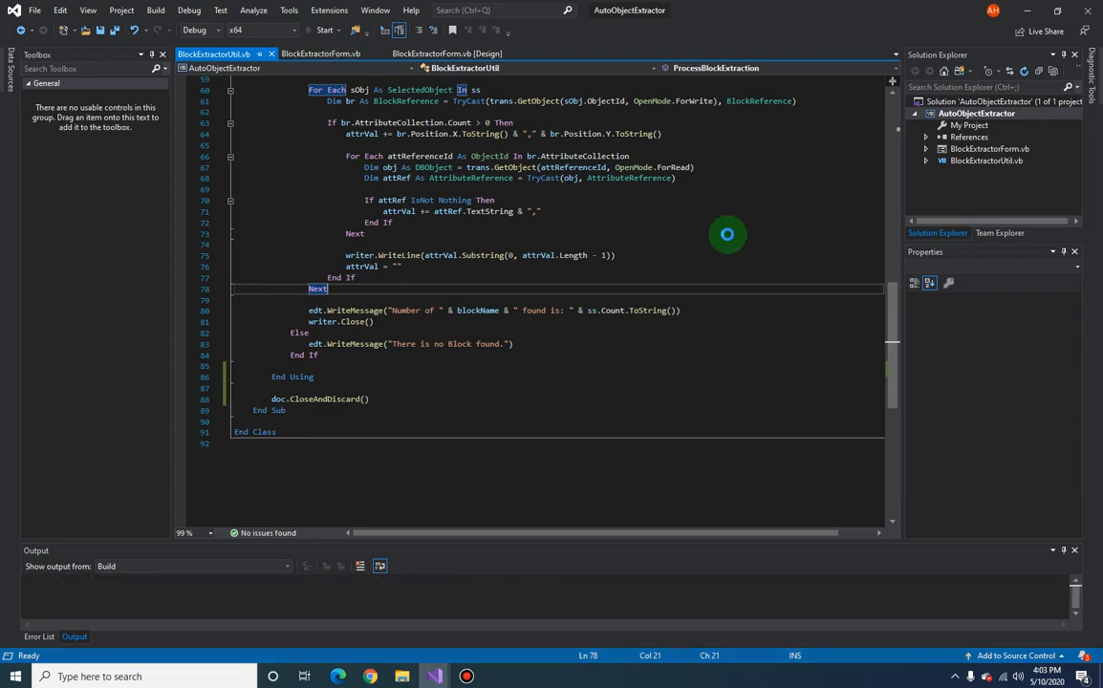
pyautogui.click(324, 29)
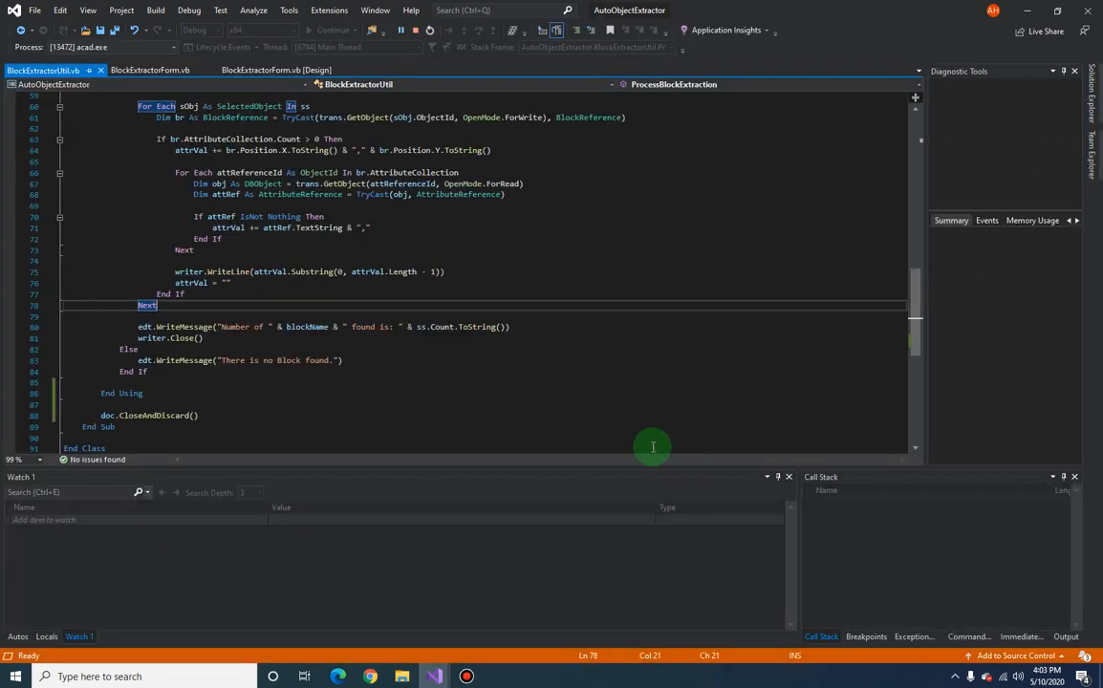
pyautogui.moveTo(401, 676)
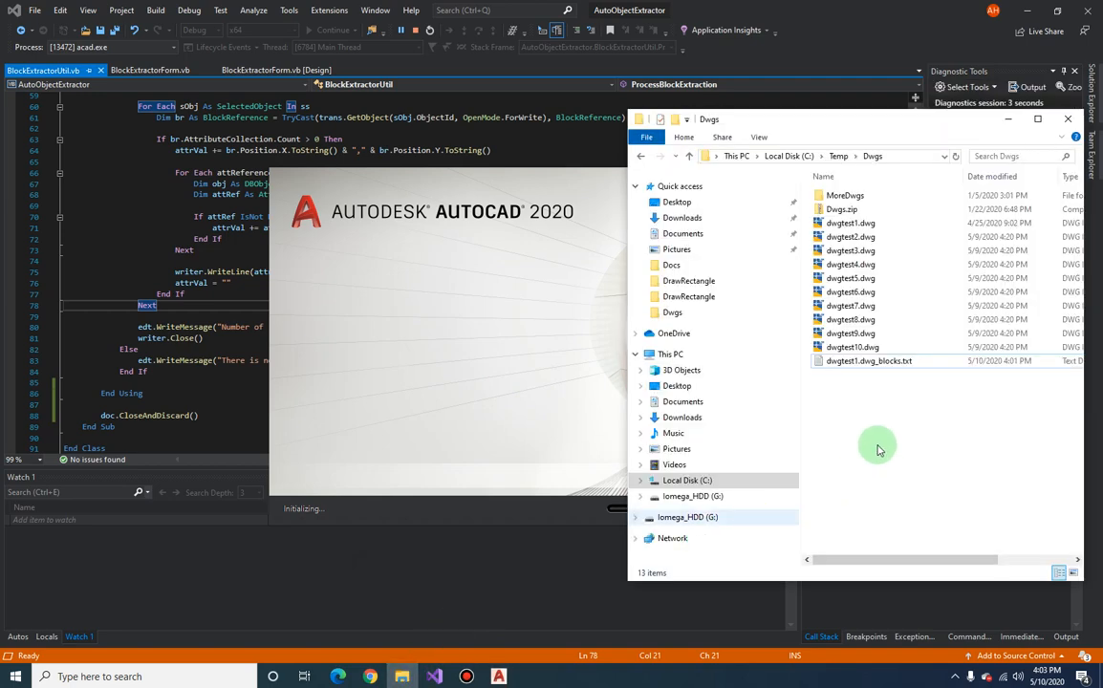
# - Select dwgtest1.dwg_blocks.txt in the Dwgs folder while AutoCAD 2020 starts
pyautogui.click(868, 360)
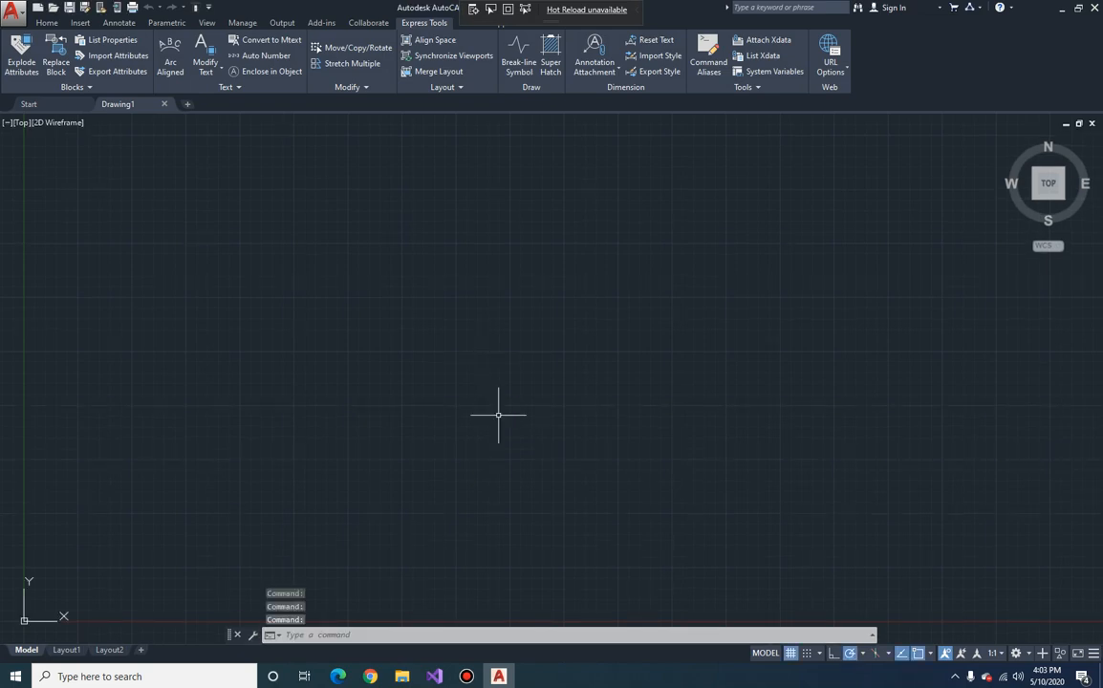
# - NETLOAD the rebuilt AutoObjectExtractor.dll and run EB to reopen BlockExtractorForm
pyautogui.write('ne')
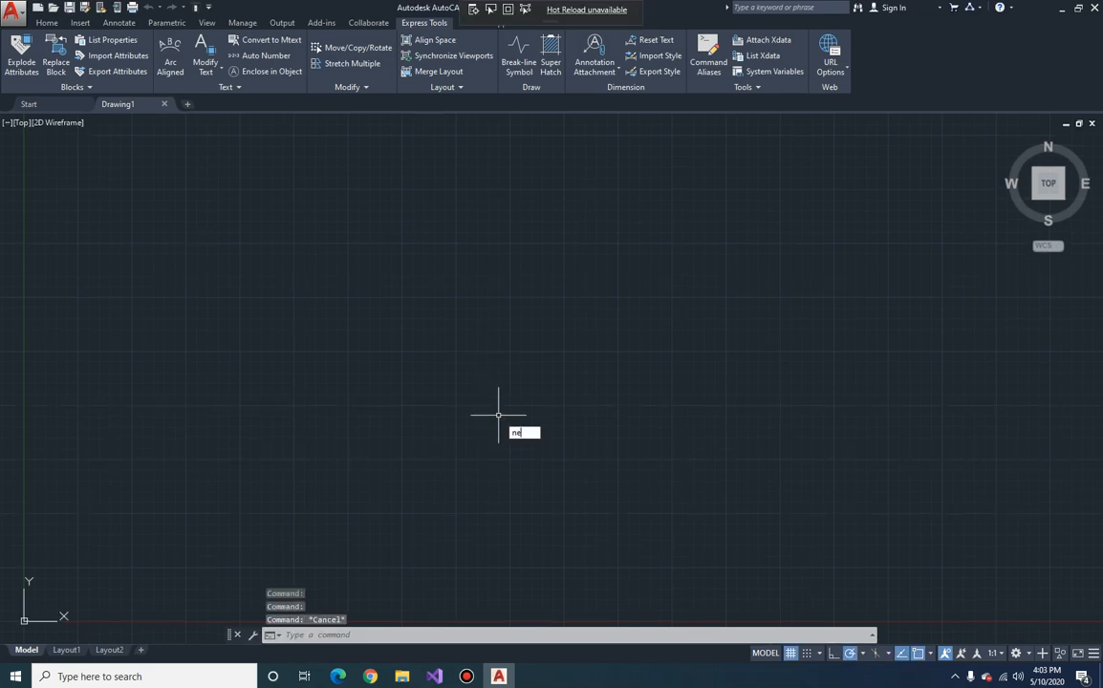
pyautogui.write('tload')
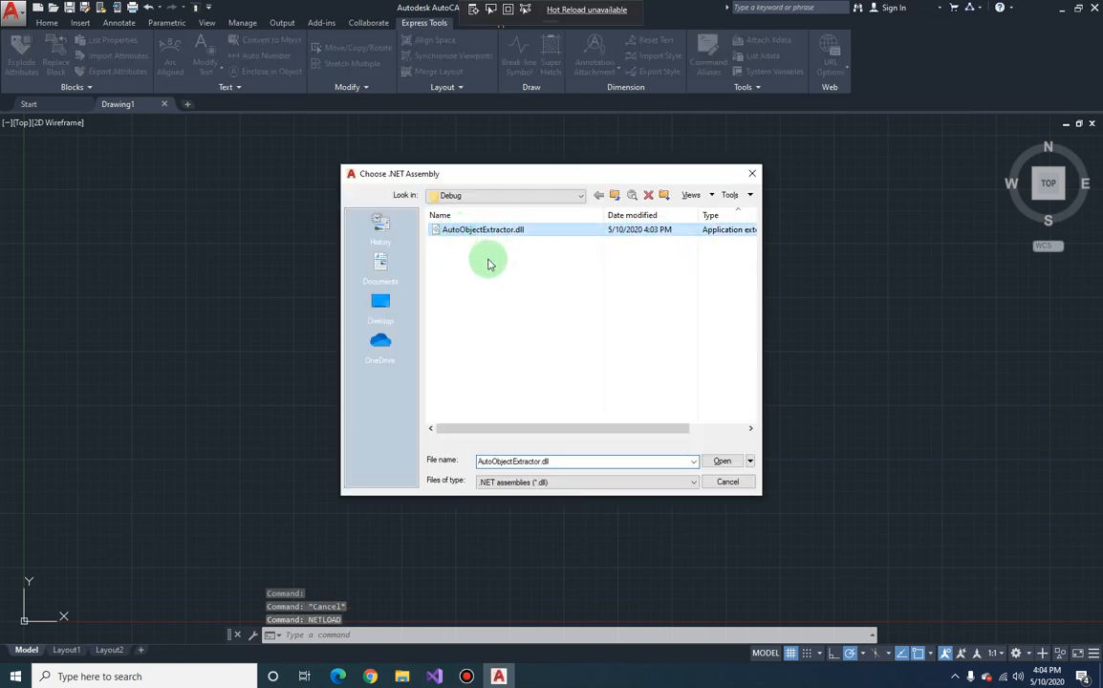
pyautogui.click(722, 460)
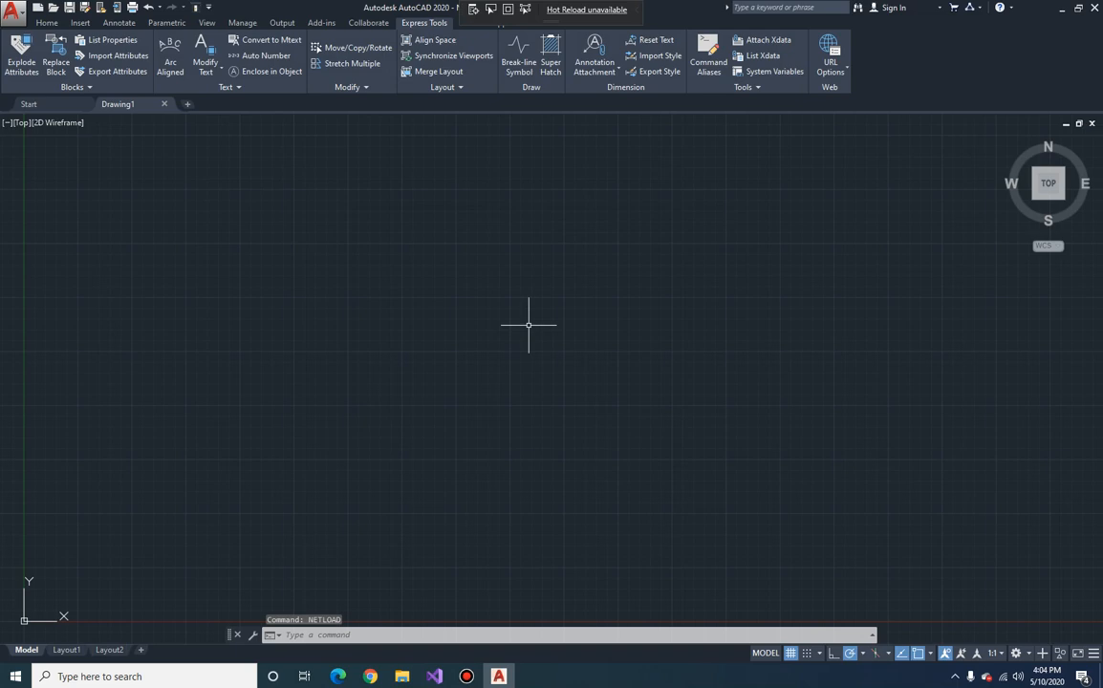
pyautogui.write('EB')
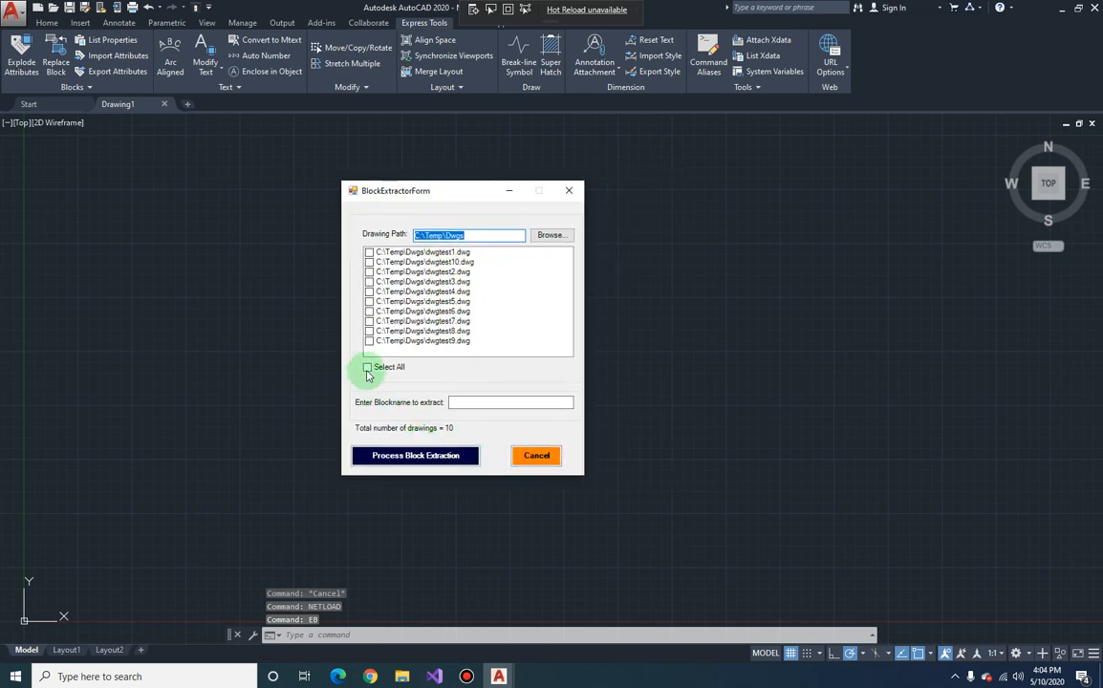
# - Tick all ten drawings and enter 'Door - French' as the block name
pyautogui.click(367, 367)
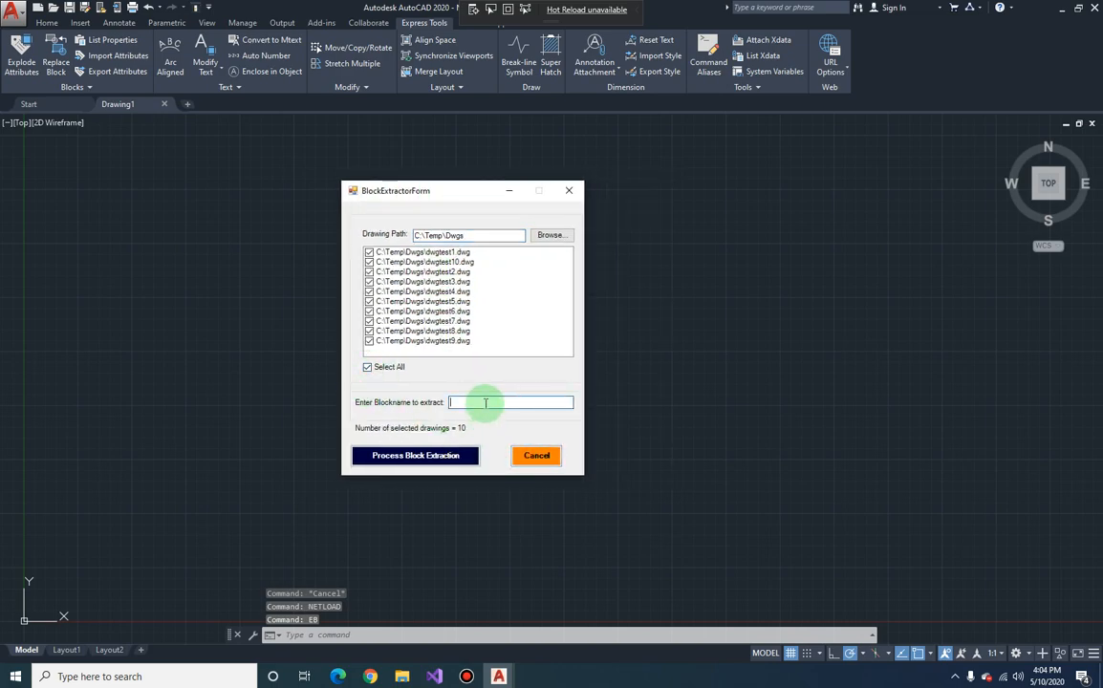
pyautogui.write('Door - F')
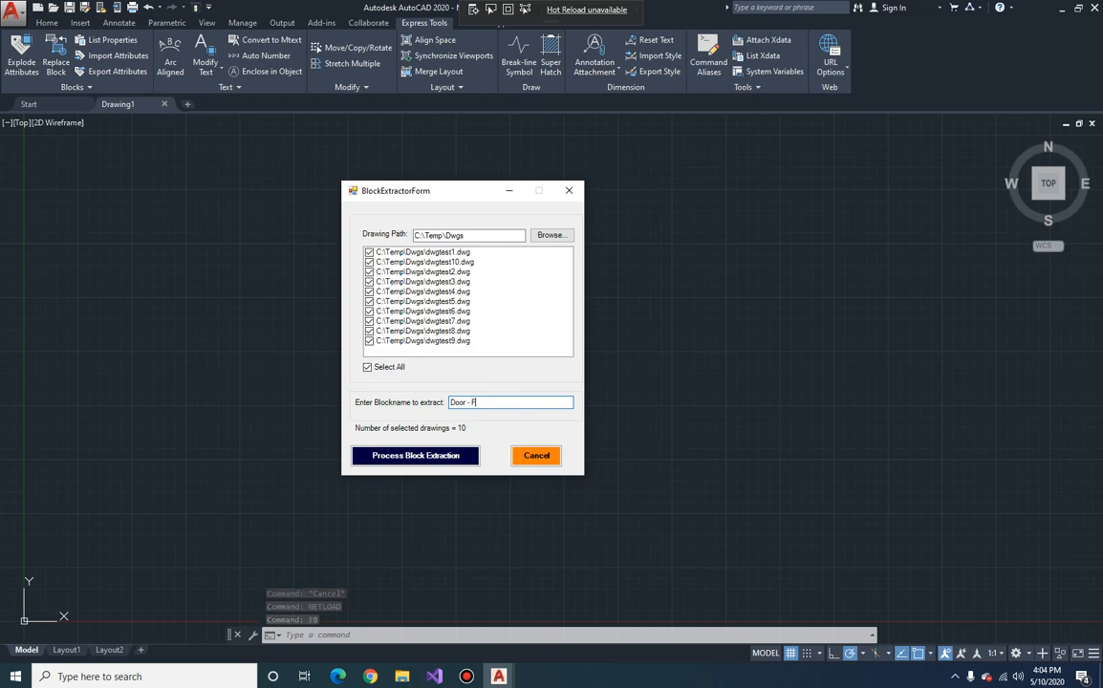
pyautogui.write('rench')
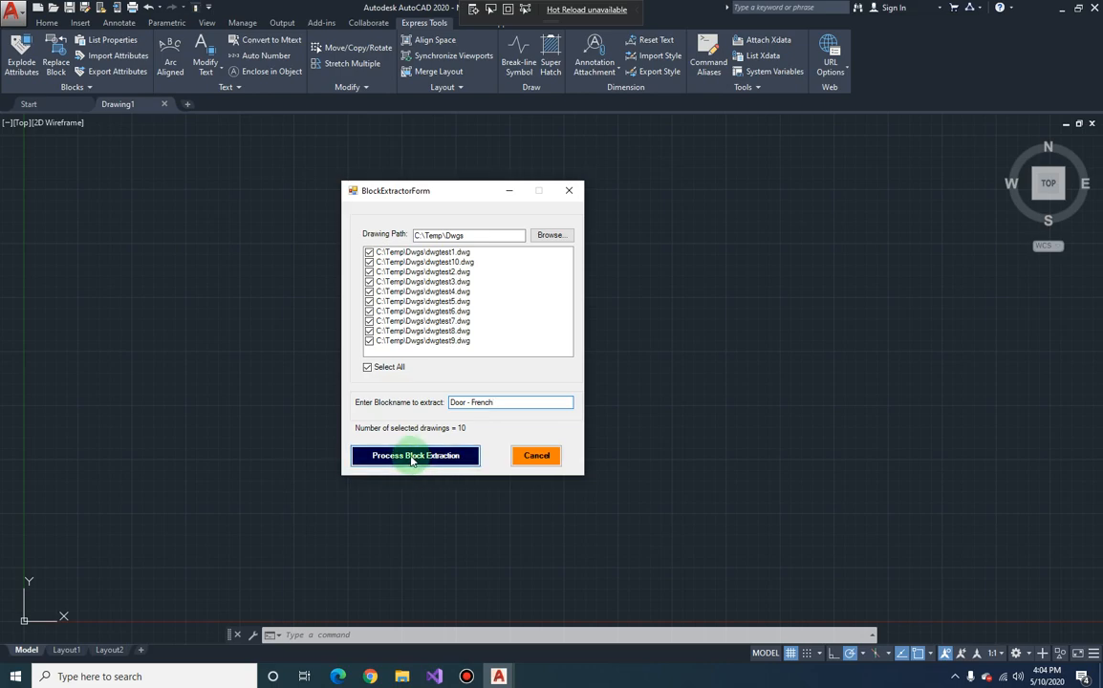
# - Process the Door - French extraction across all ten drawings as each opens in turn
pyautogui.click(415, 454)
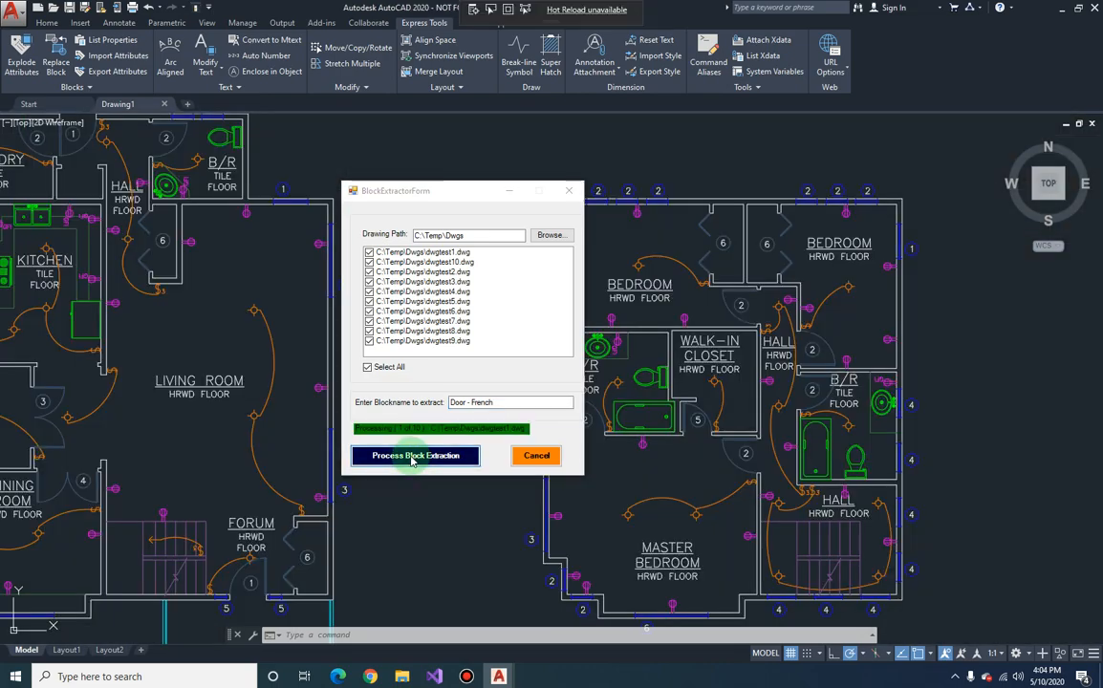
pyautogui.click(415, 455)
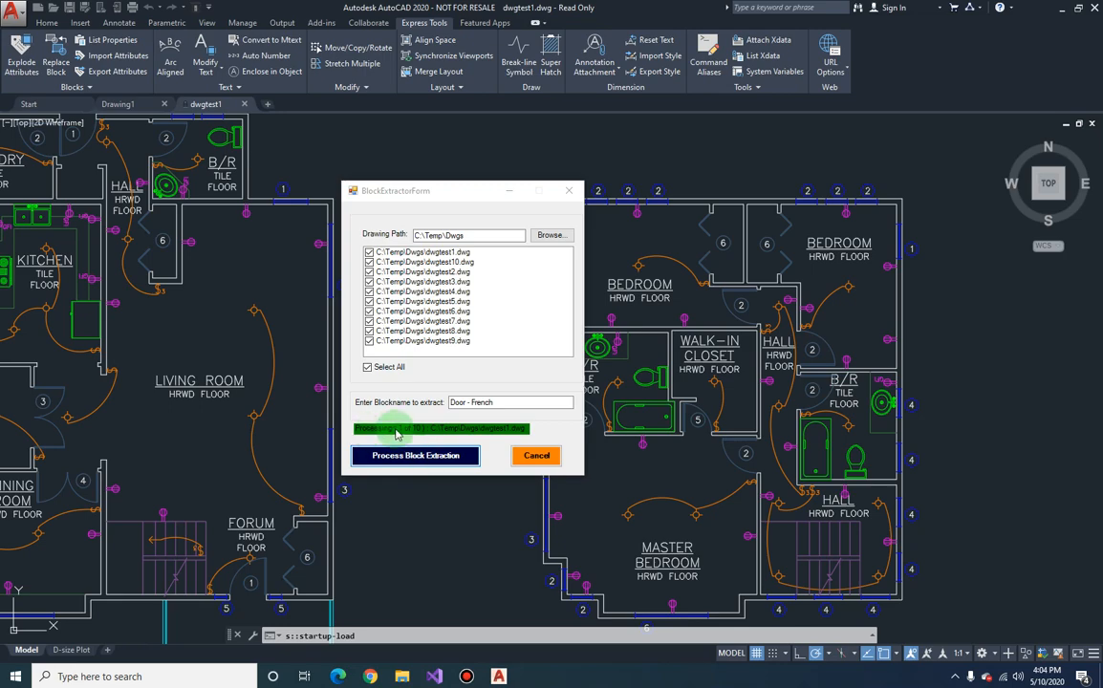
pyautogui.click(414, 455)
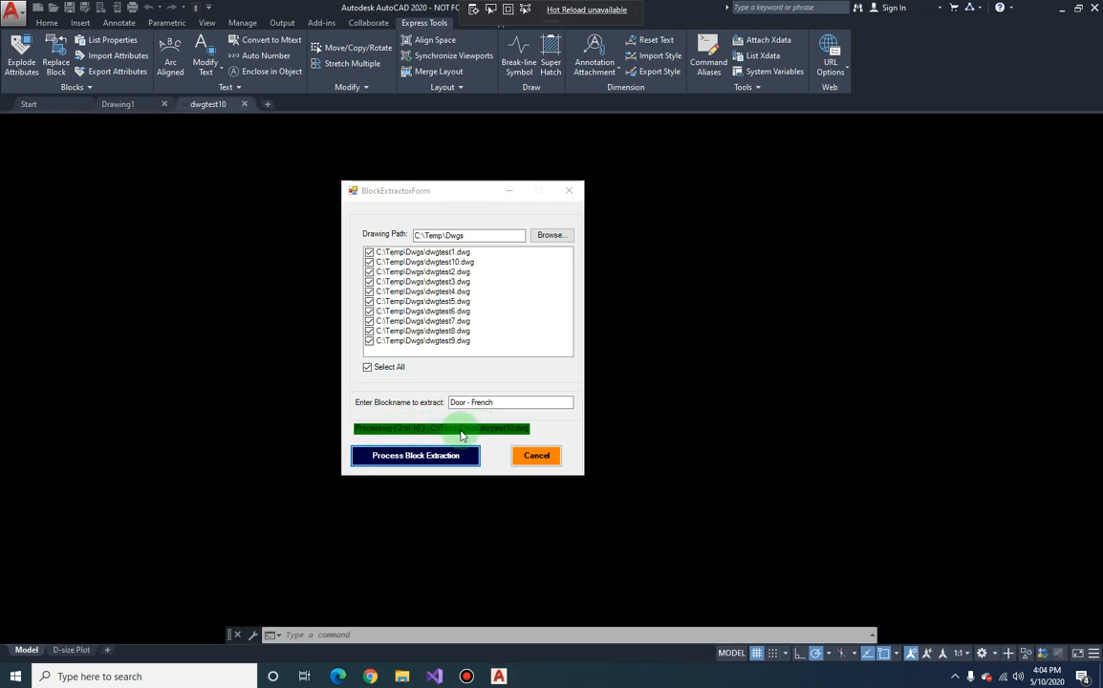
pyautogui.click(415, 455)
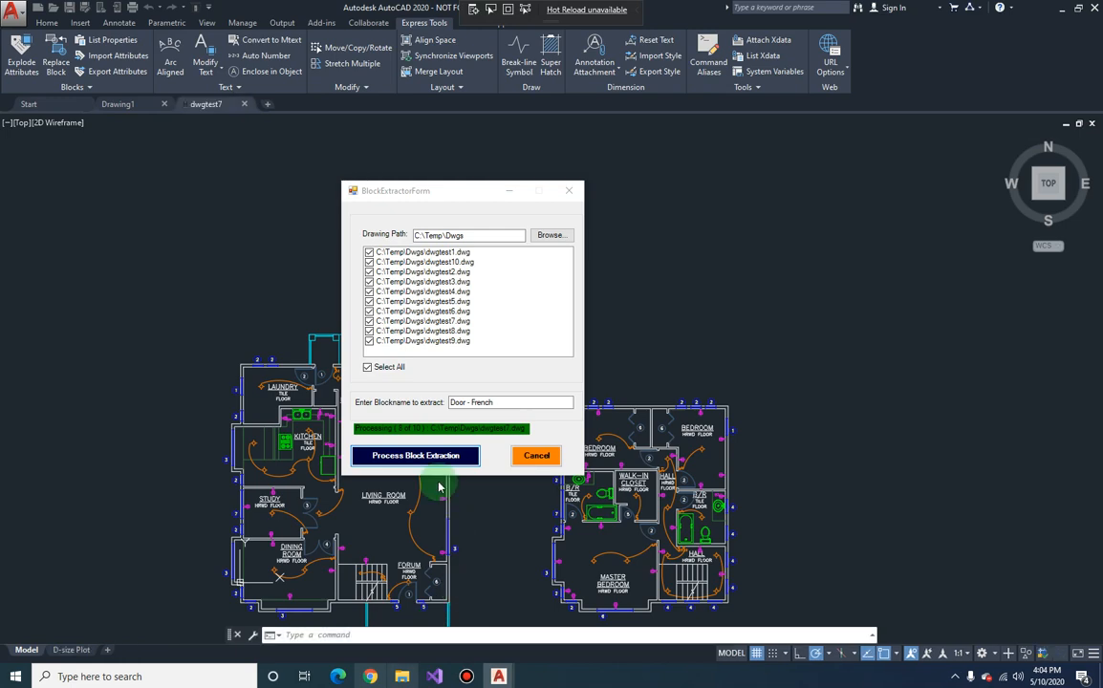
pyautogui.click(415, 455)
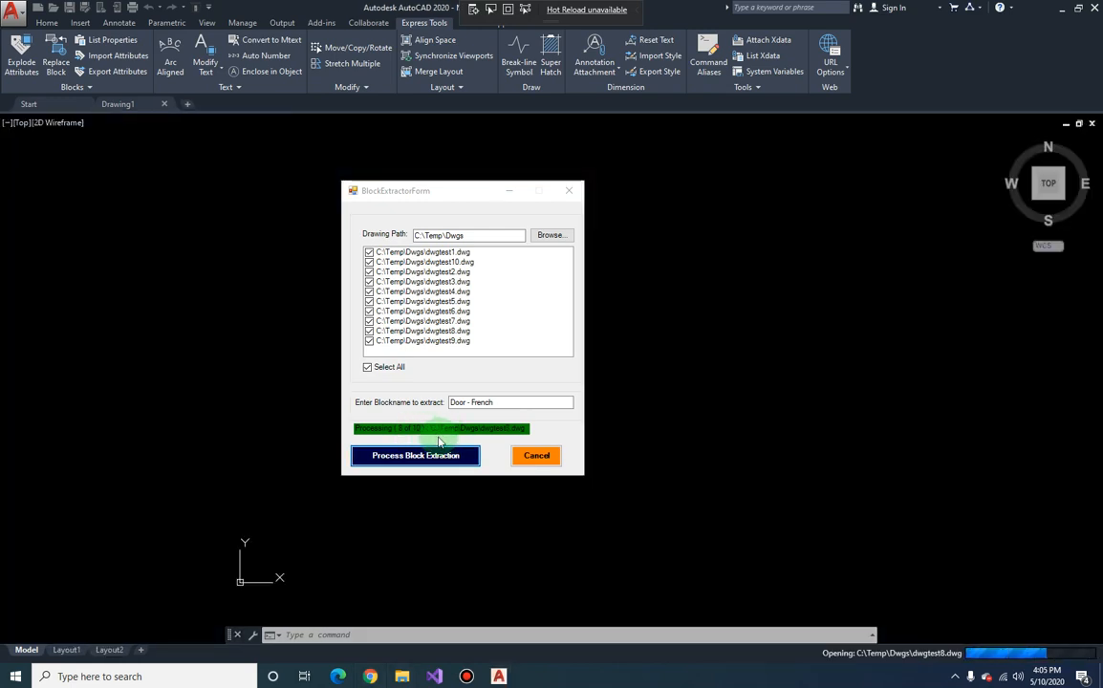
pyautogui.click(415, 455)
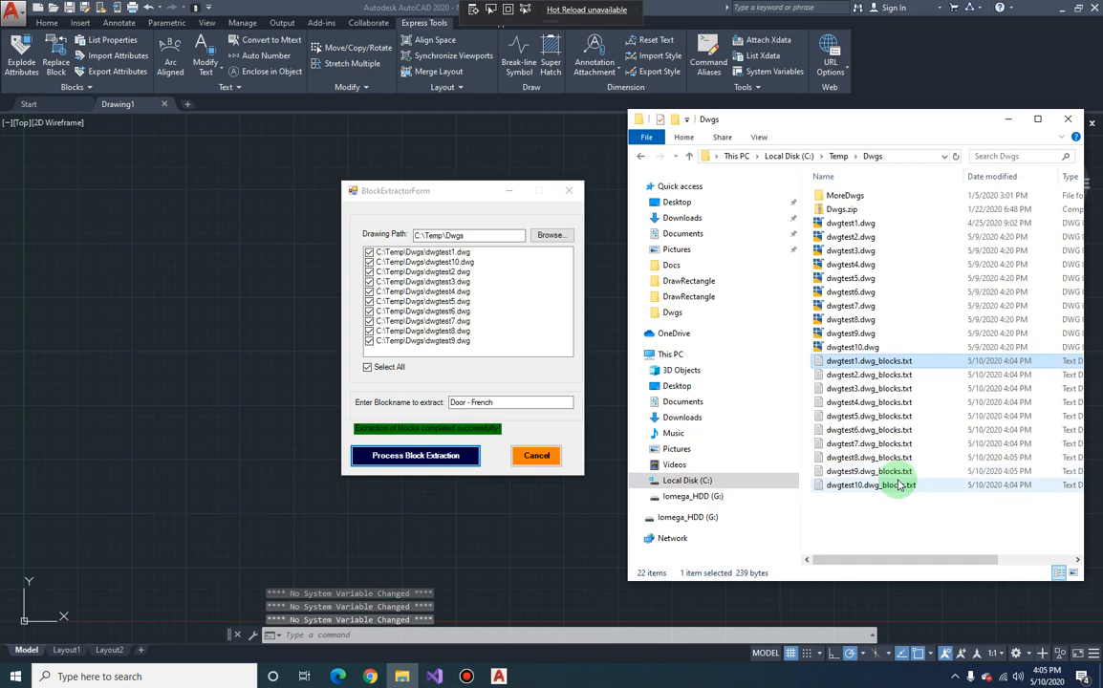
# - Select the ten generated blocks files and open dwgtest8.dwg_blocks.txt in Notepad
pyautogui.click(870, 484)
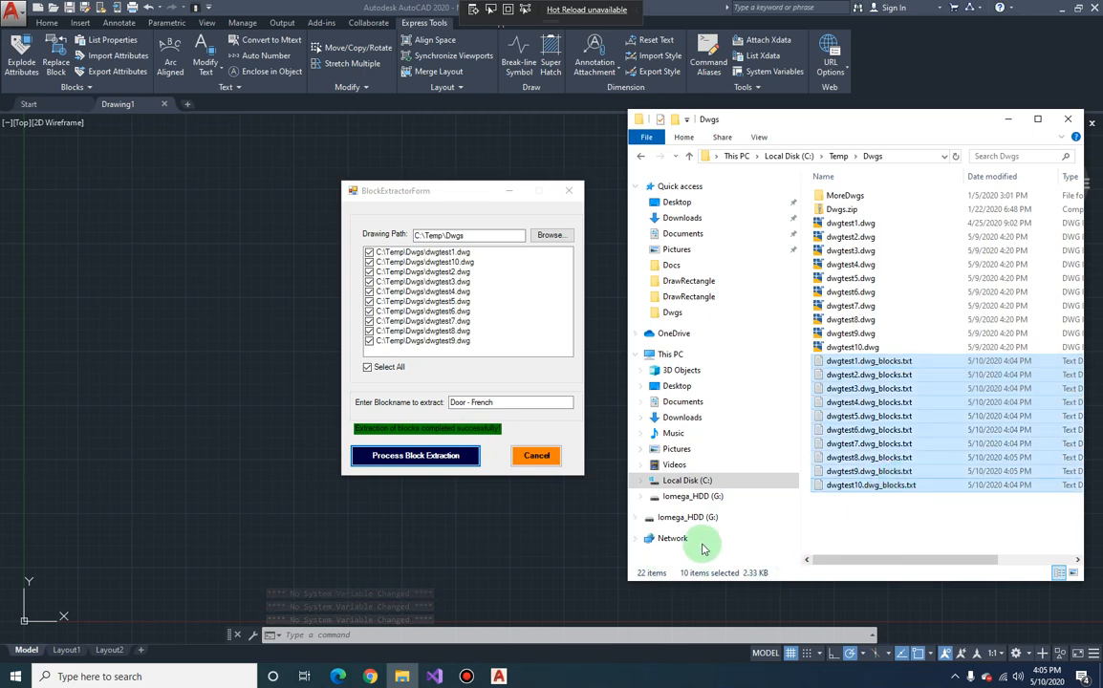
pyautogui.moveTo(896, 535)
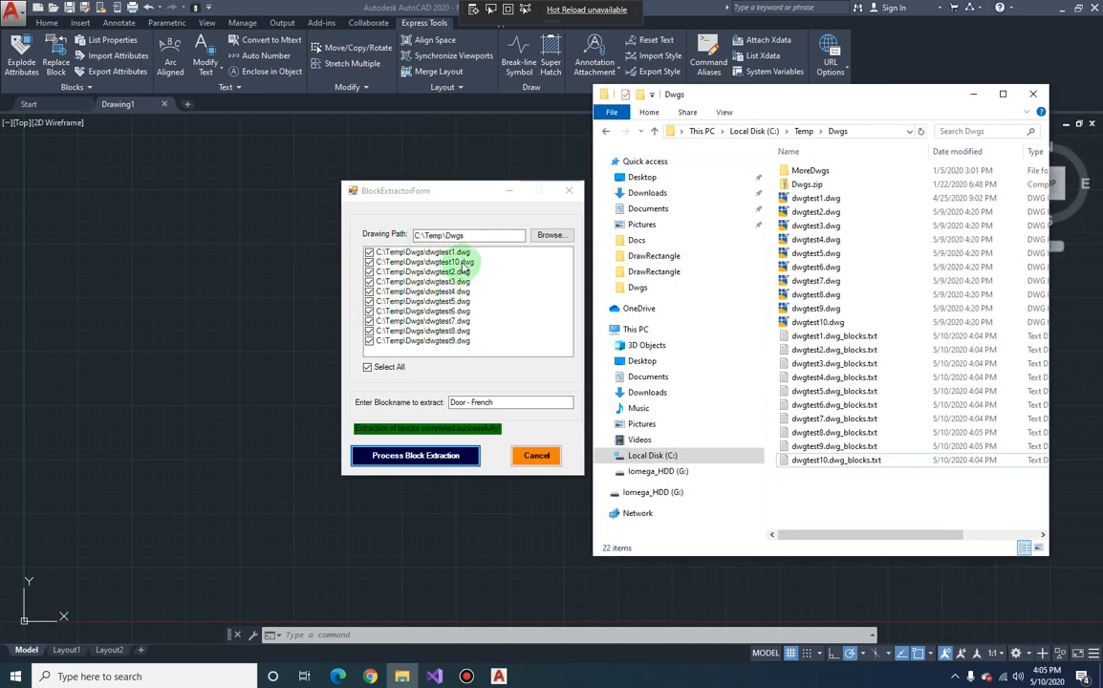
pyautogui.click(833, 335)
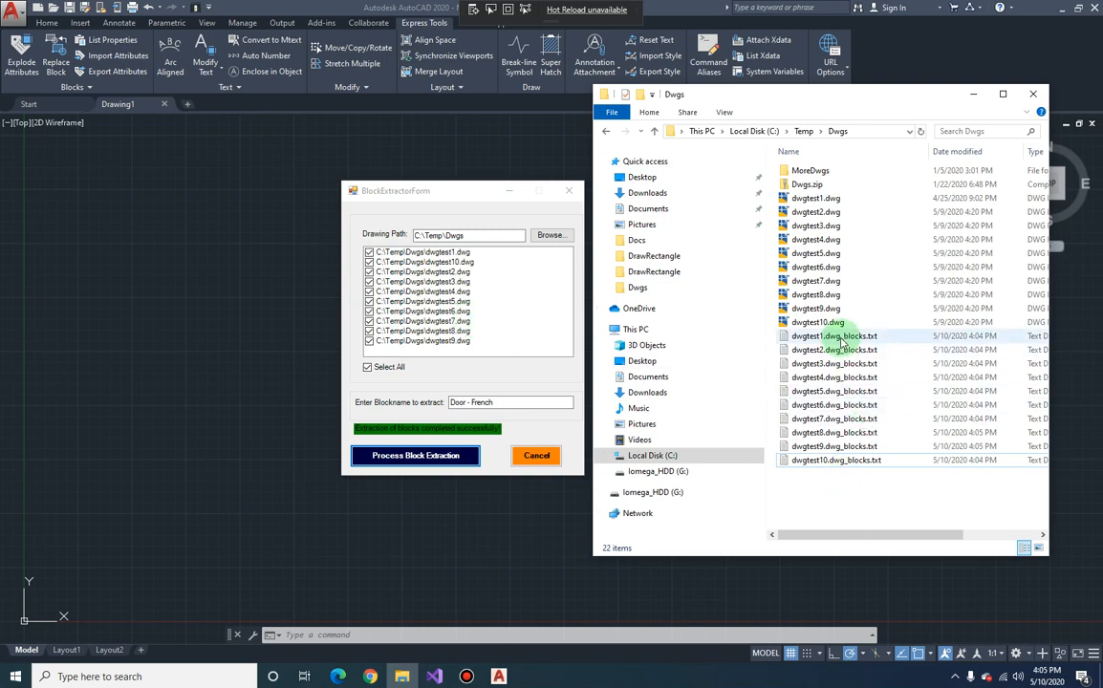
pyautogui.click(834, 363)
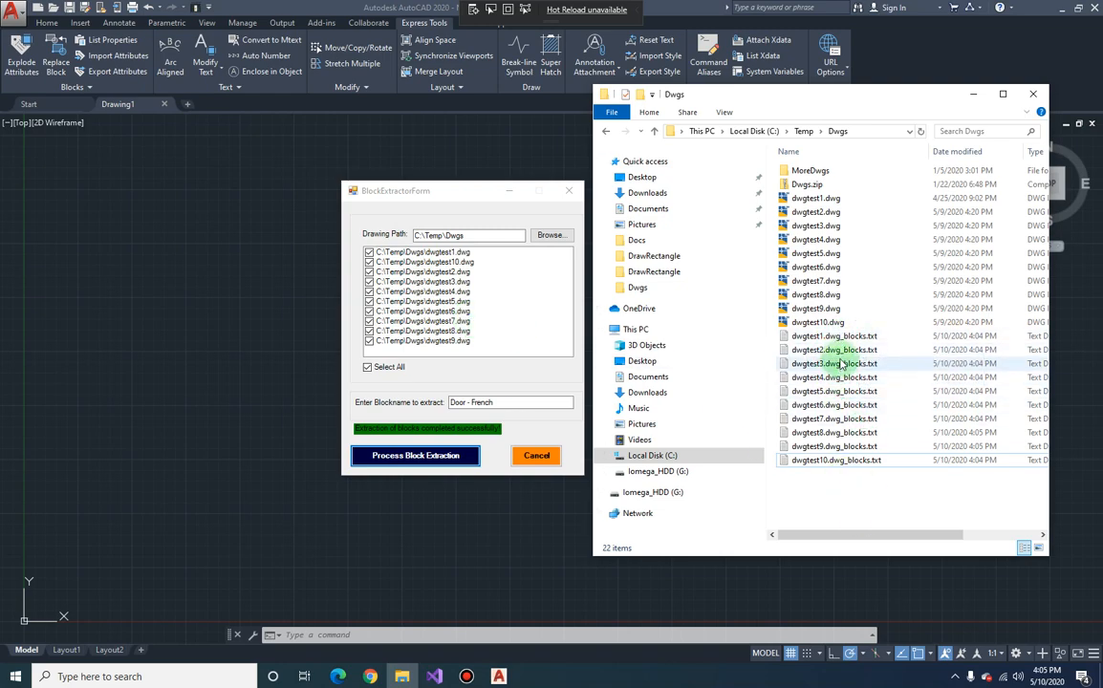
pyautogui.click(834, 363)
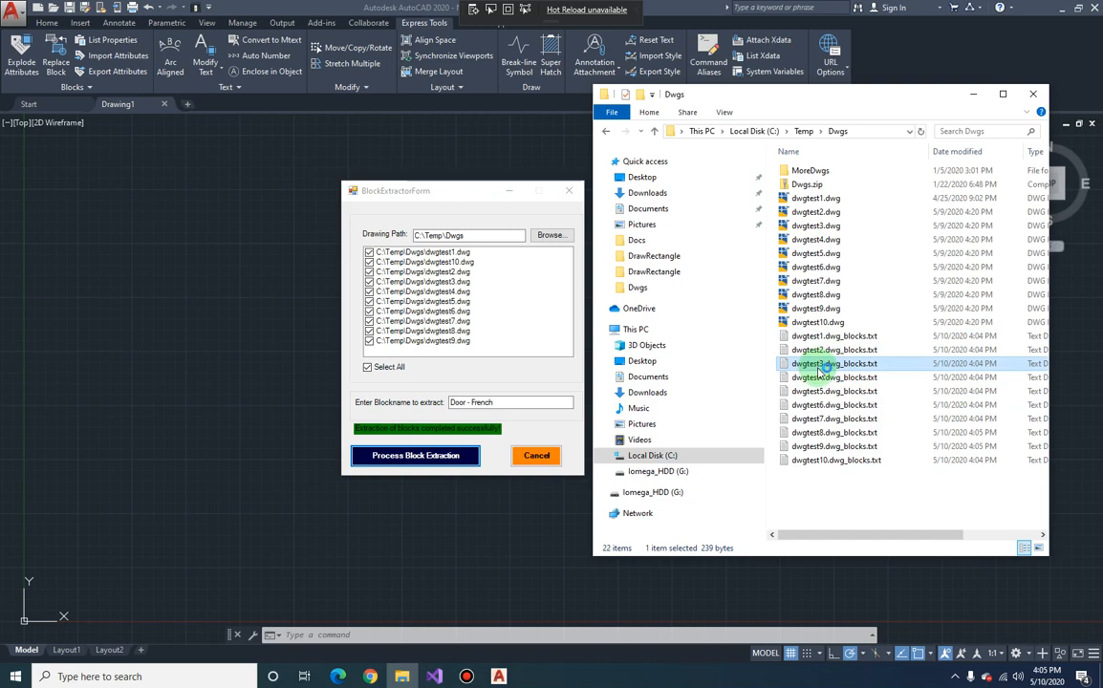
pyautogui.doubleClick(835, 363)
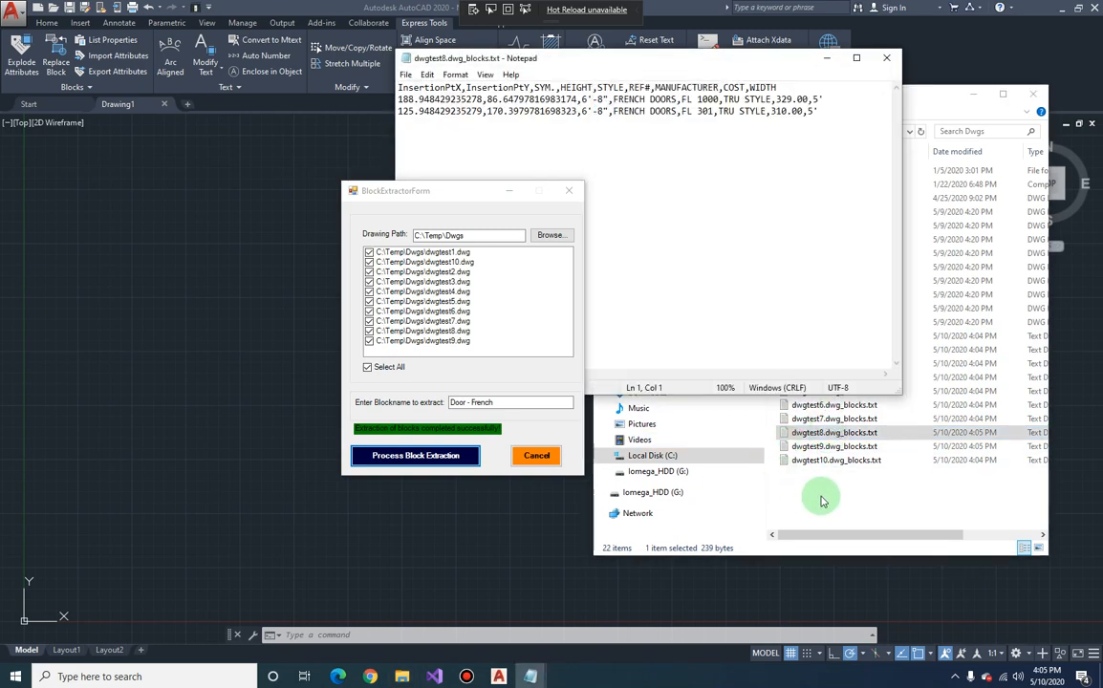
# - Review dwgtest10.dwg_blocks.txt's two Door - French entries, then close Notepad
pyautogui.click(835, 459)
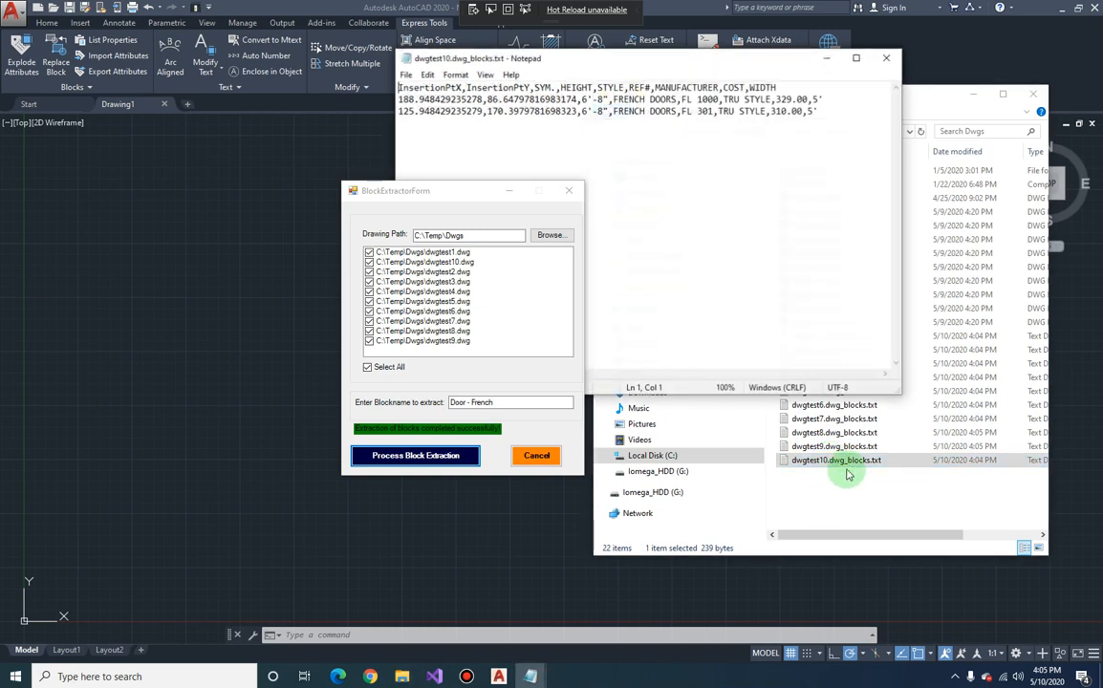
pyautogui.click(834, 418)
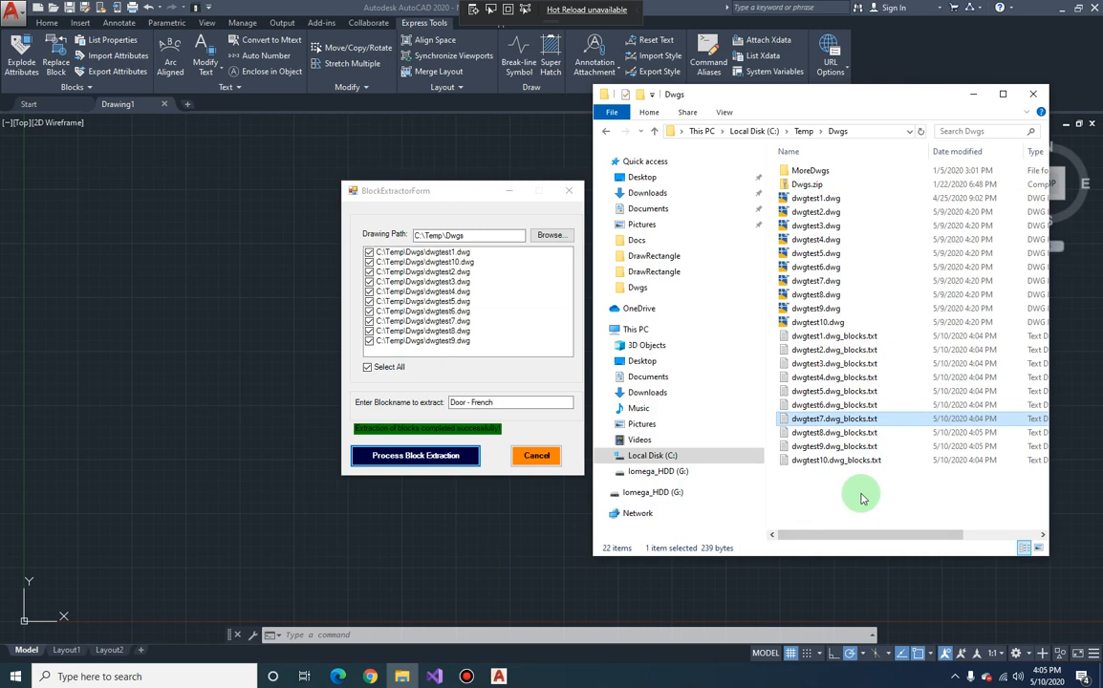
pyautogui.moveTo(871, 485)
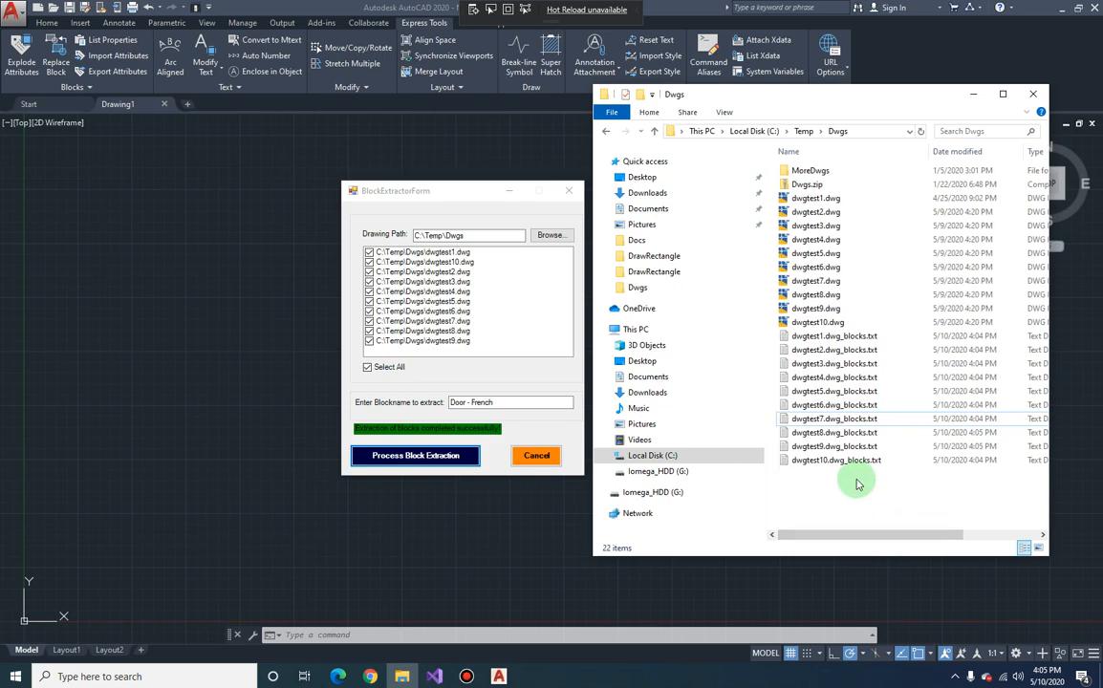
# - Shift the BlockExtractorForm slightly aside, then cancel it to close the form
pyautogui.moveTo(421, 190); pyautogui.dragTo(423, 182)
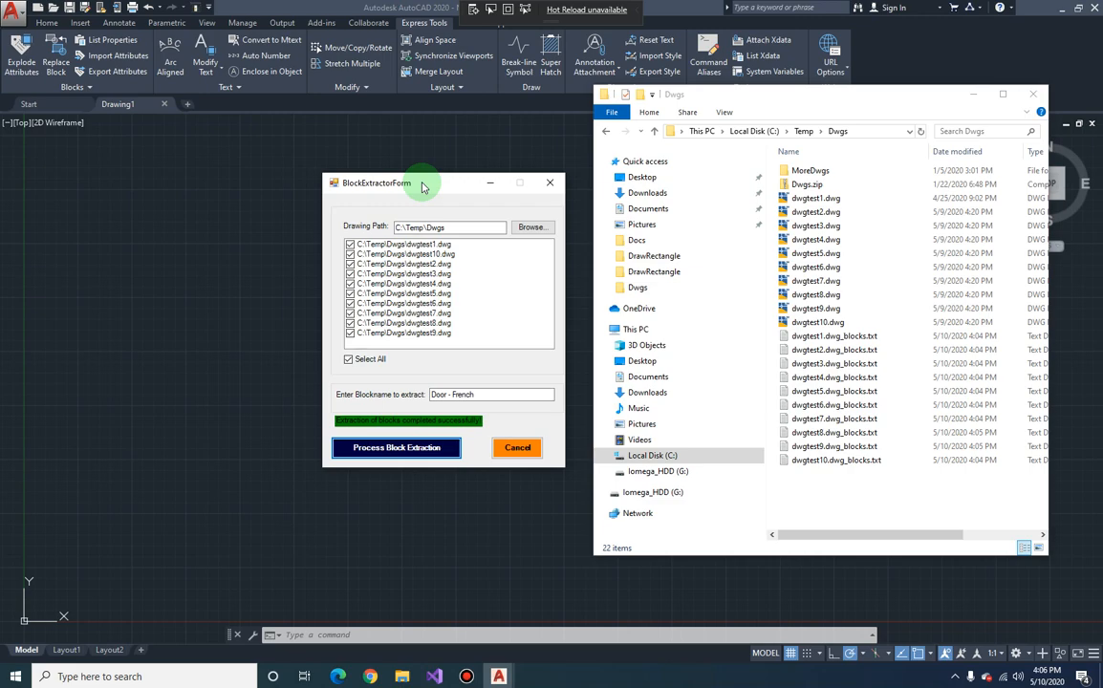
pyautogui.moveTo(468, 182)
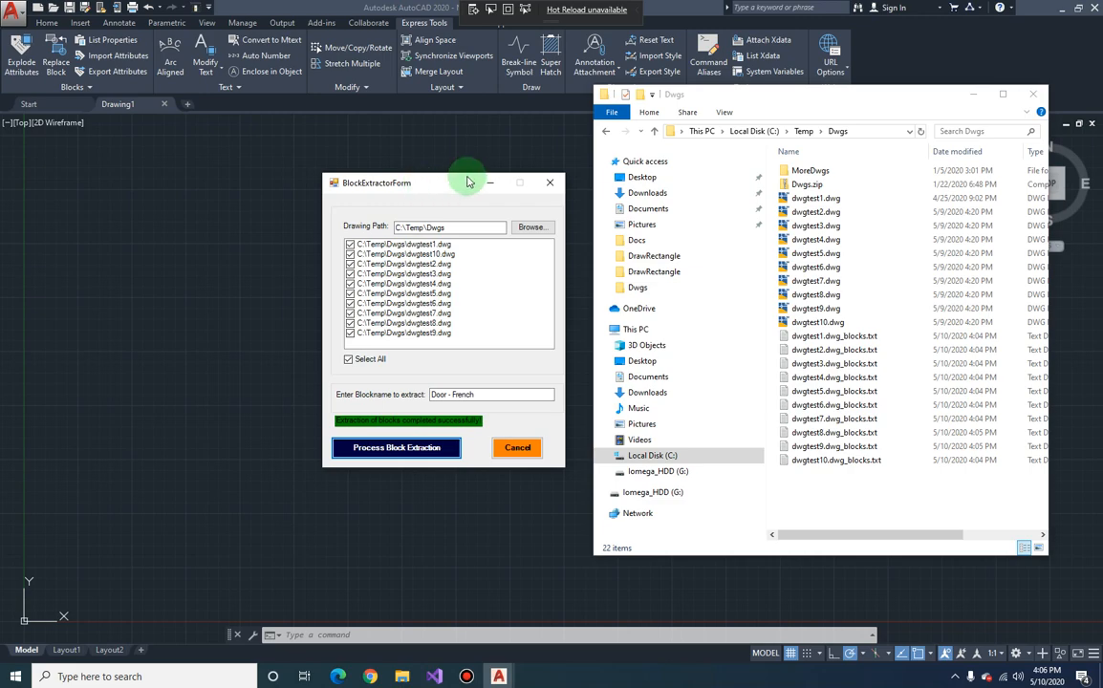
pyautogui.moveTo(430, 194)
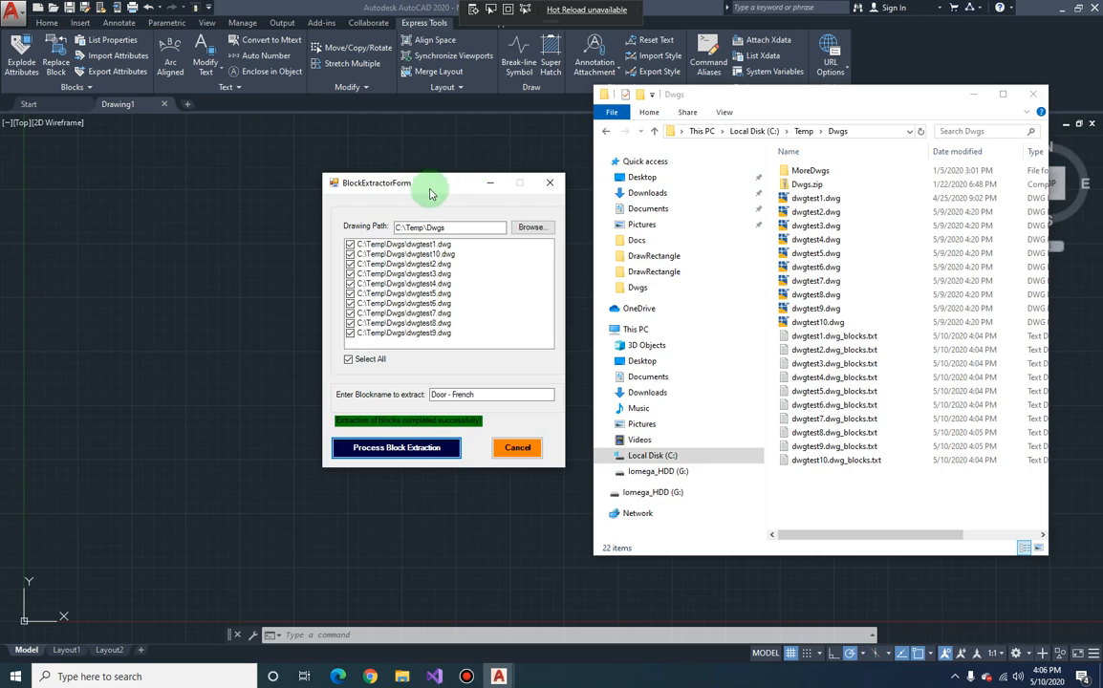
pyautogui.moveTo(532, 415)
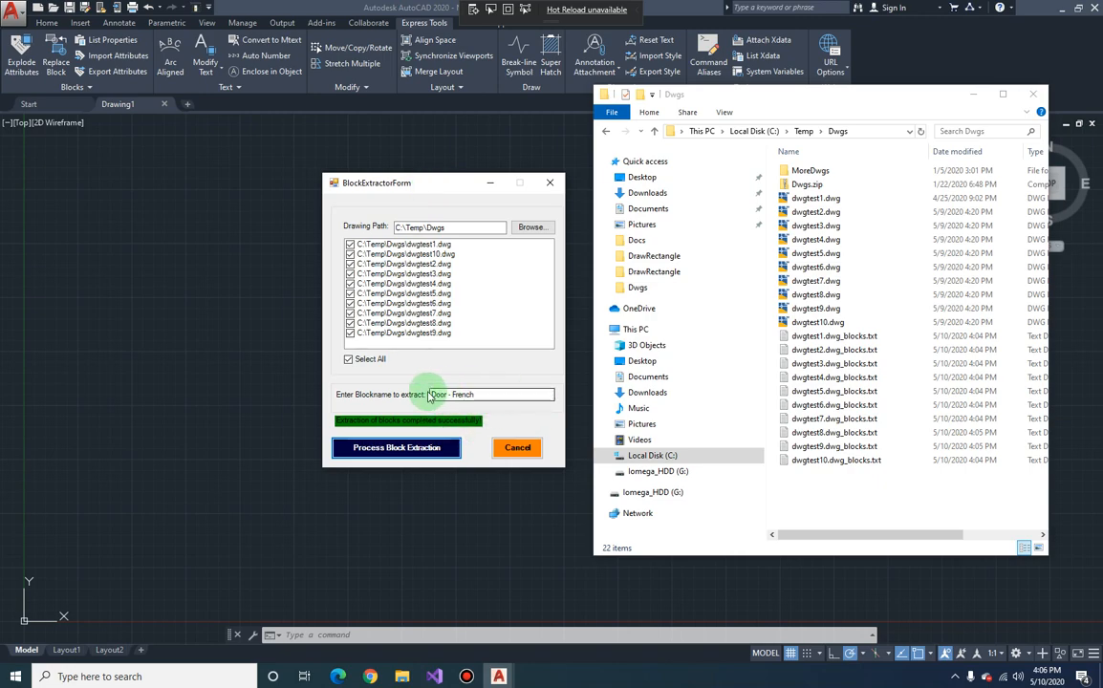
pyautogui.moveTo(542, 393)
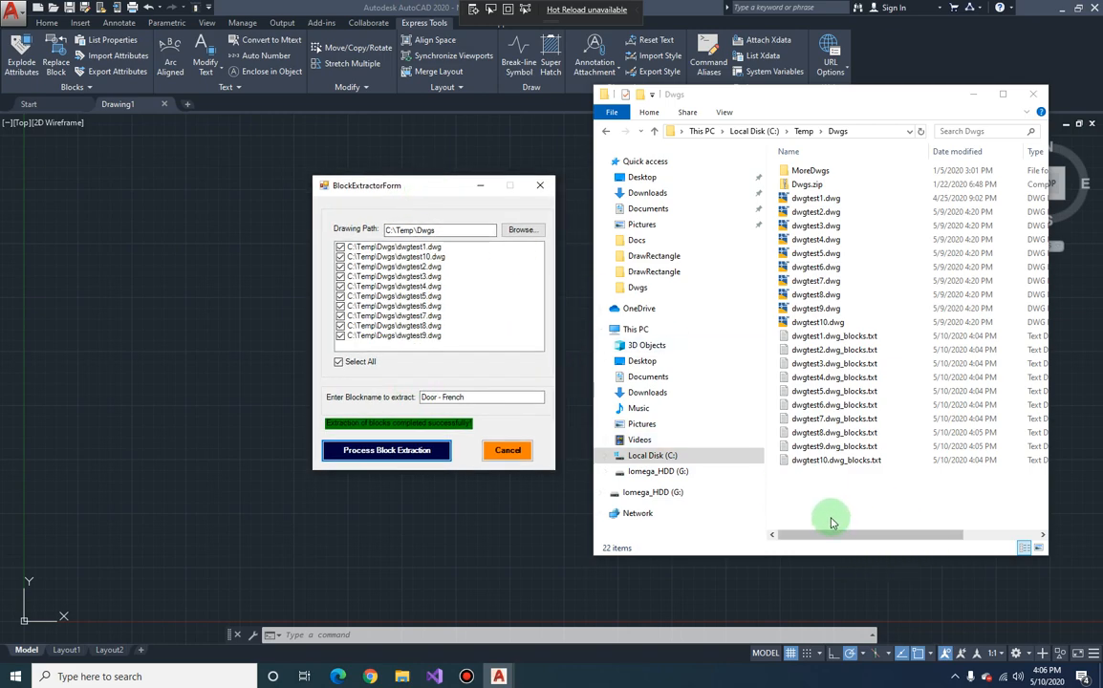
pyautogui.moveTo(857, 506)
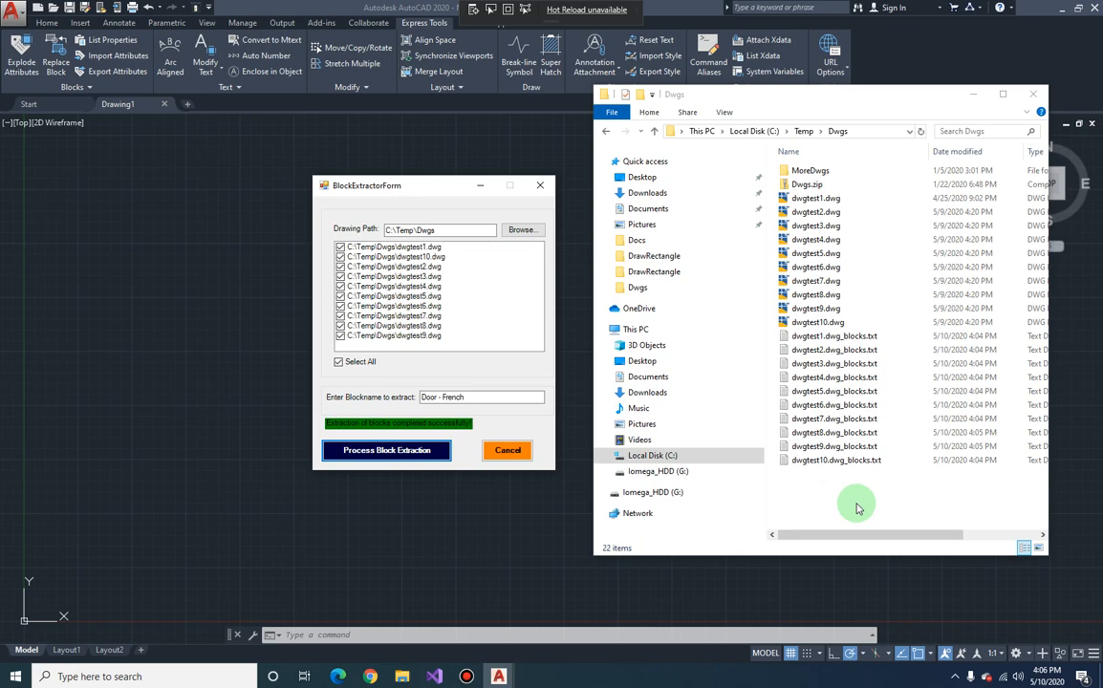
pyautogui.moveTo(857, 506)
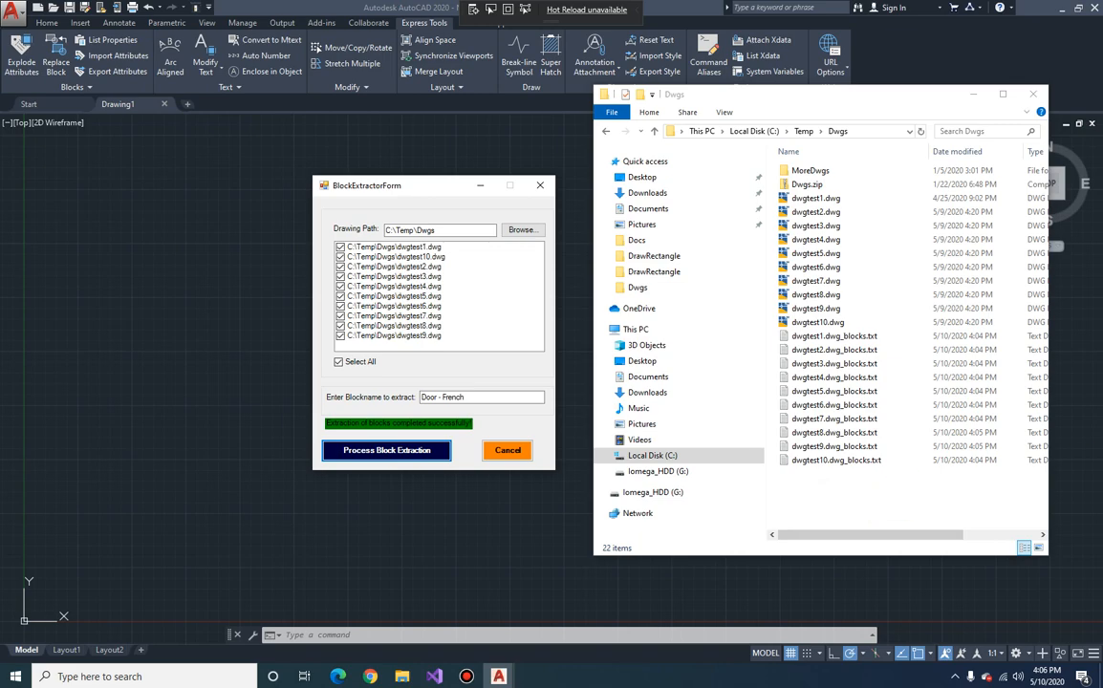
pyautogui.moveTo(568, 411)
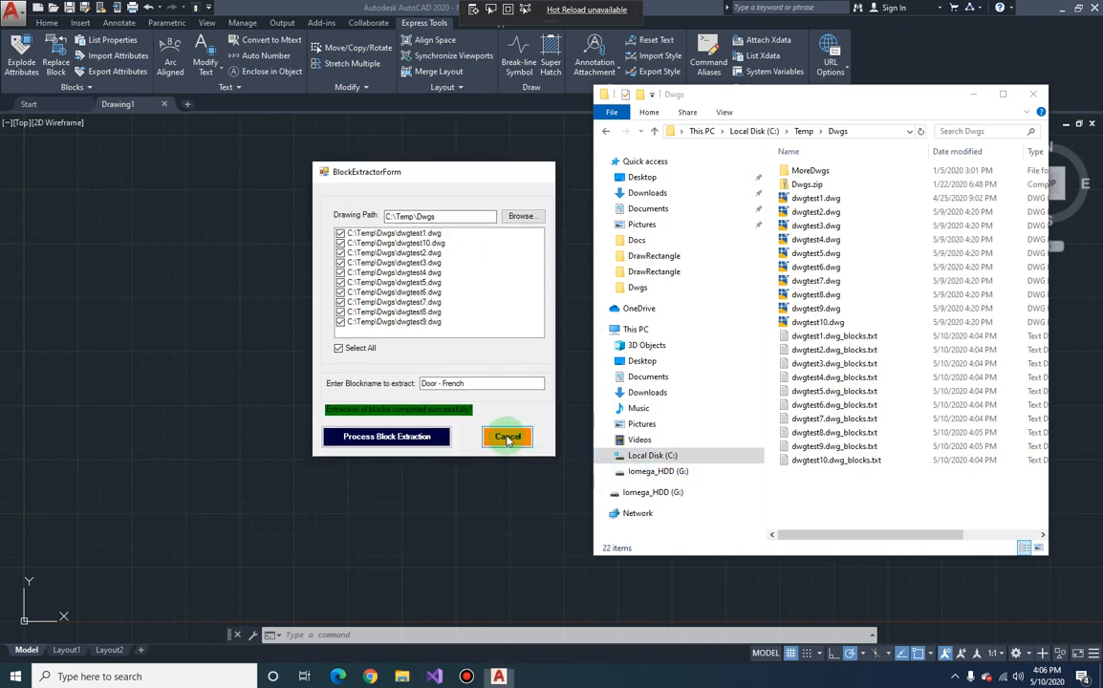
pyautogui.click(506, 437)
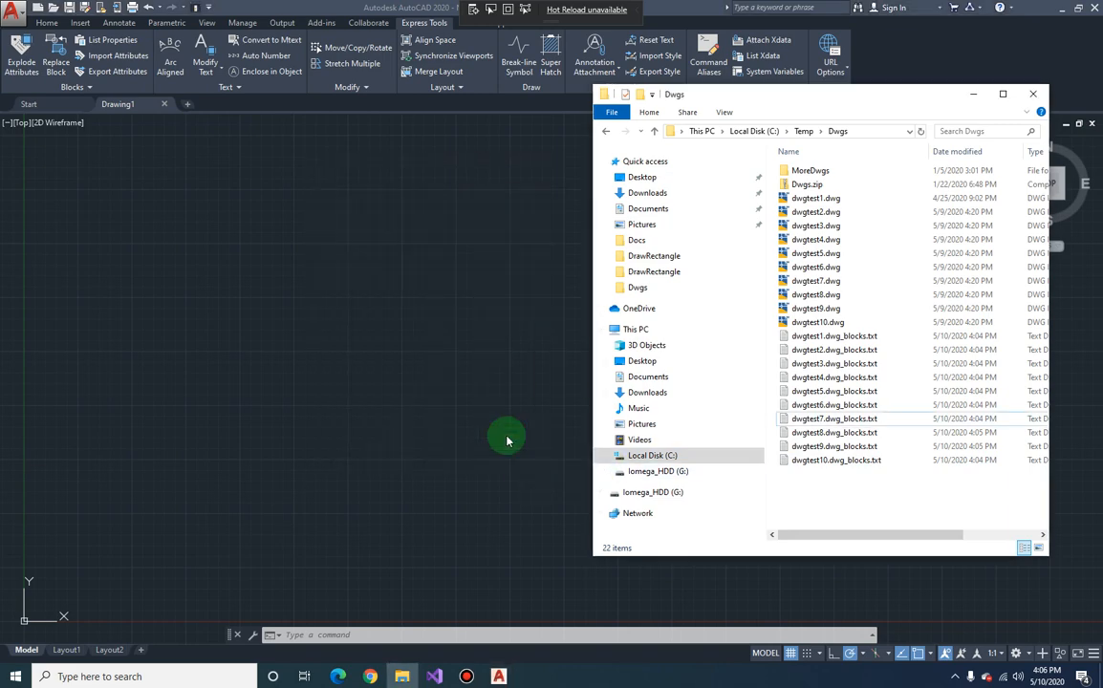